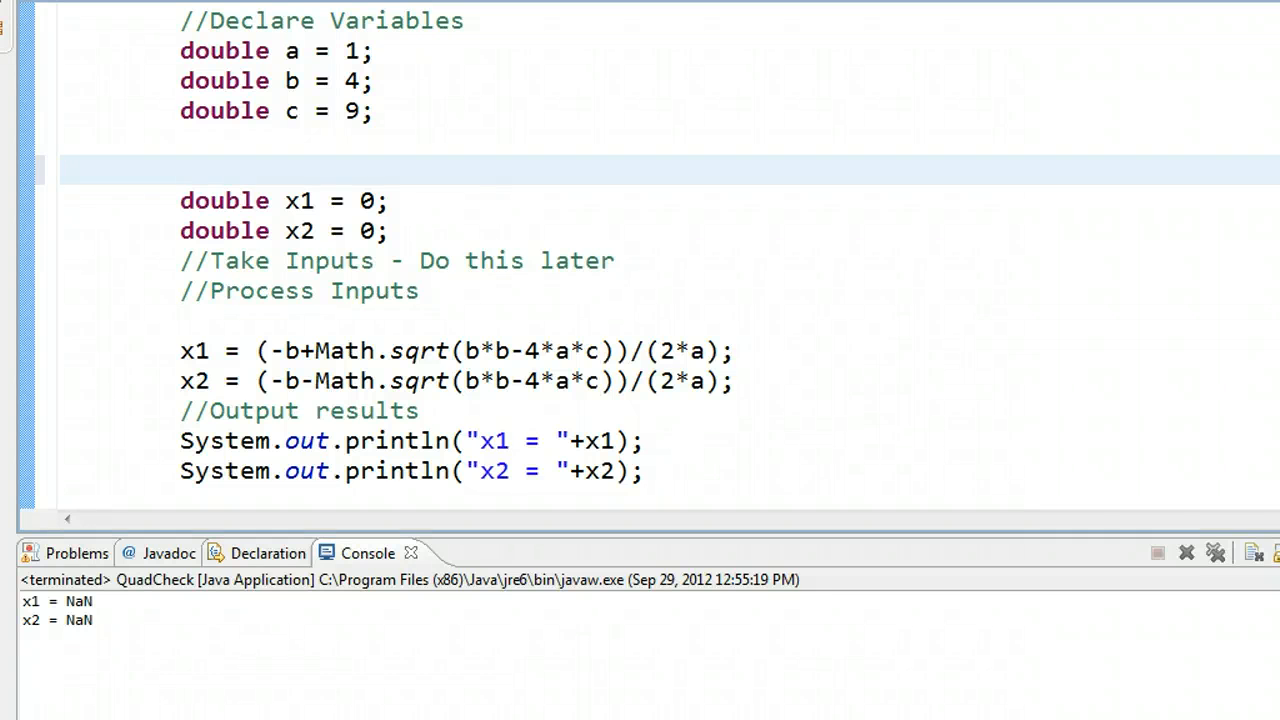
Handwrite the discriminant 4² − 4(1)(9) = −20 in red beside the quadratic working in OneNote.
click(180, 170)
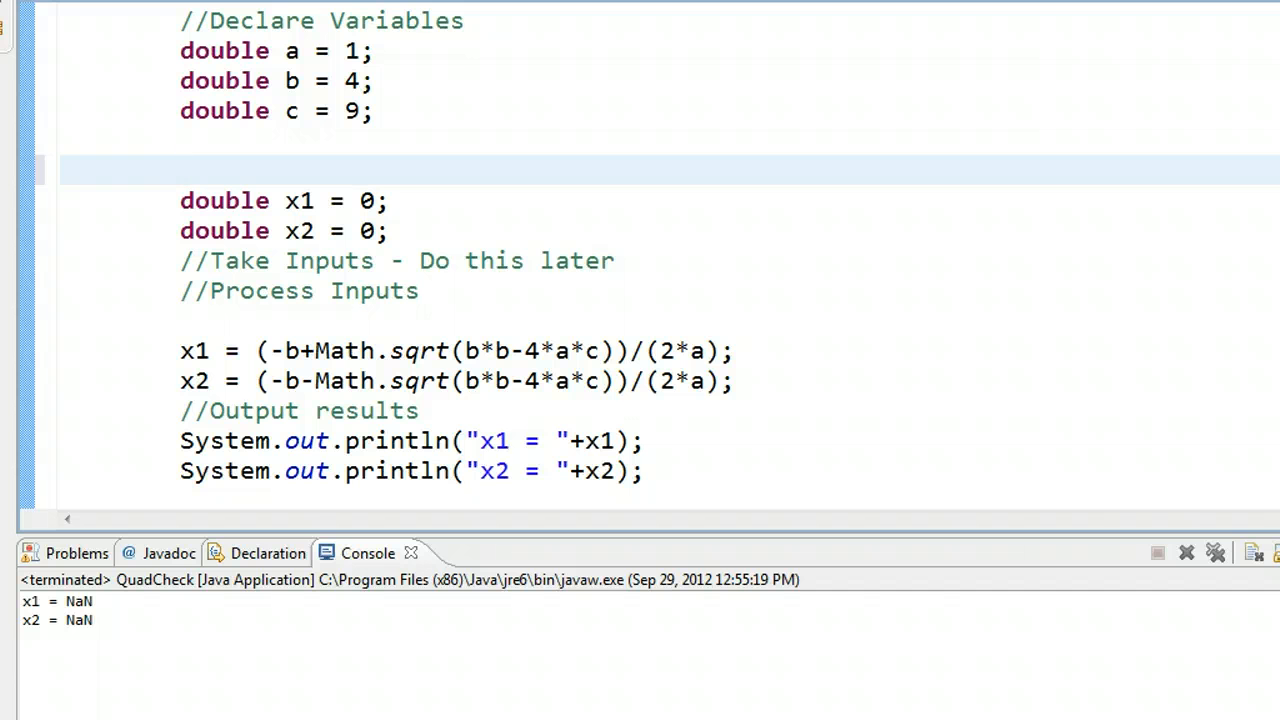
mouse_move(156, 126)
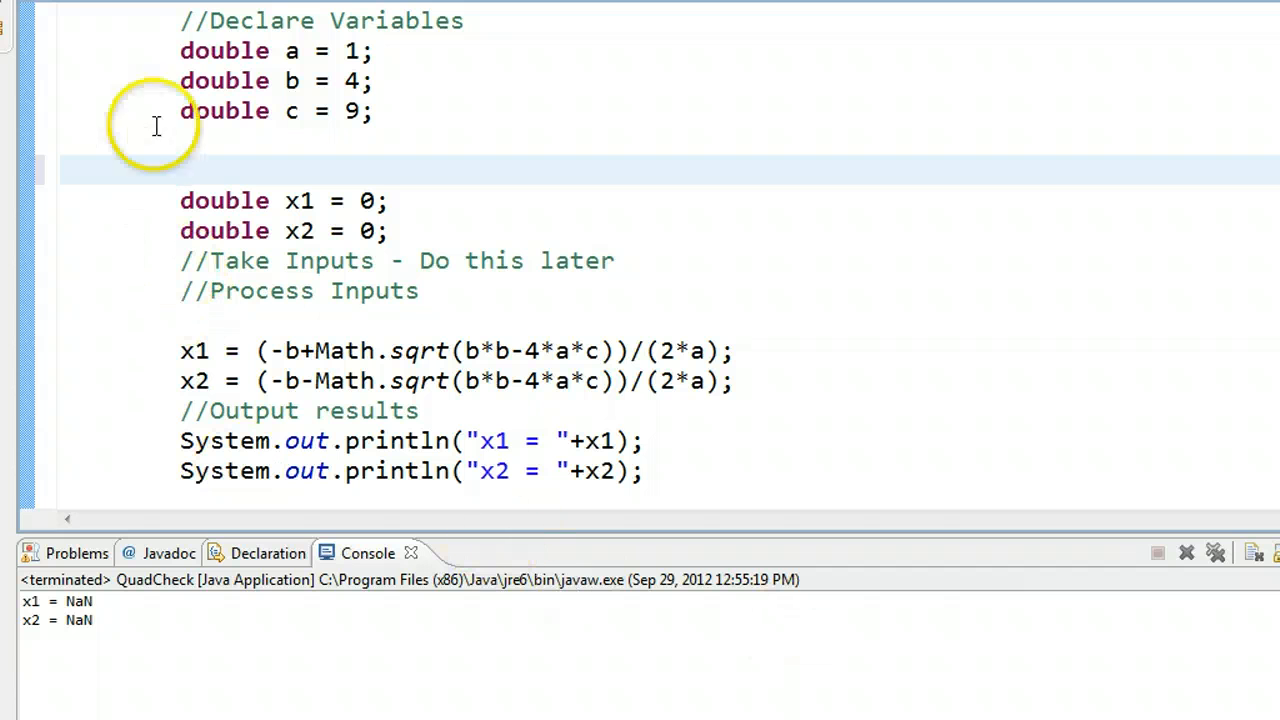
click(180, 52)
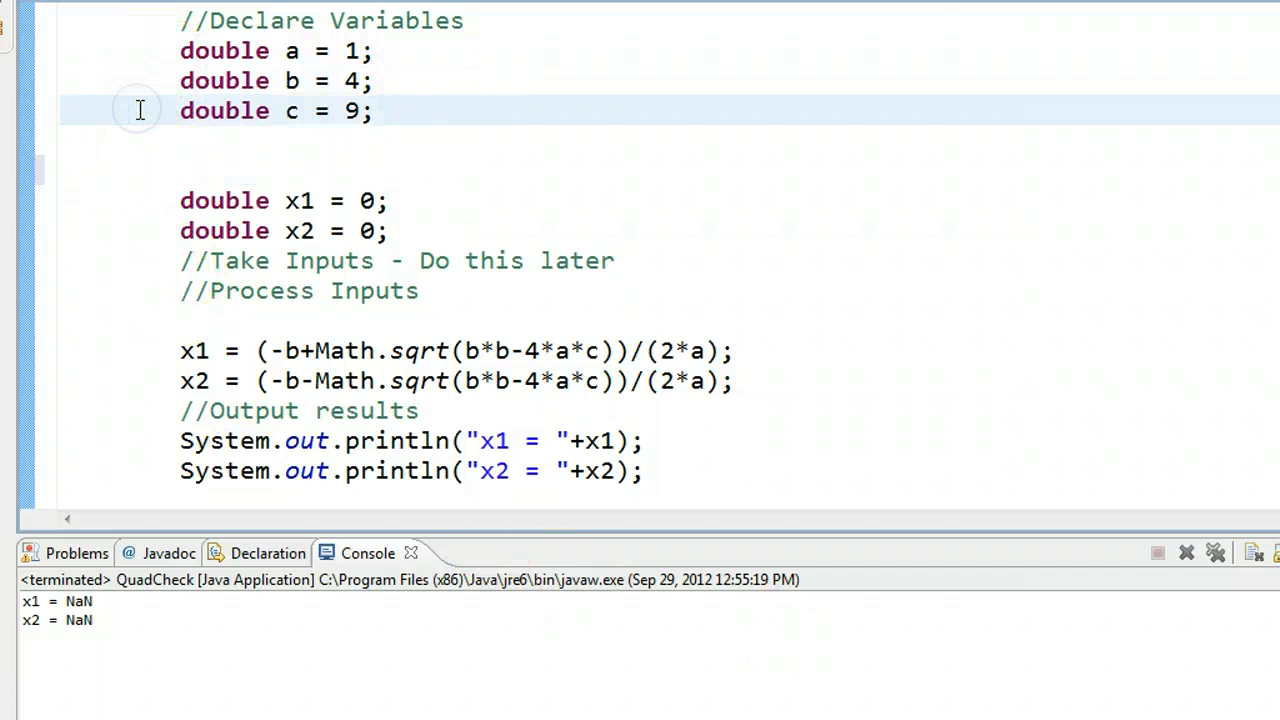
click(140, 110)
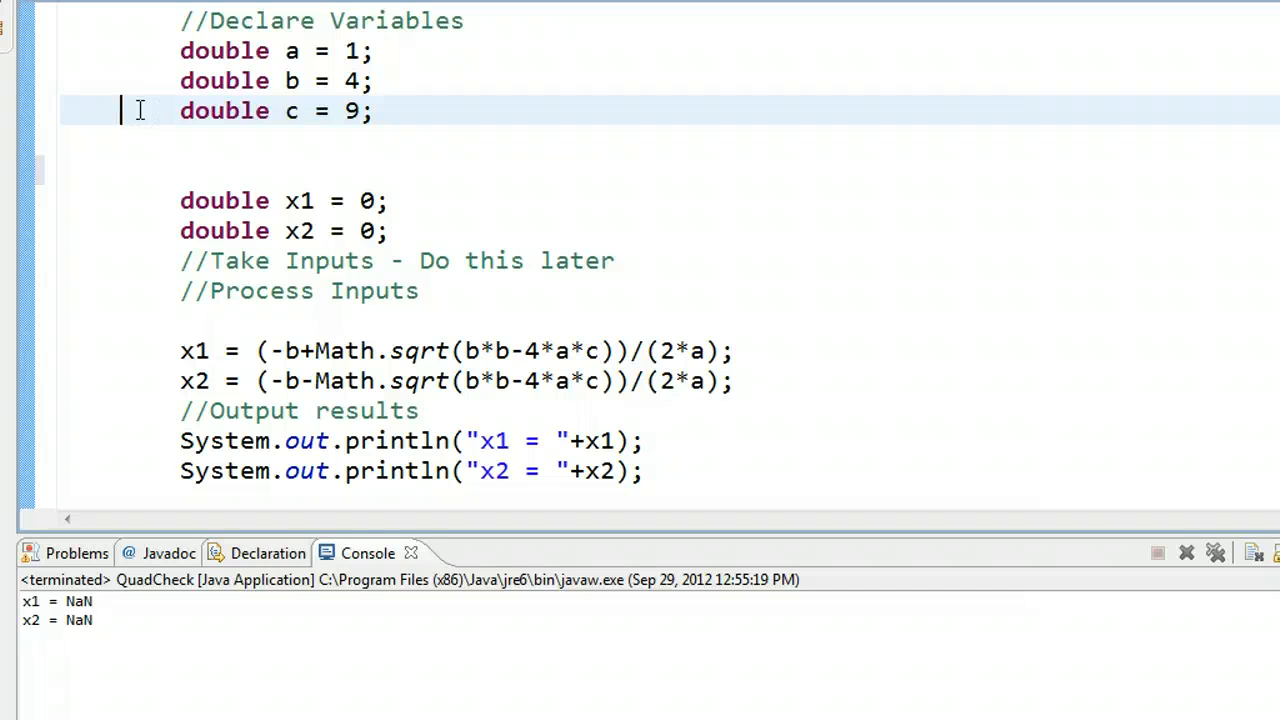
mouse_move(158, 56)
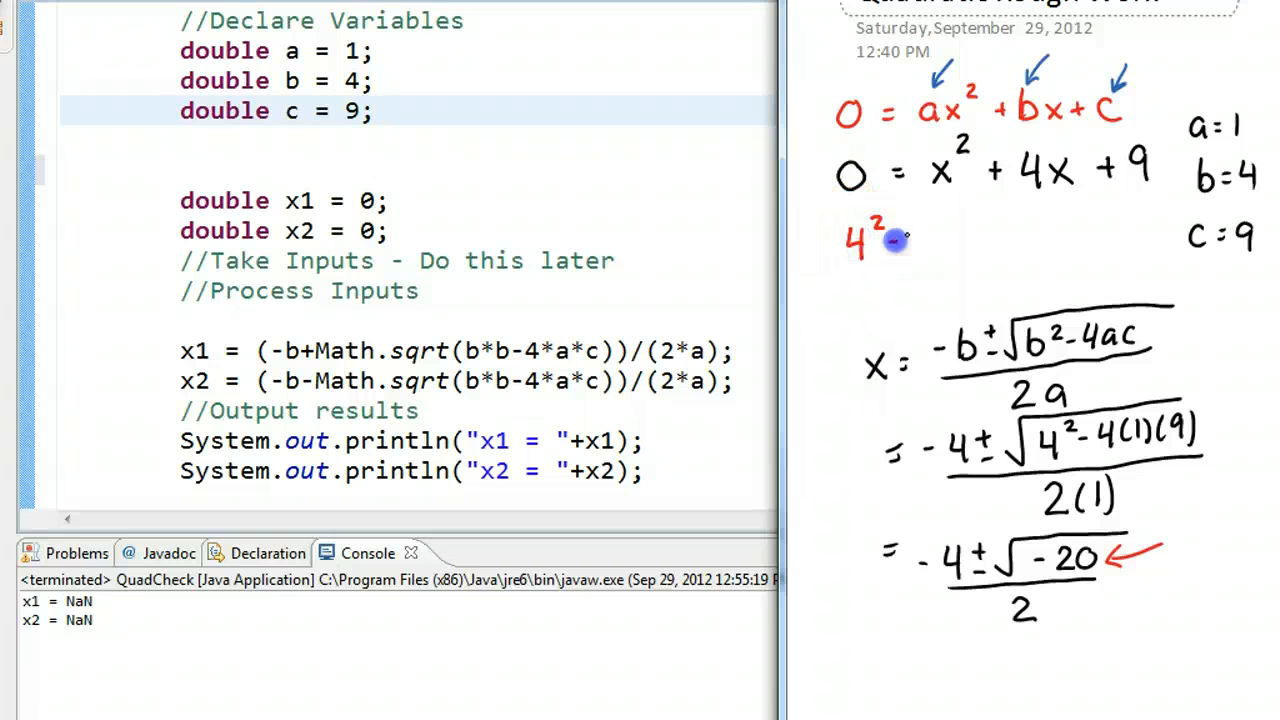
mouse_move(944, 236)
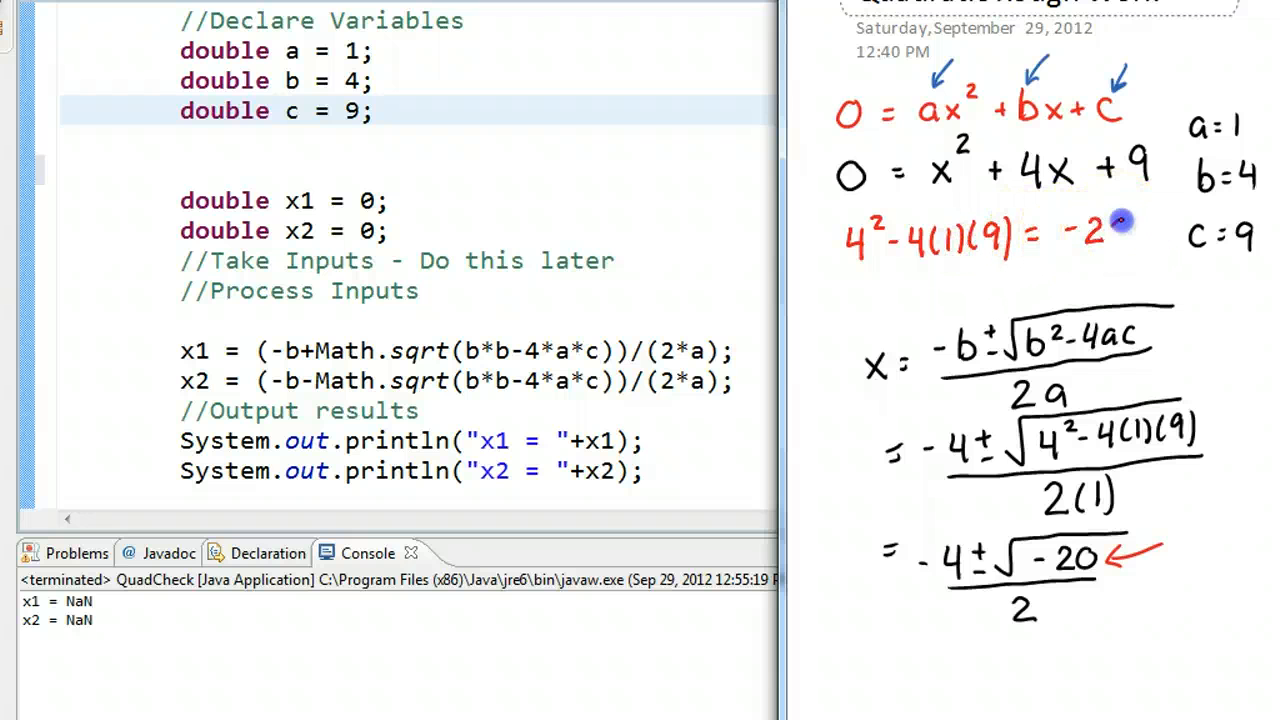
mouse_move(1110, 230)
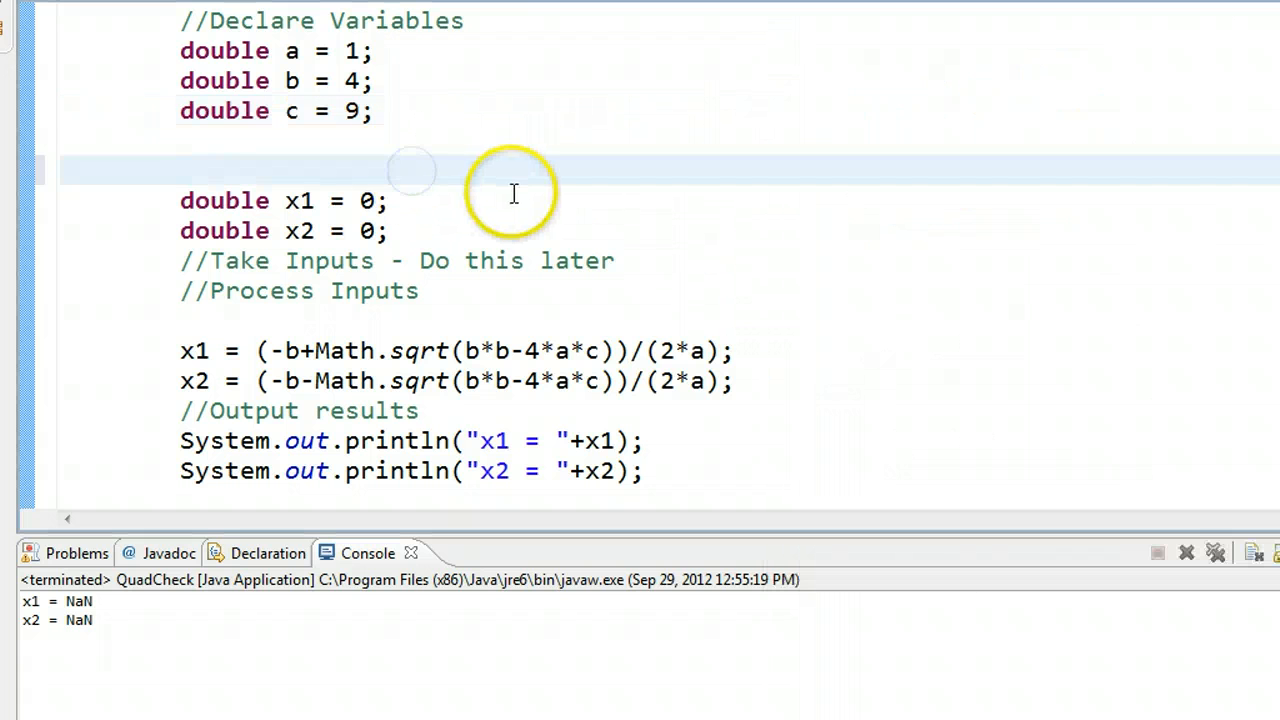
Declare double disc = 0; //stores a temporary value to check after the coefficients.
click(180, 170)
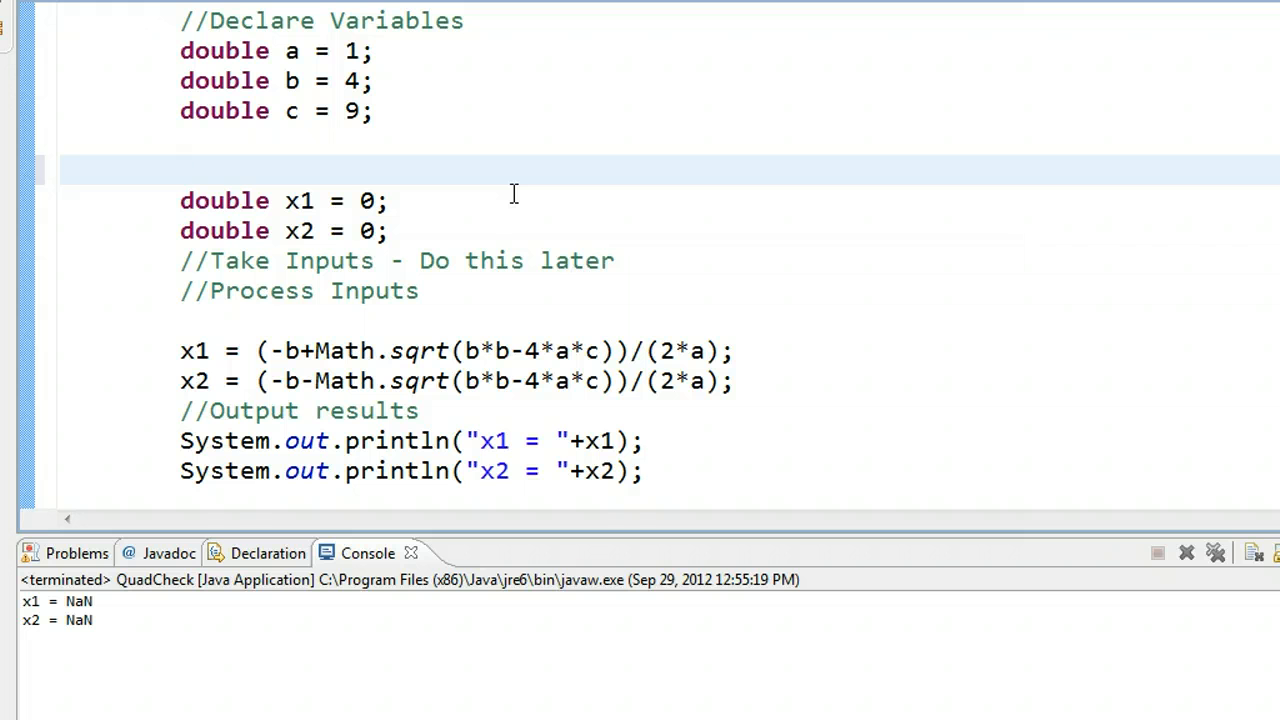
click(182, 170)
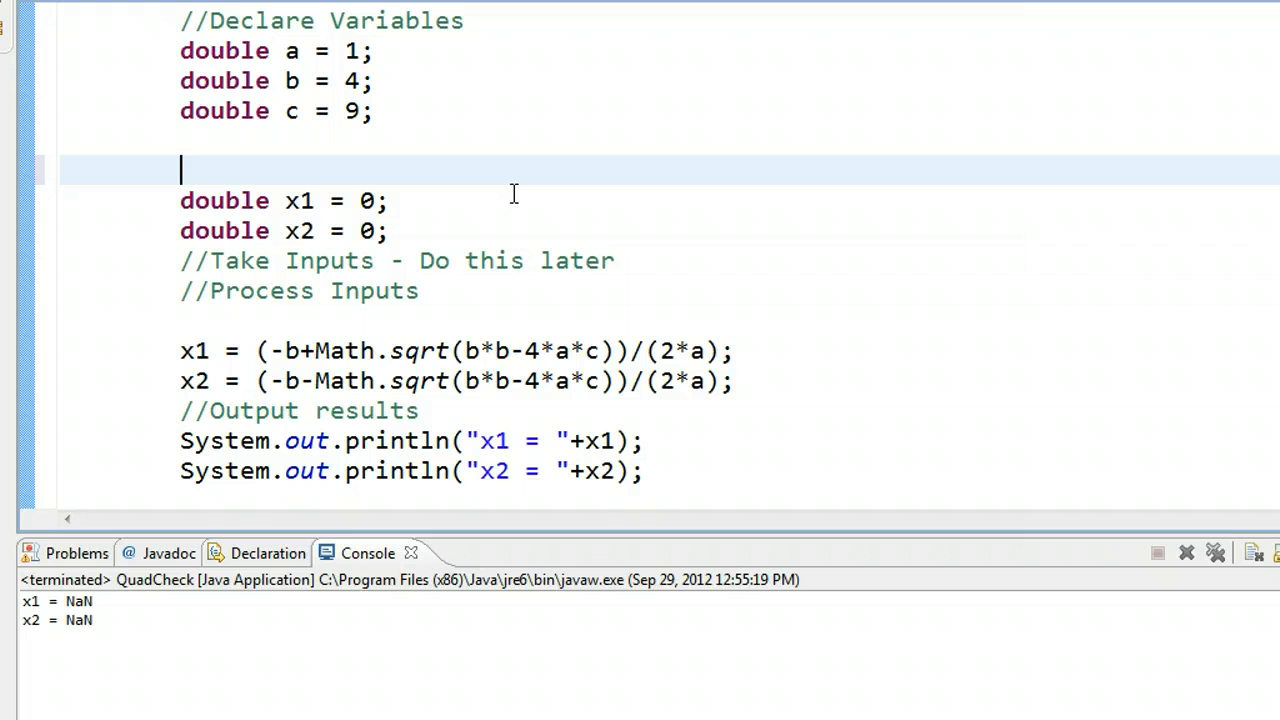
text(double)
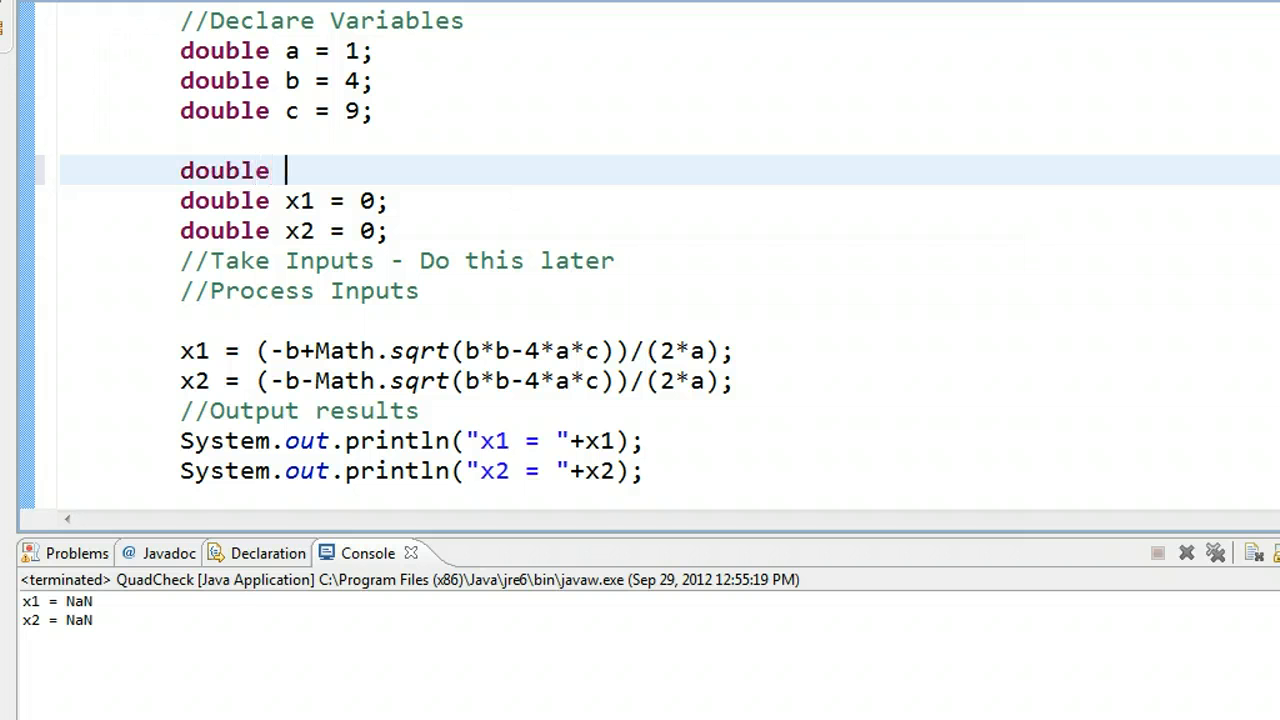
text(disc =)
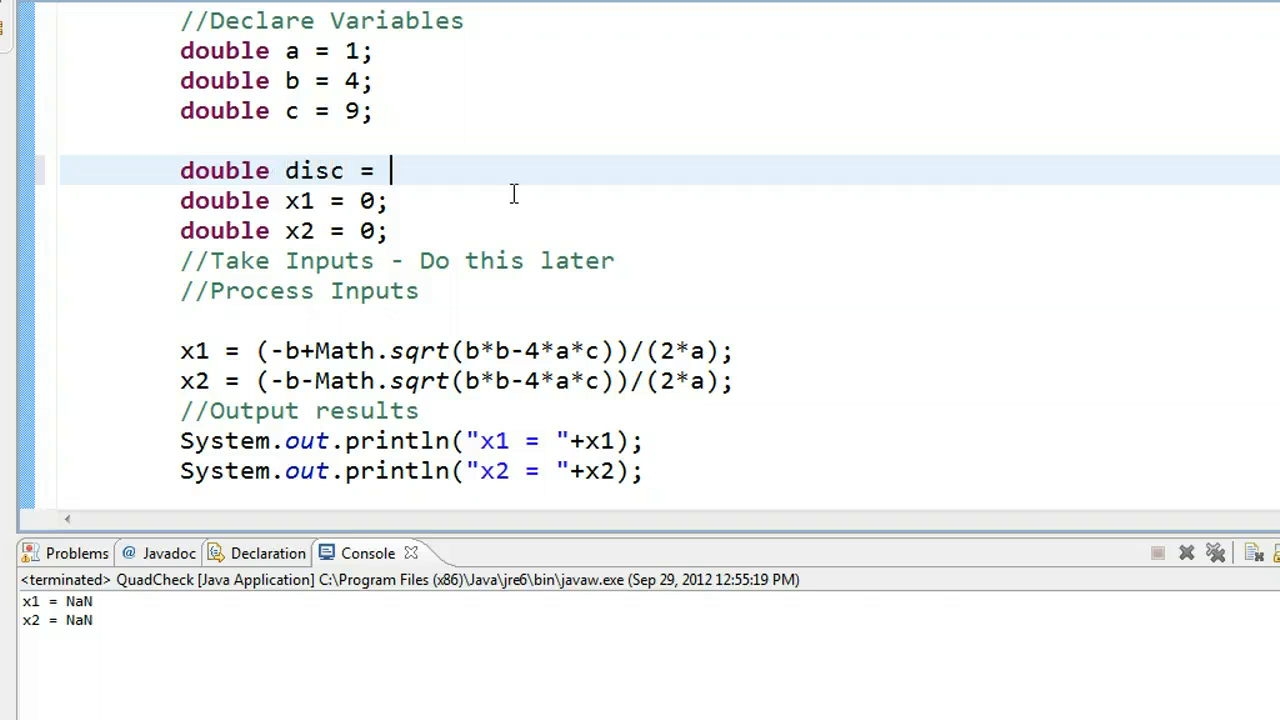
text(0;  /)
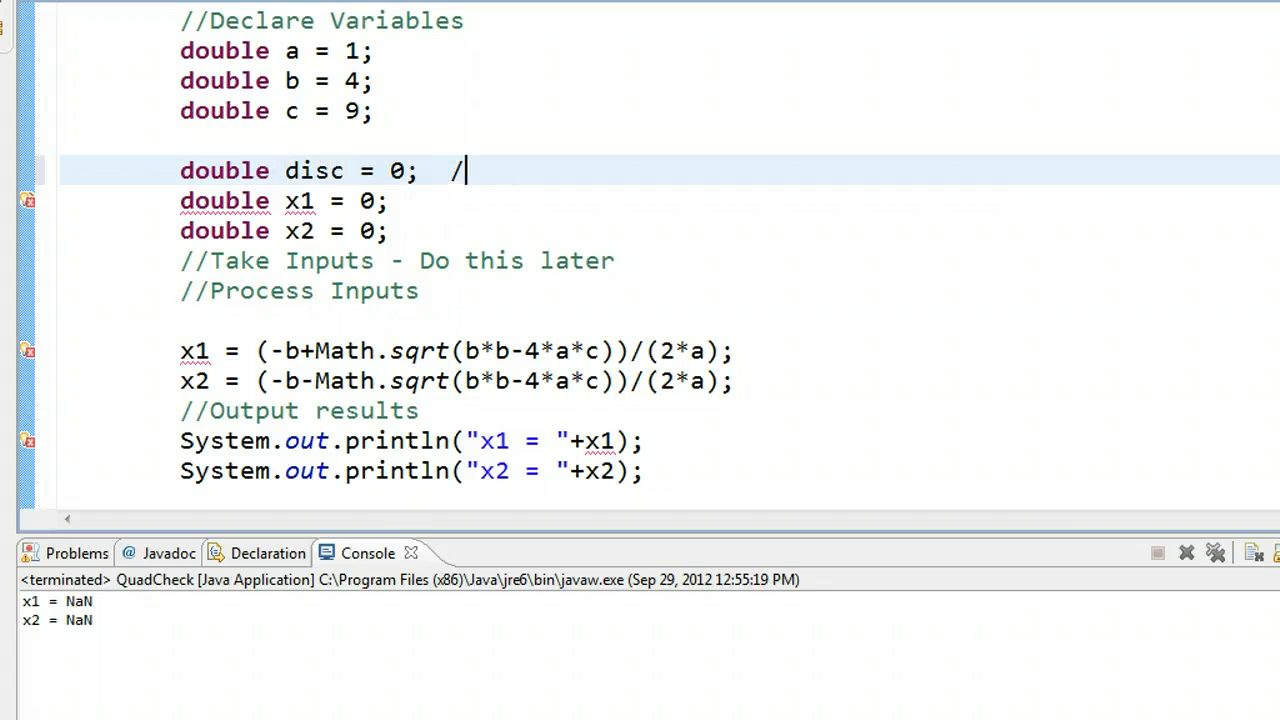
text(/store)
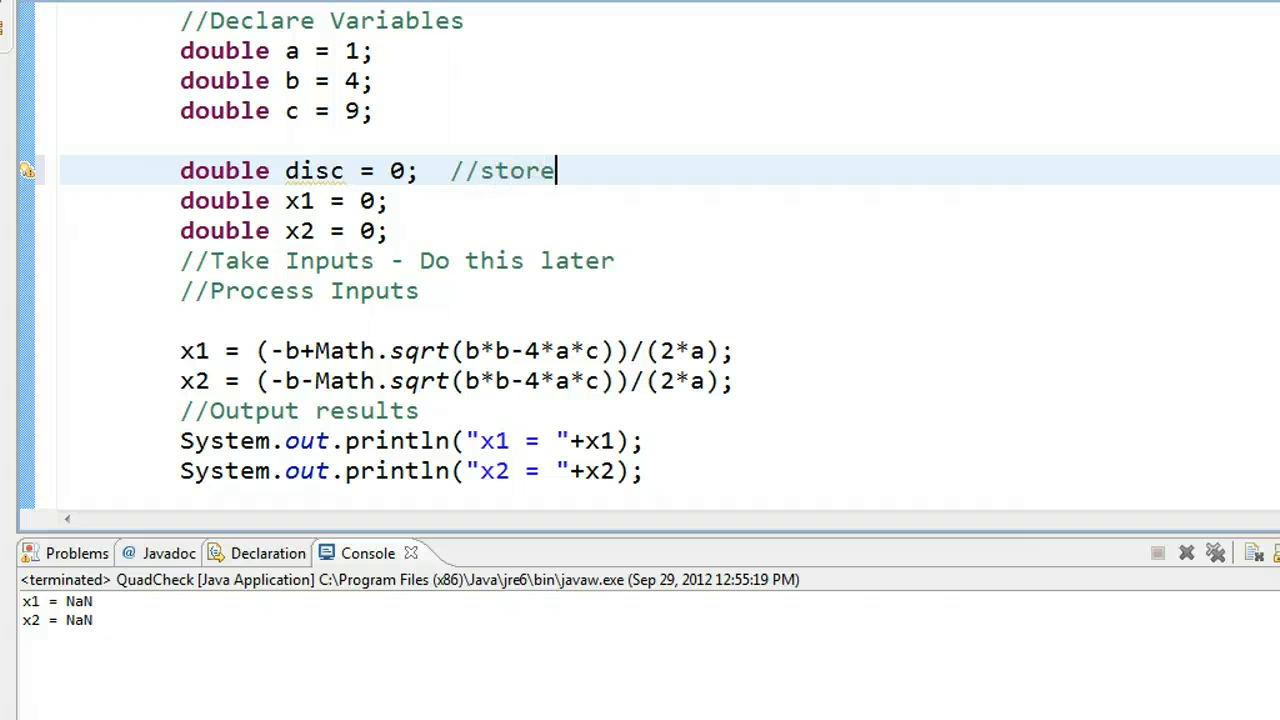
text(s a tempor)
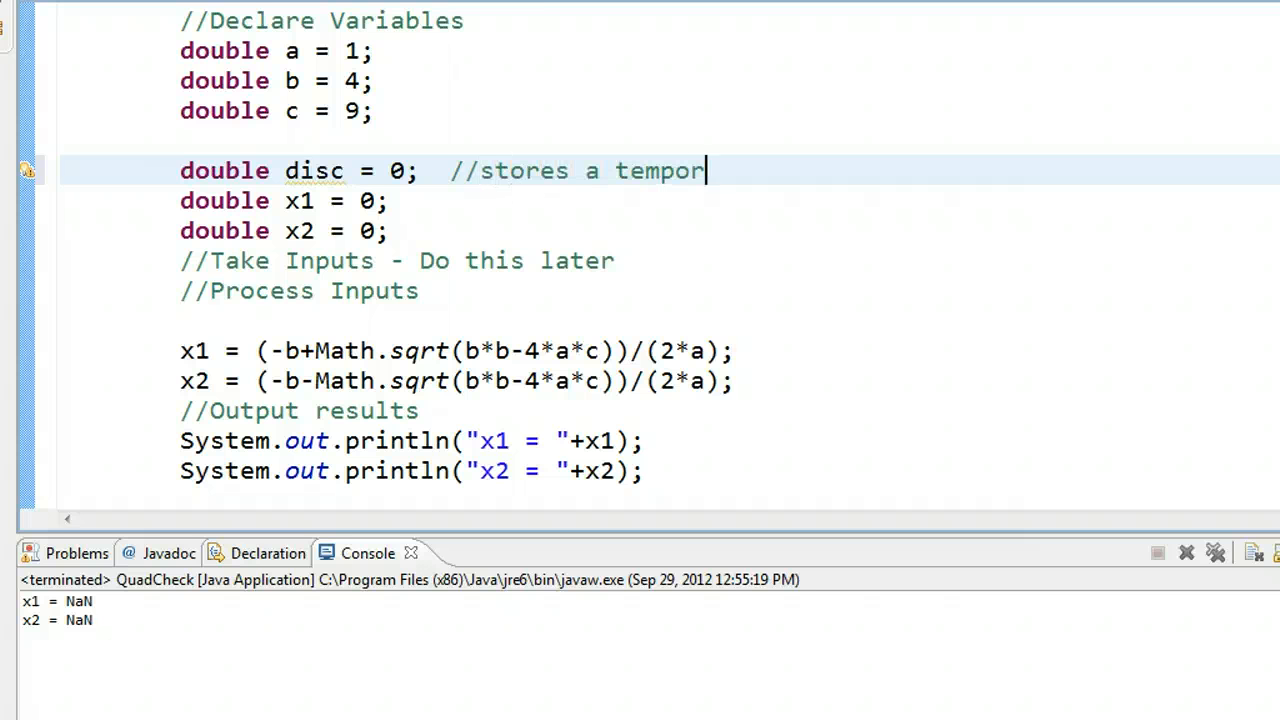
text(ary va)
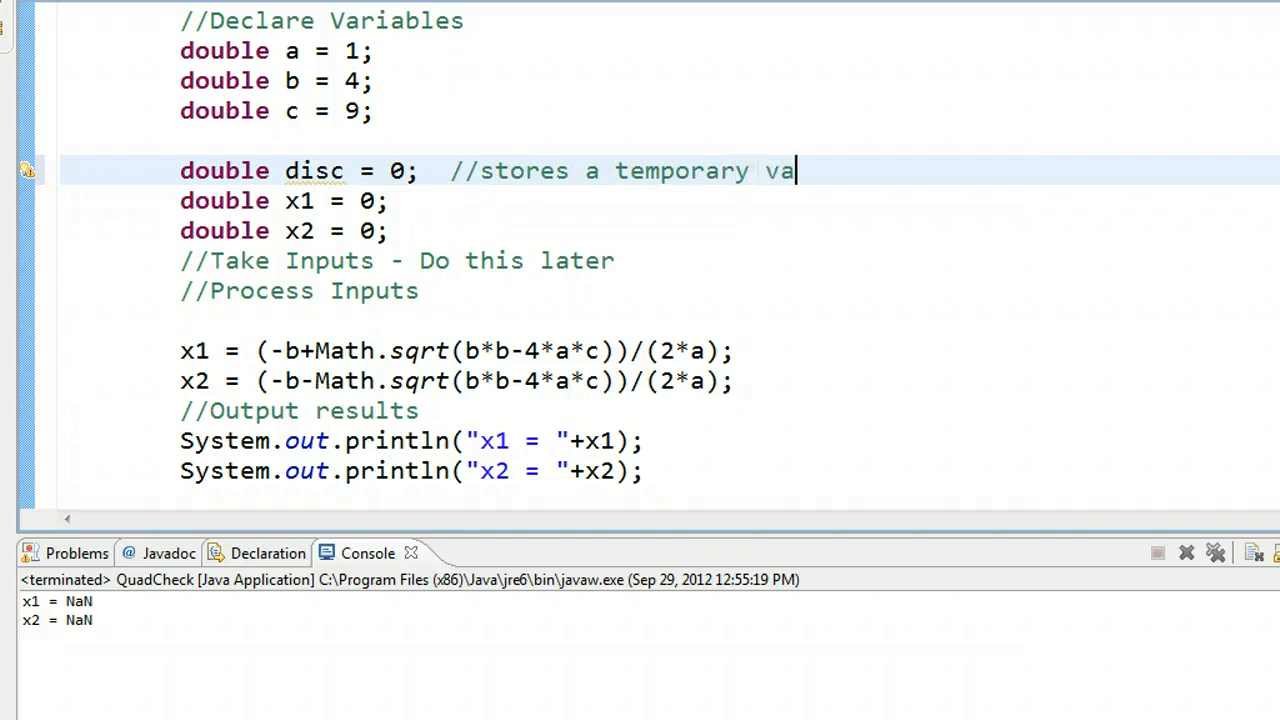
text(lue to check)
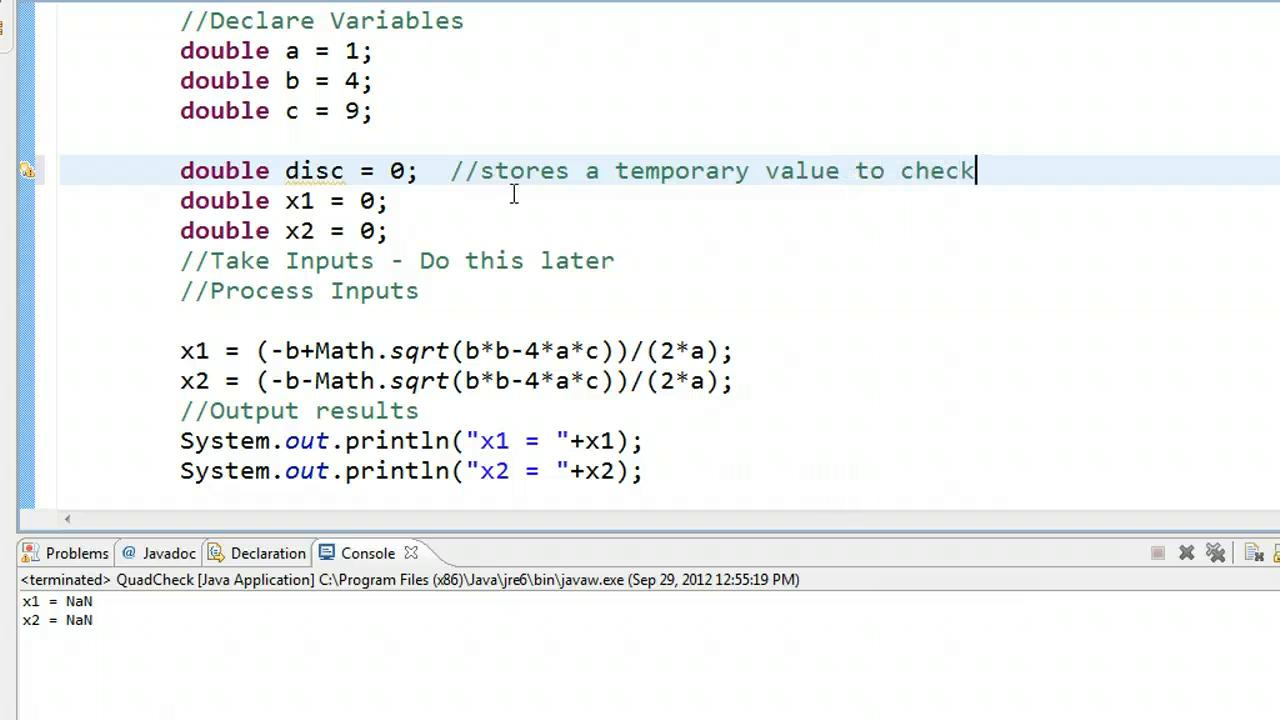
click(300, 290)
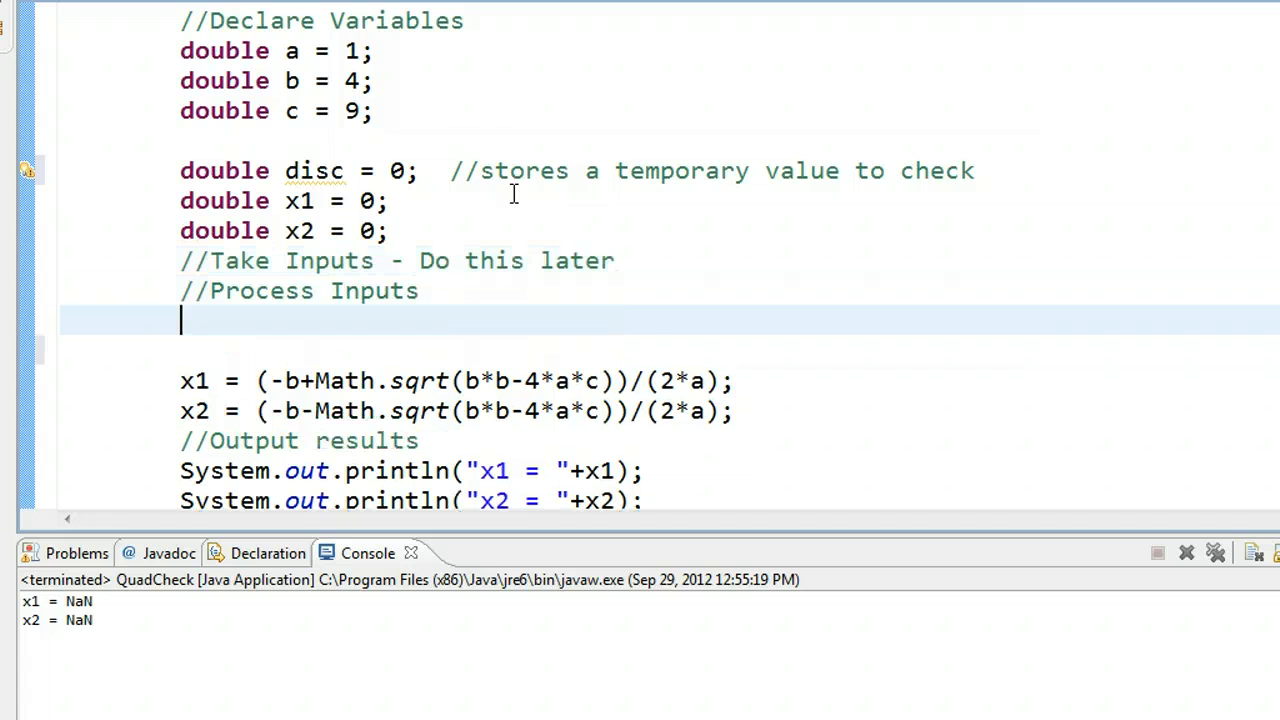
Assign disc = b*b-4*a*c under Process Inputs and leave a blank line before the root calculations.
text(disc =)
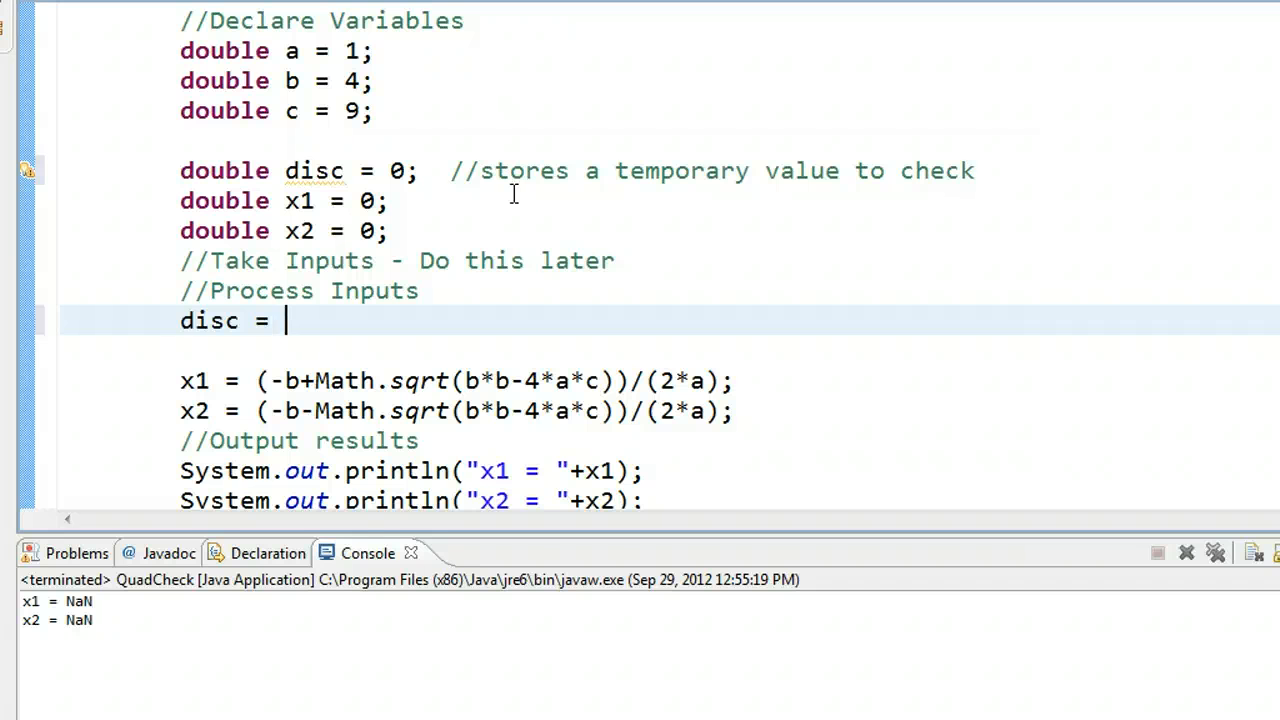
text(b*b-4)
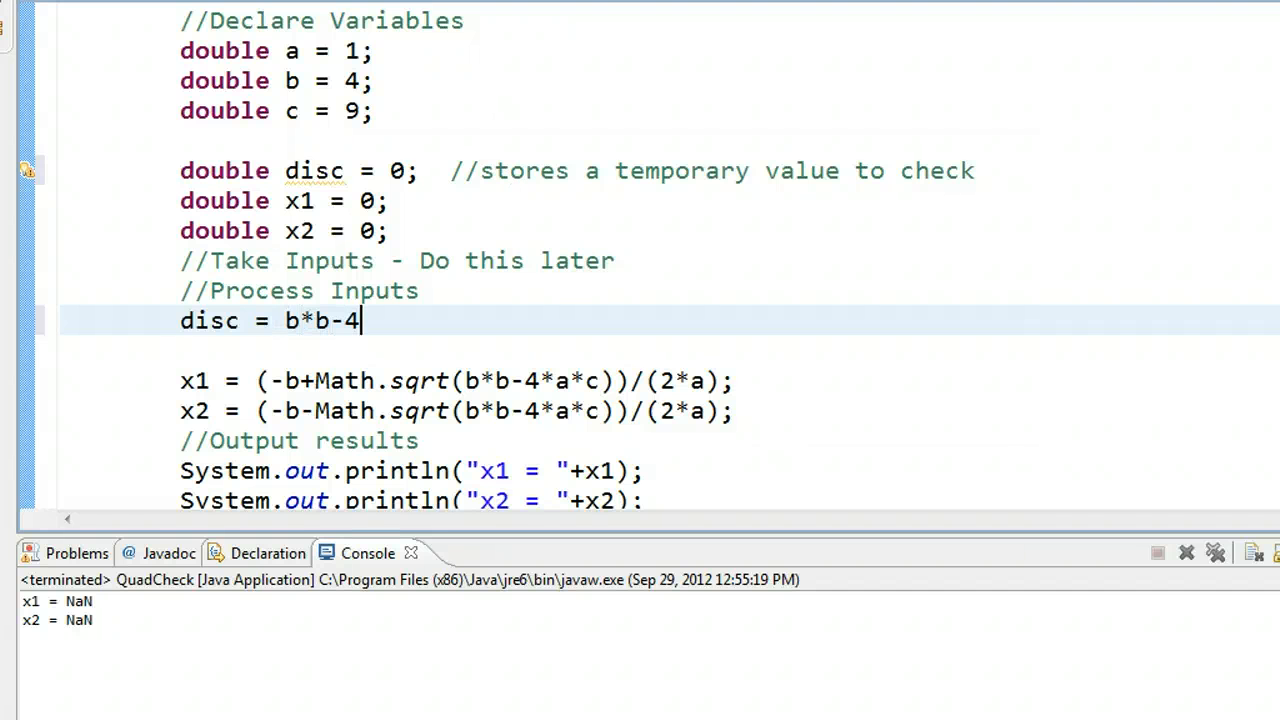
text(*a*c;)
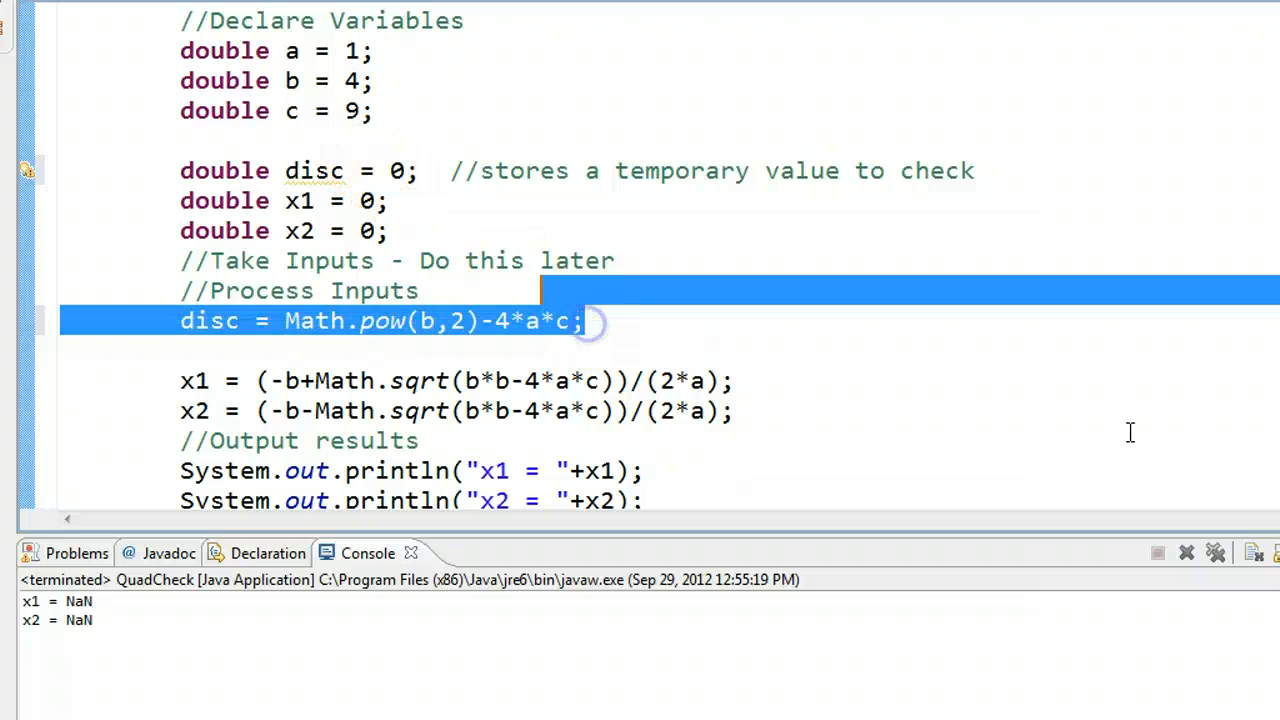
click(770, 320)
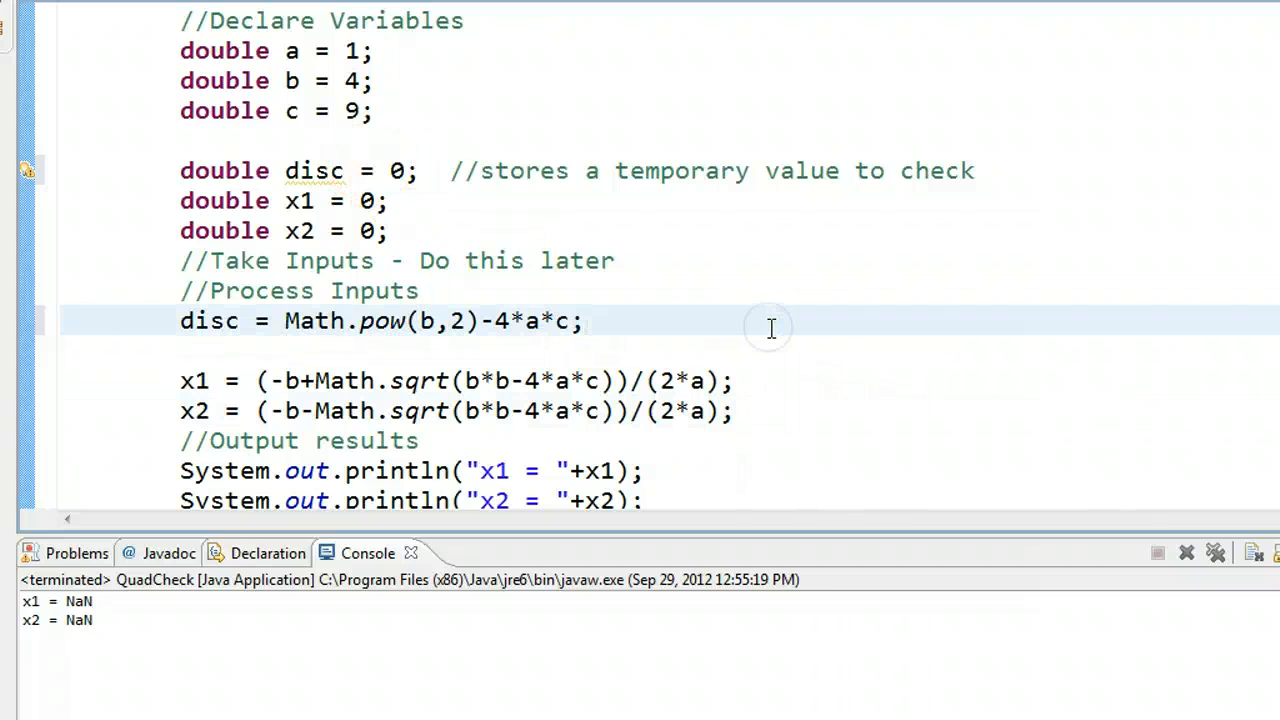
click(584, 320)
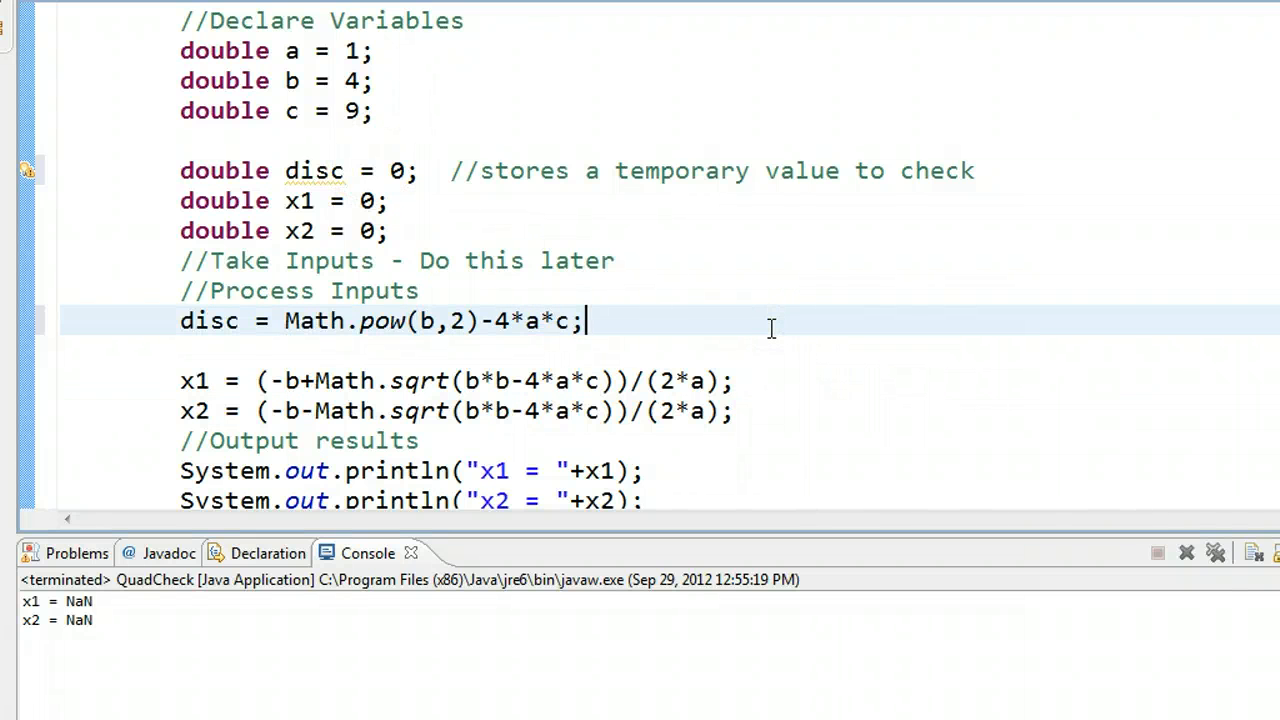
scroll(down, 3)
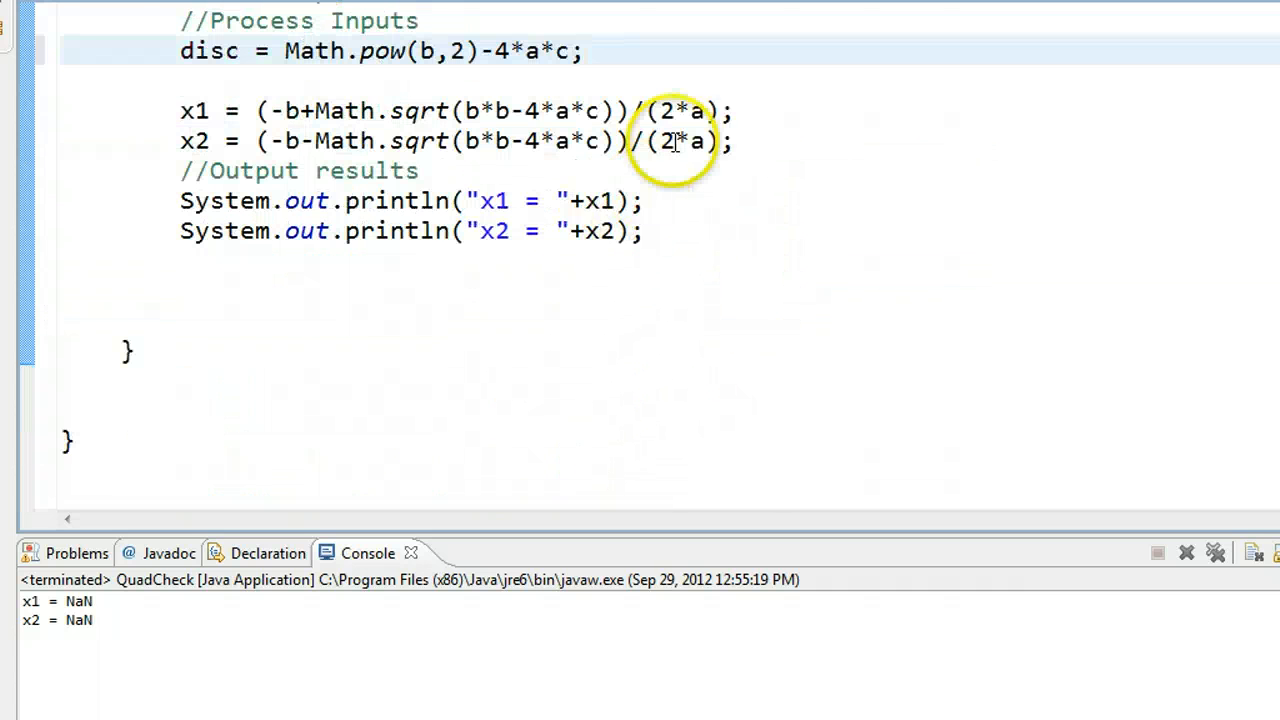
key(Return)
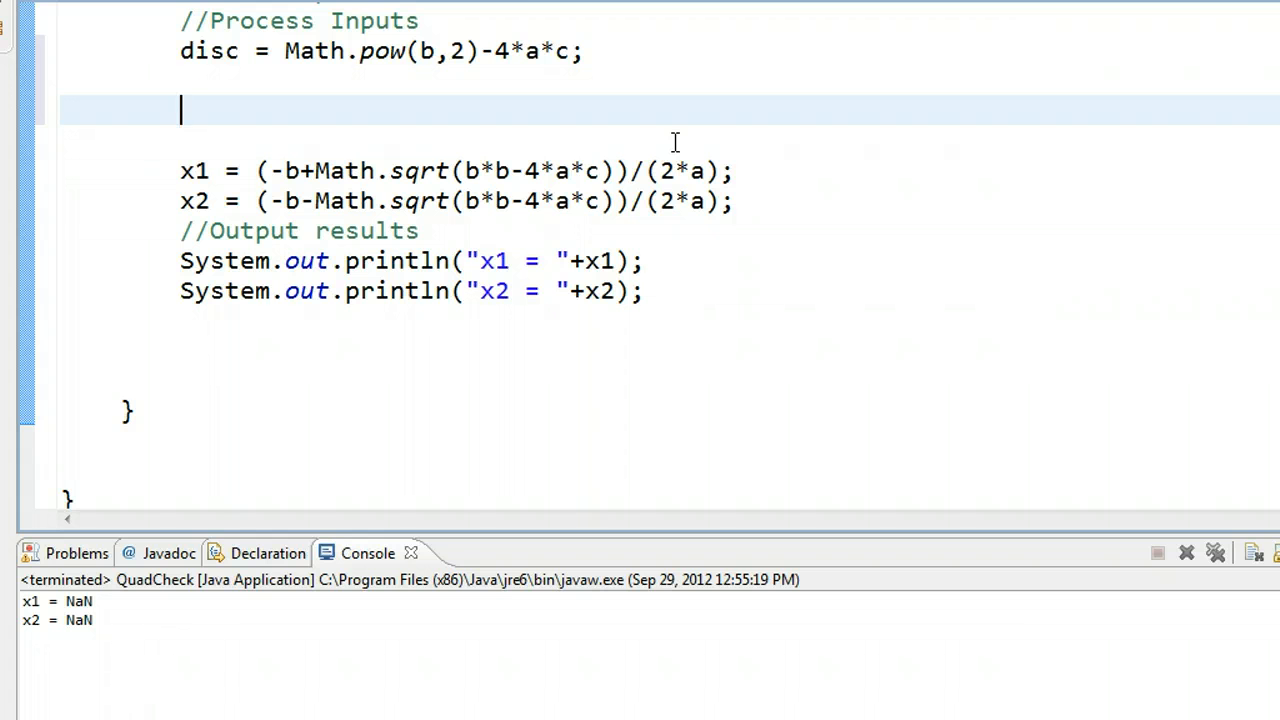
Write the if condition on disc, trying ==, >= and <= before settling on disc >= 0.
text(if ()
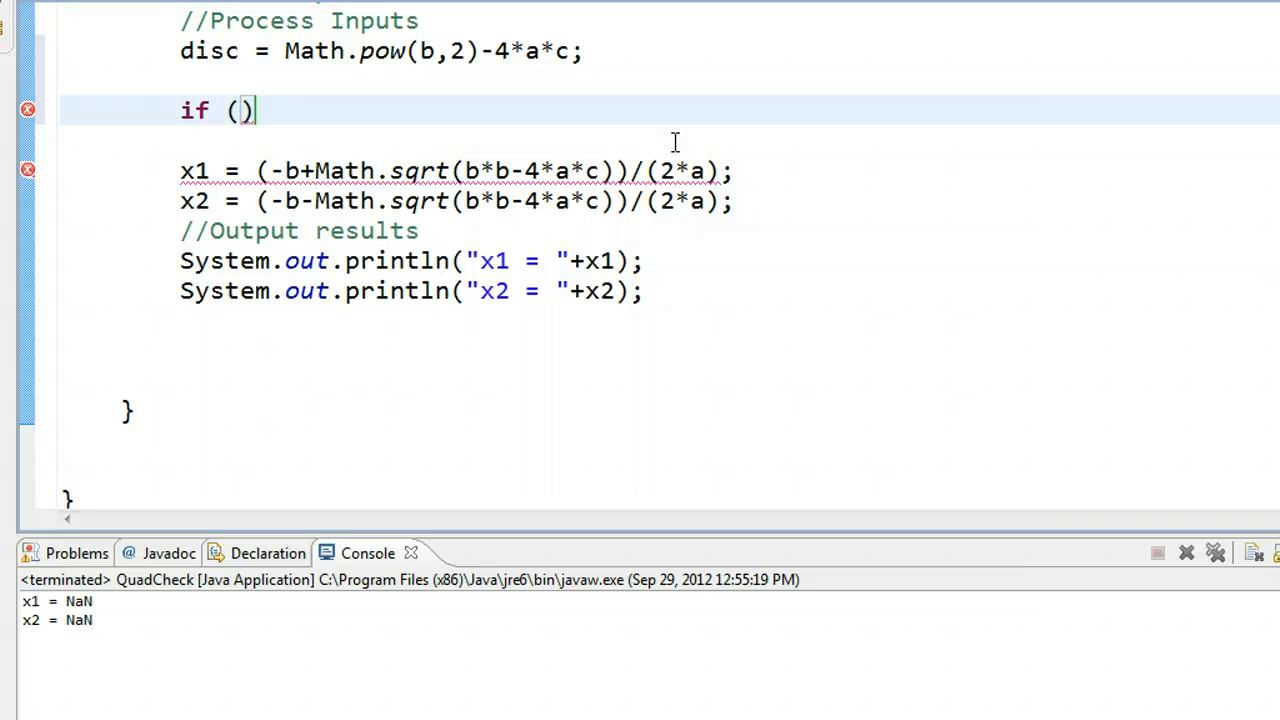
text(di)
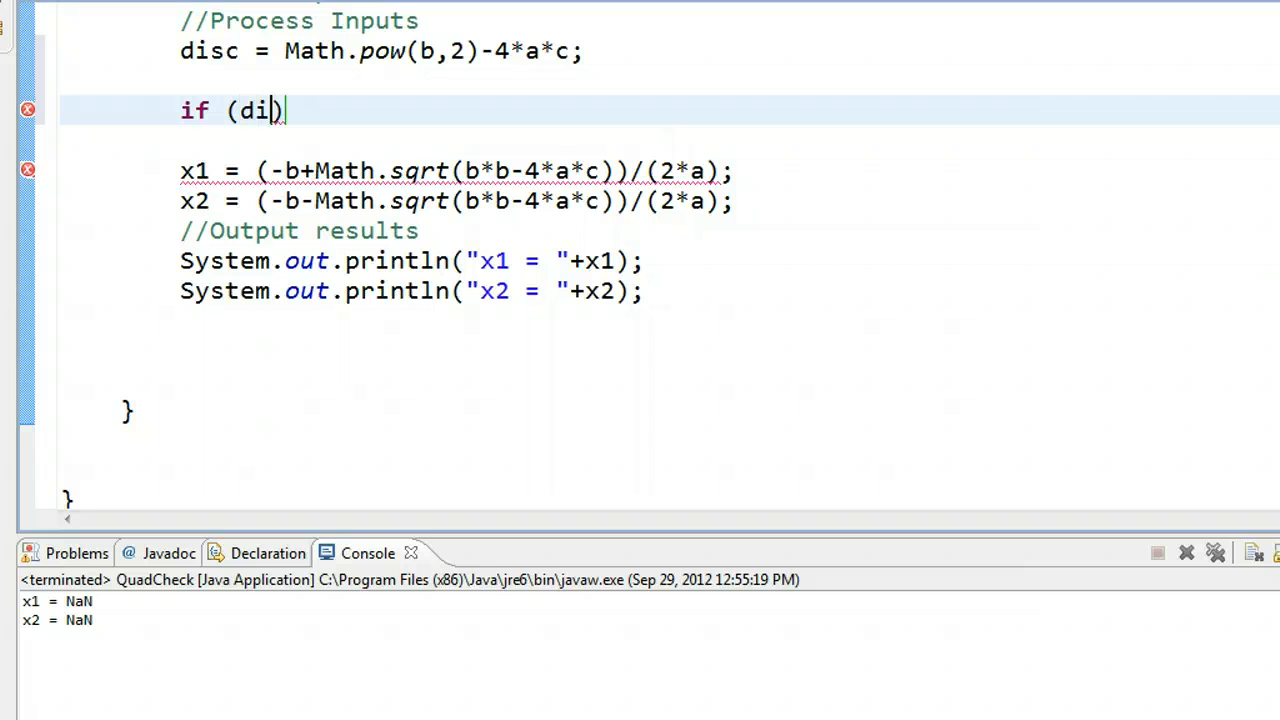
text(sc ==)
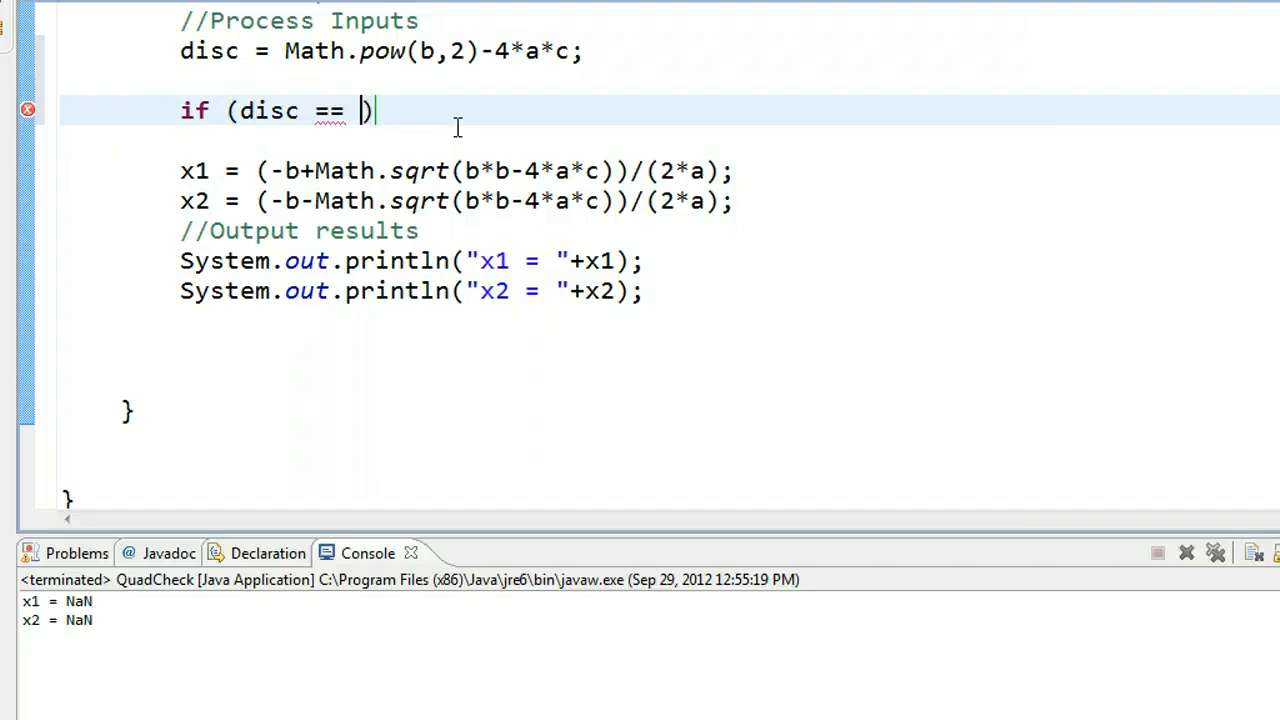
key(BackSpace)
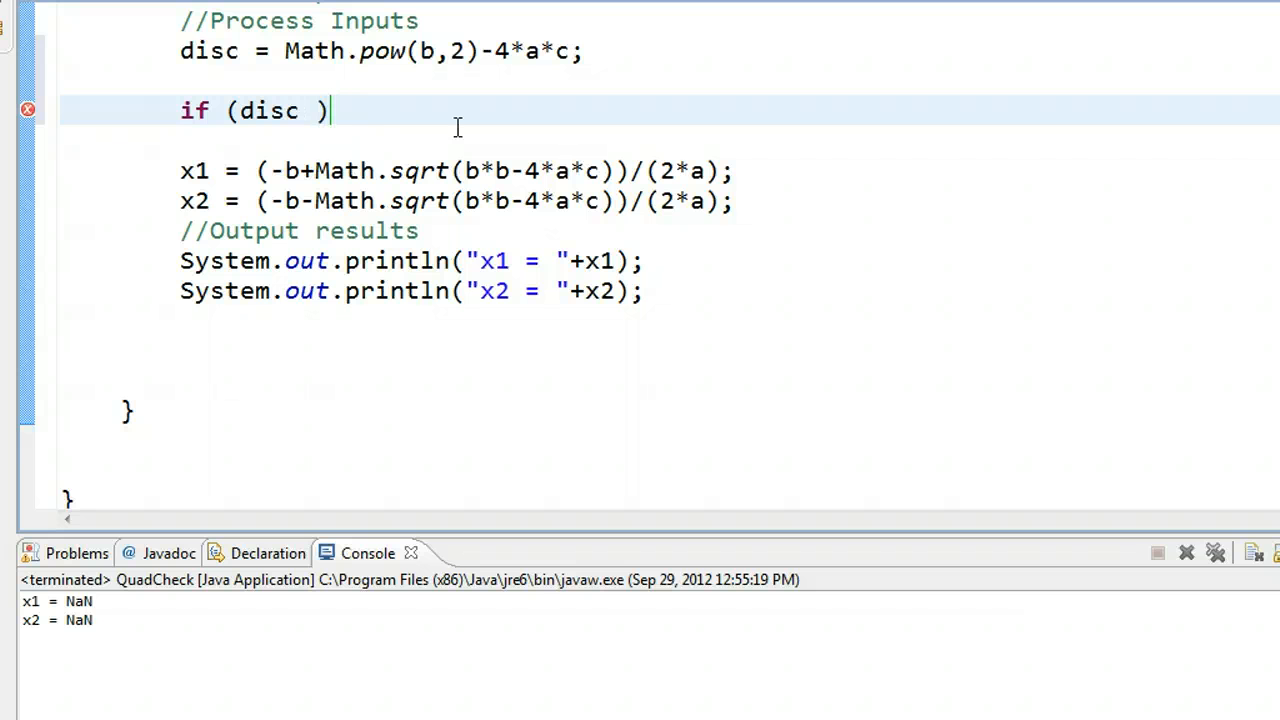
text(>=)
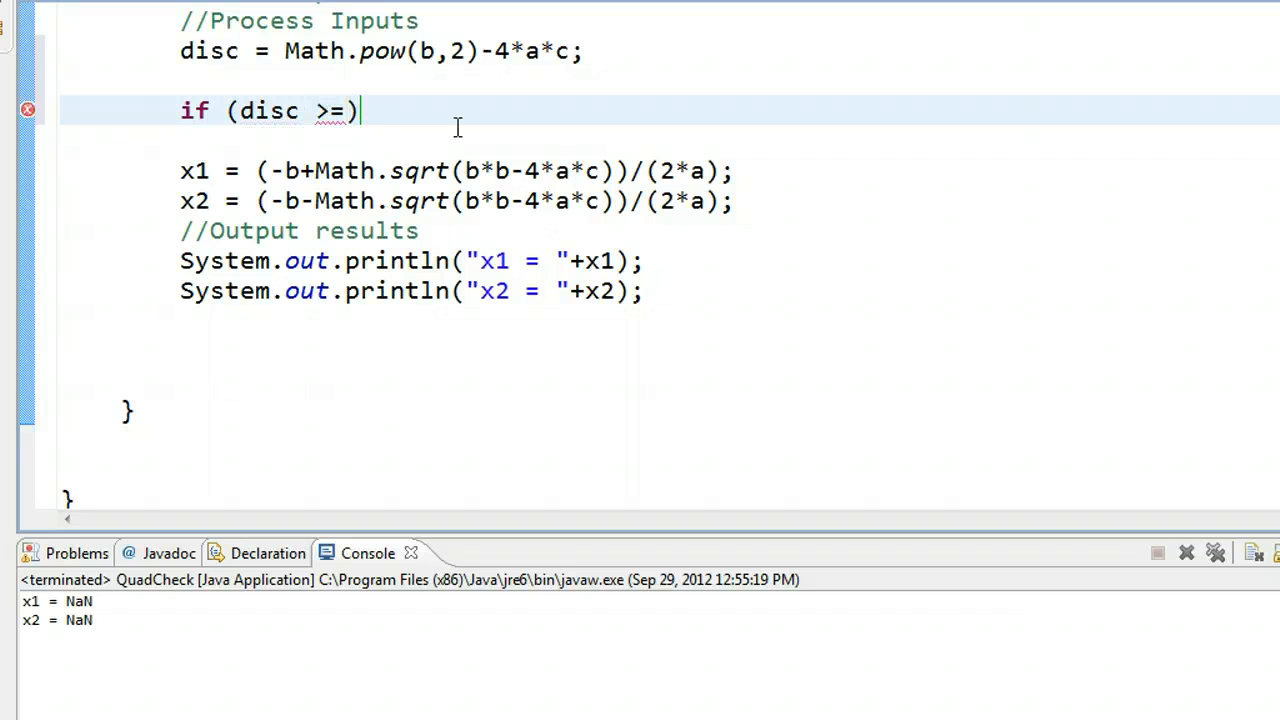
key(BackSpace)
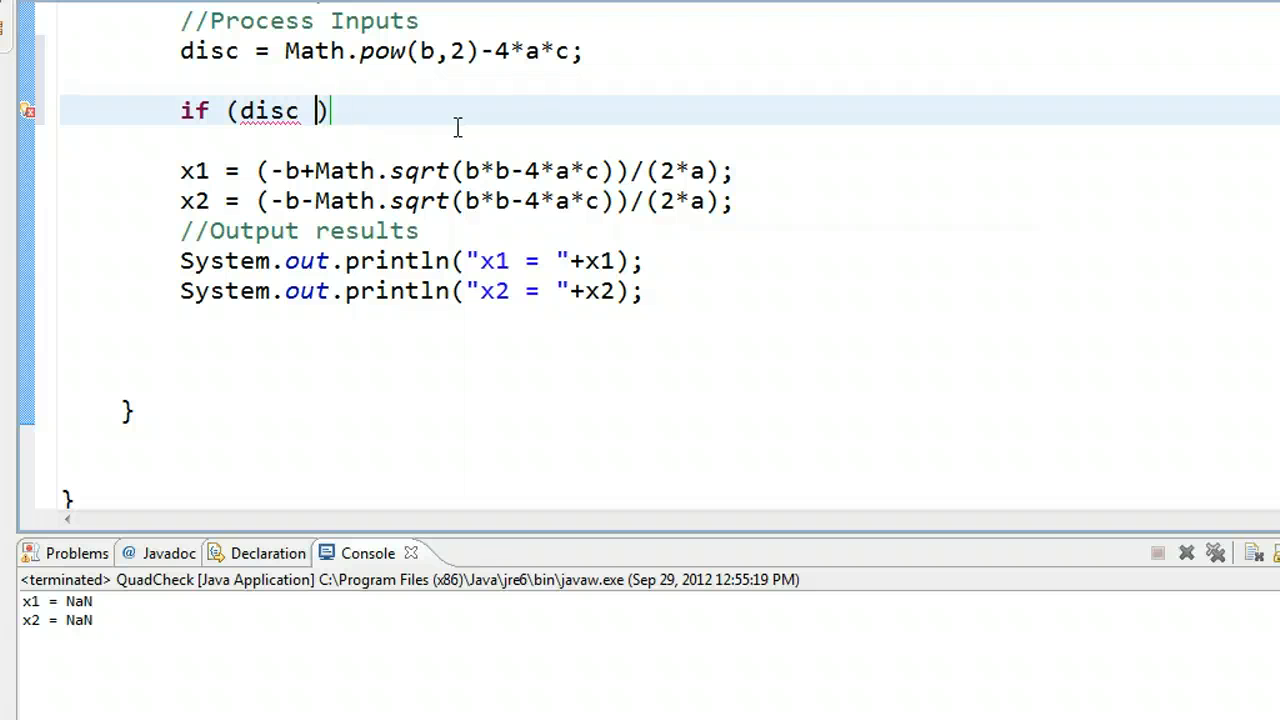
text(<=)
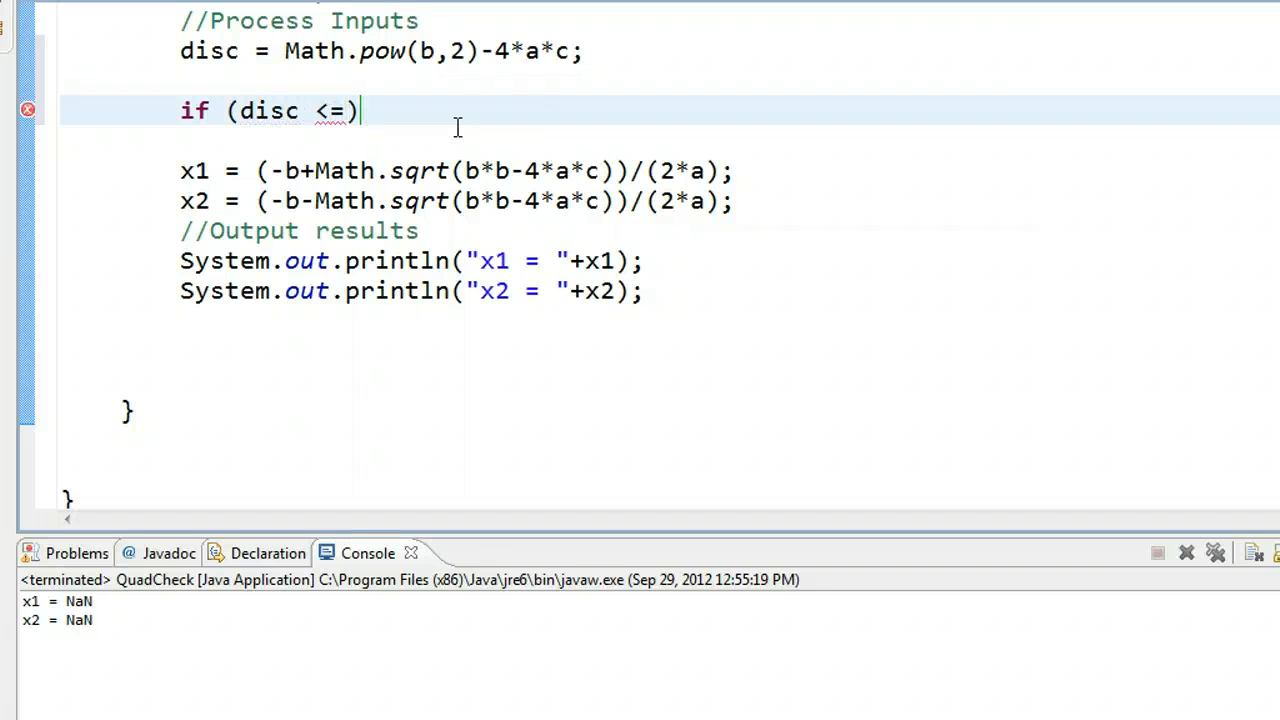
key(BackSpace)
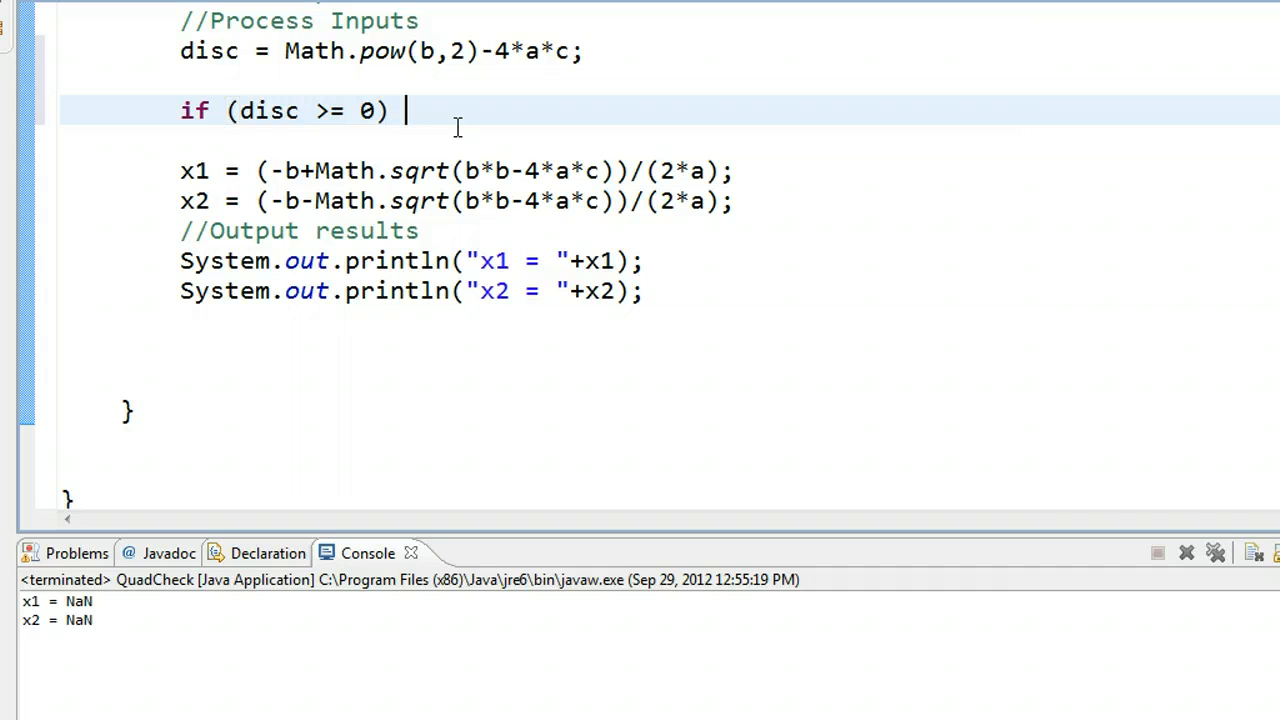
Open a brace after the condition and close the if block below the two println statements.
text({)
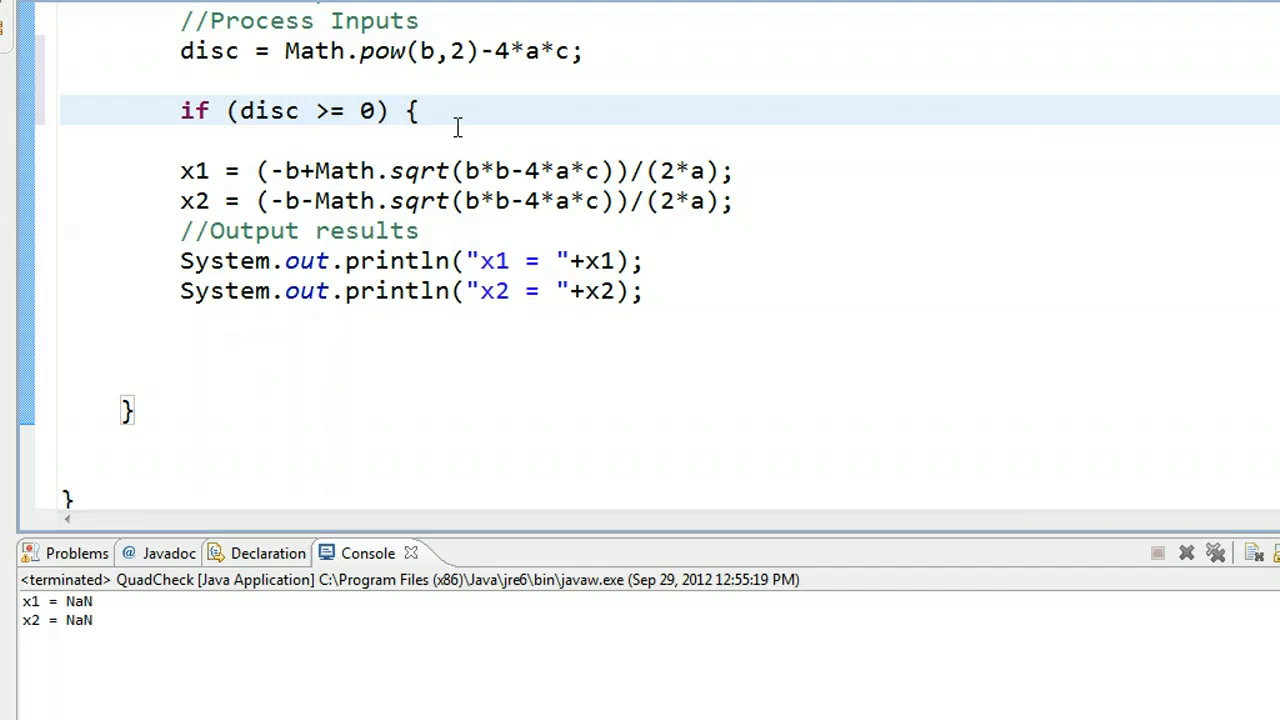
click(424, 200)
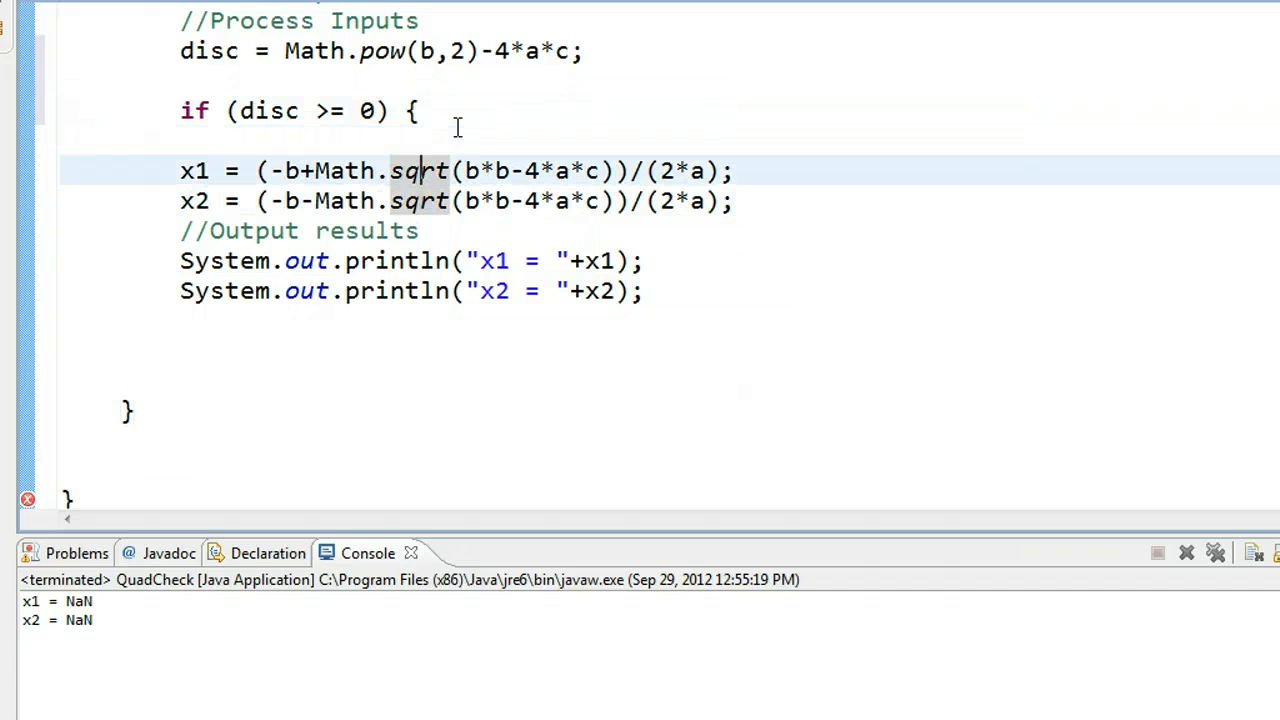
click(420, 200)
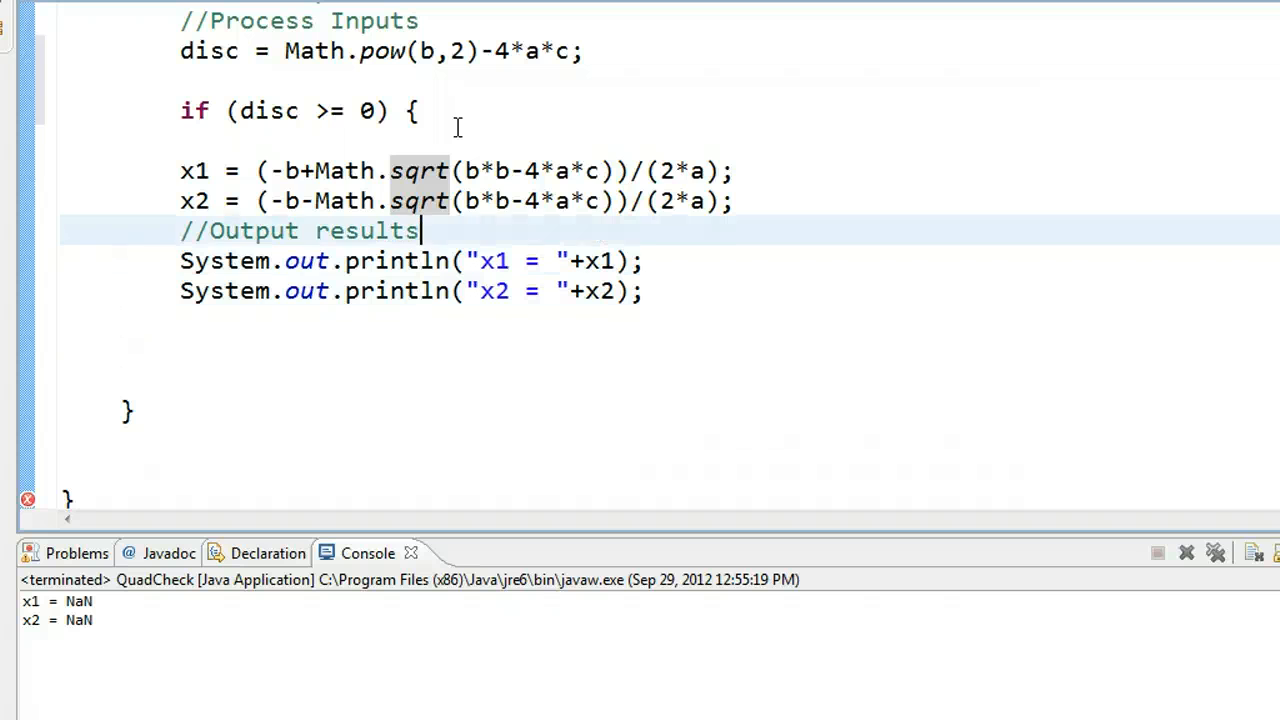
click(420, 170)
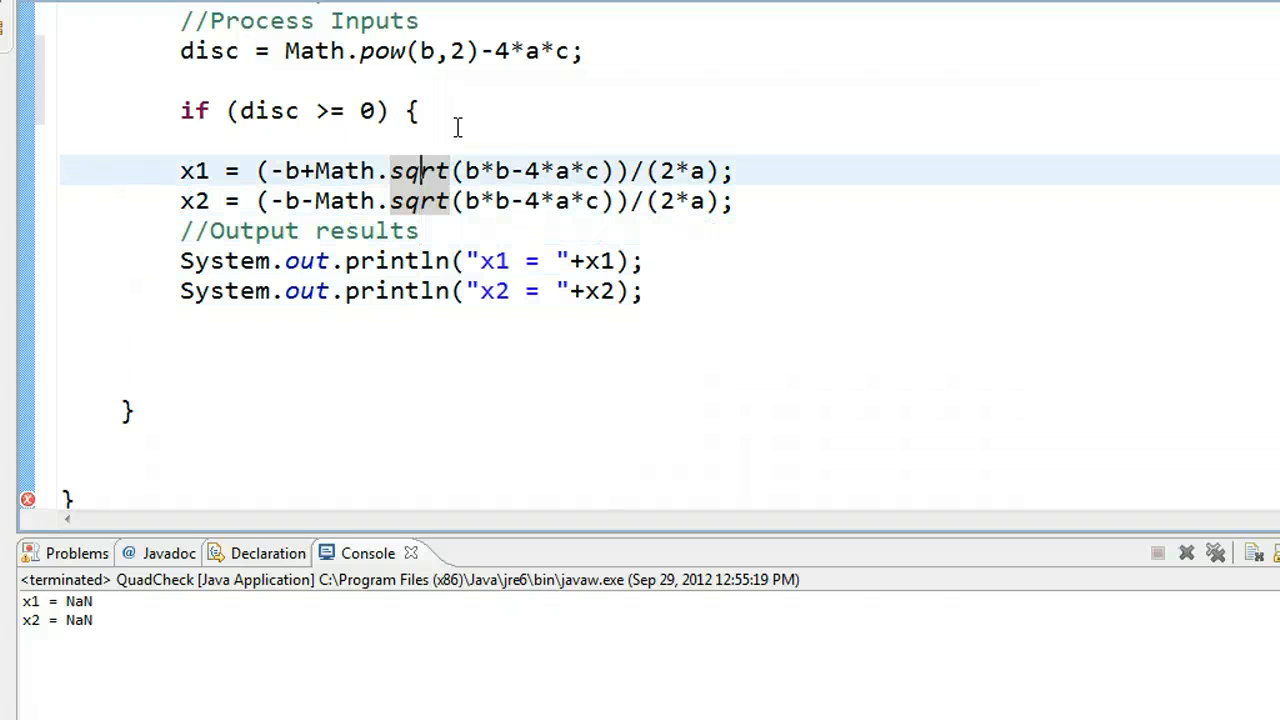
click(424, 200)
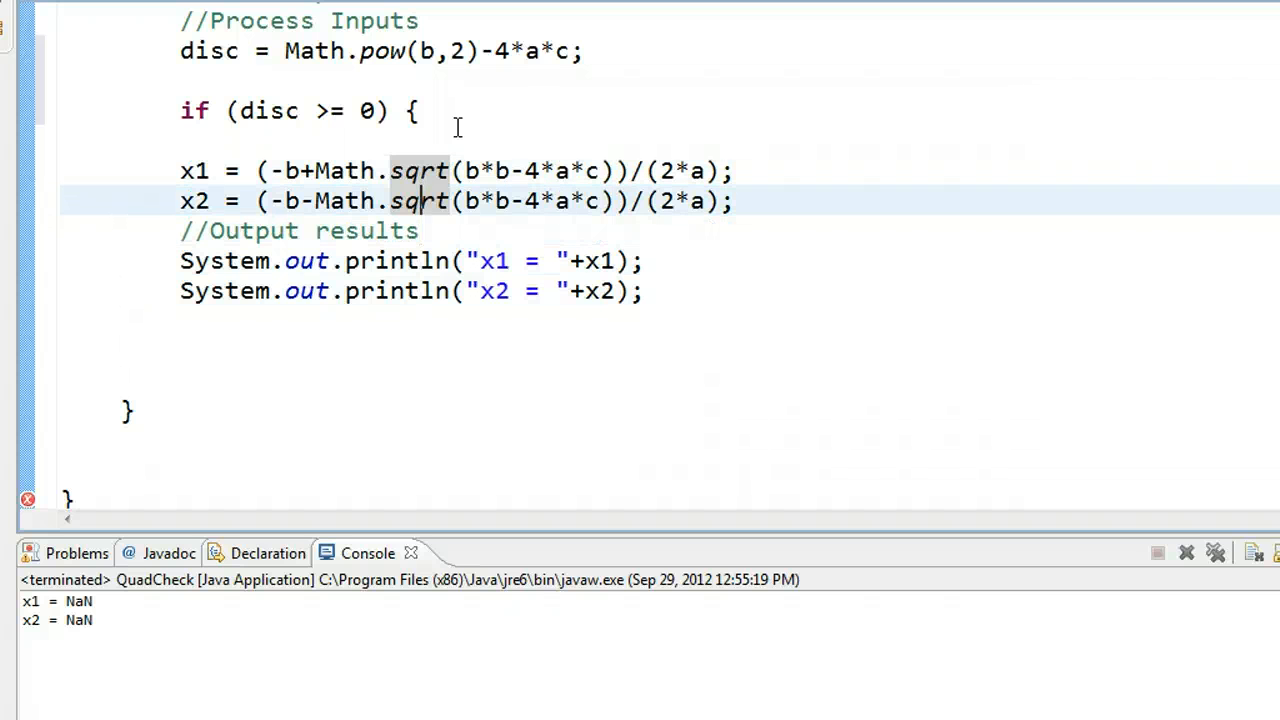
click(420, 260)
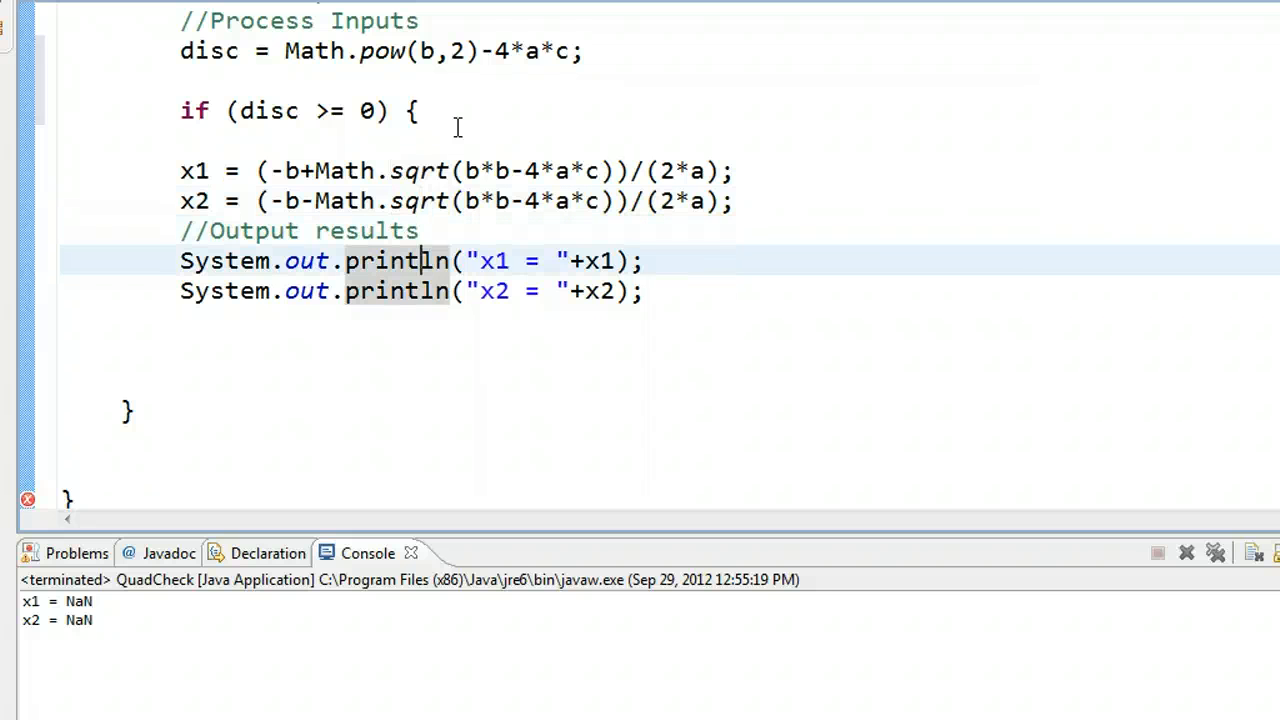
key(Return)
text(})
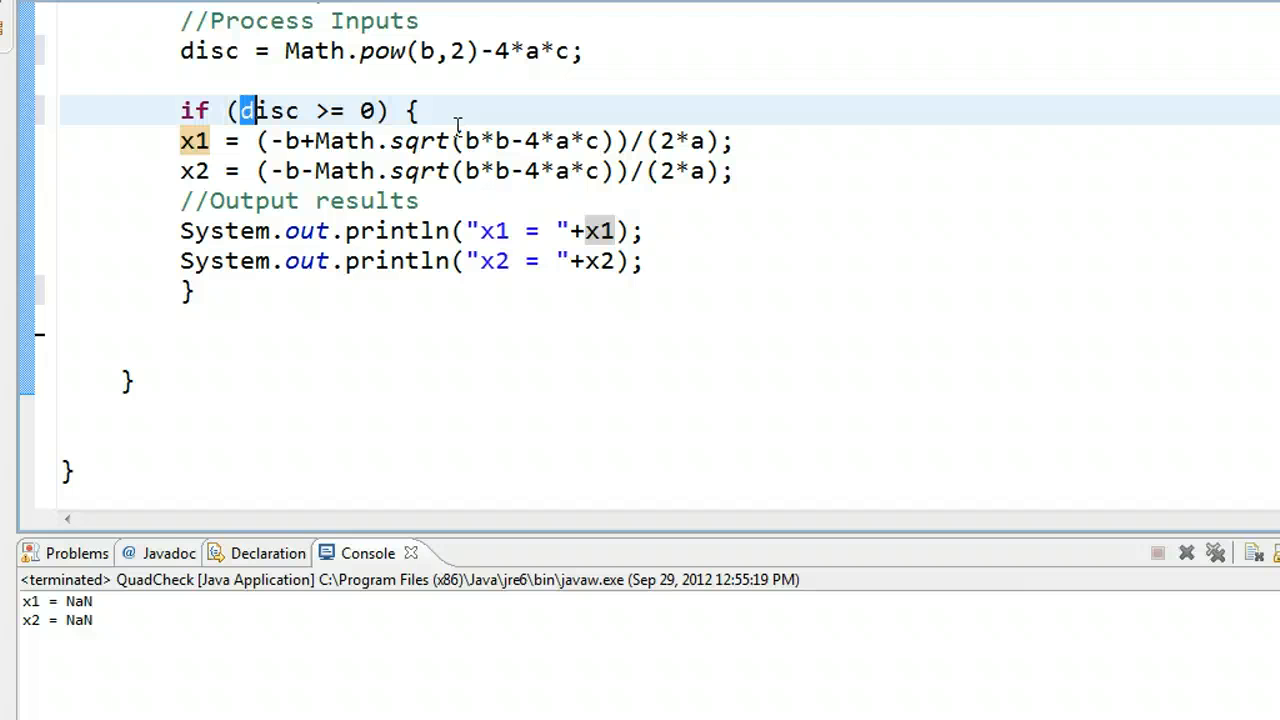
Review the disc >= 0 condition and select the block's body lines to indent them.
drag(238, 110, 376, 110)
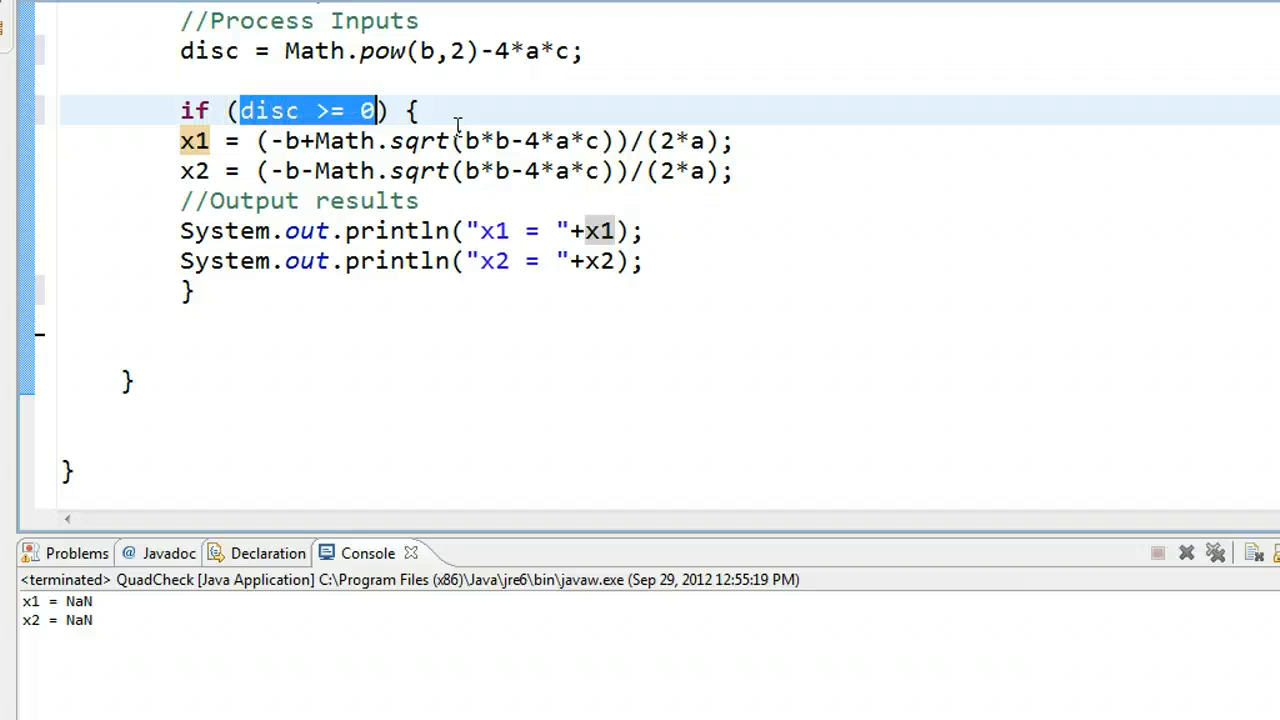
click(376, 170)
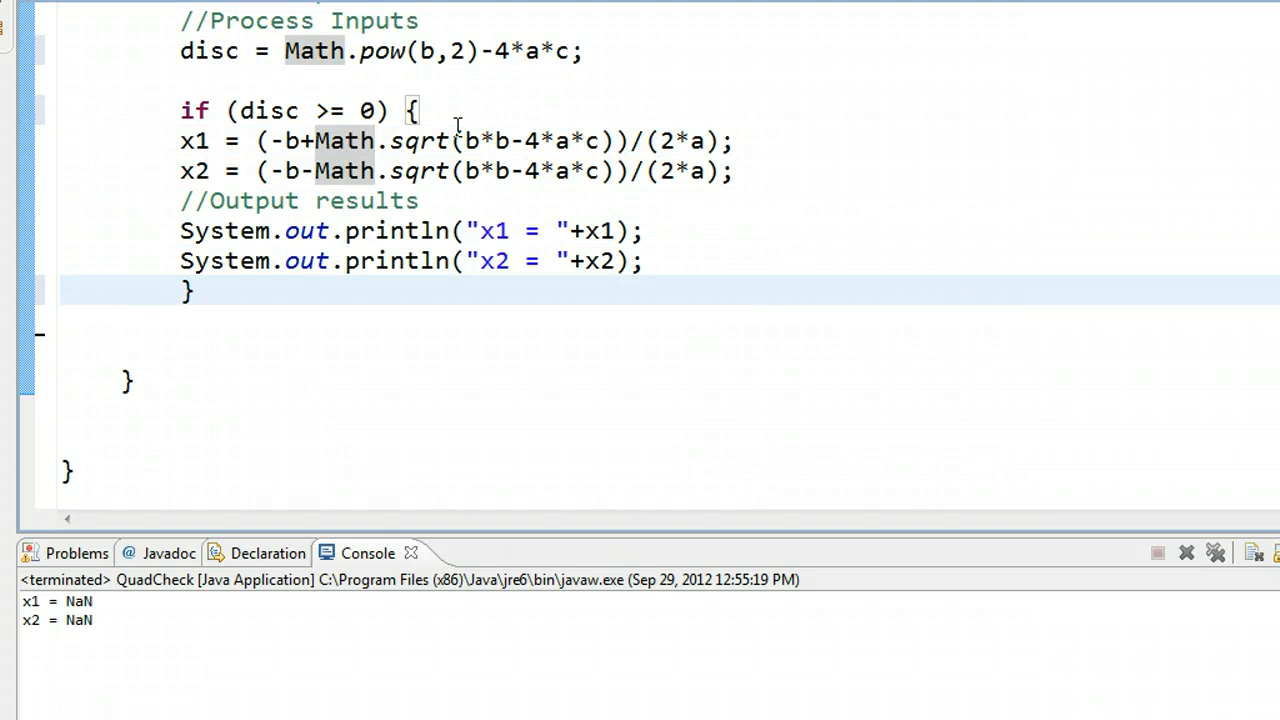
click(196, 292)
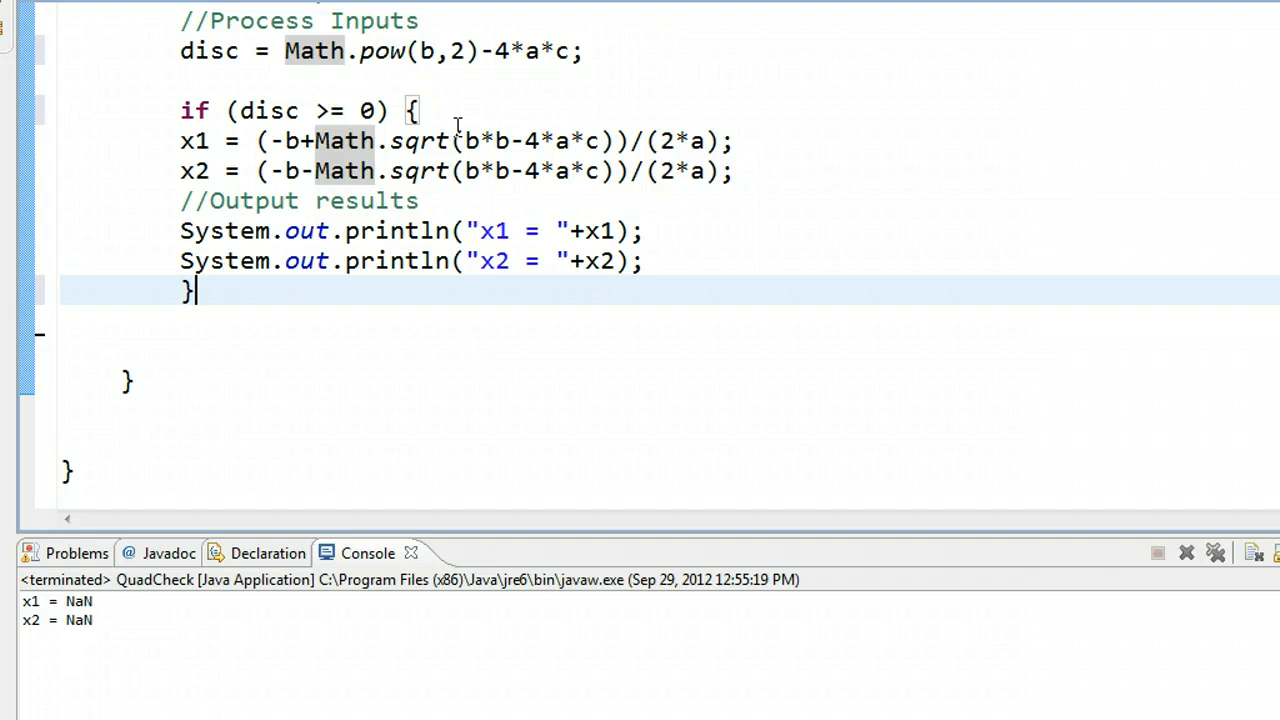
click(376, 232)
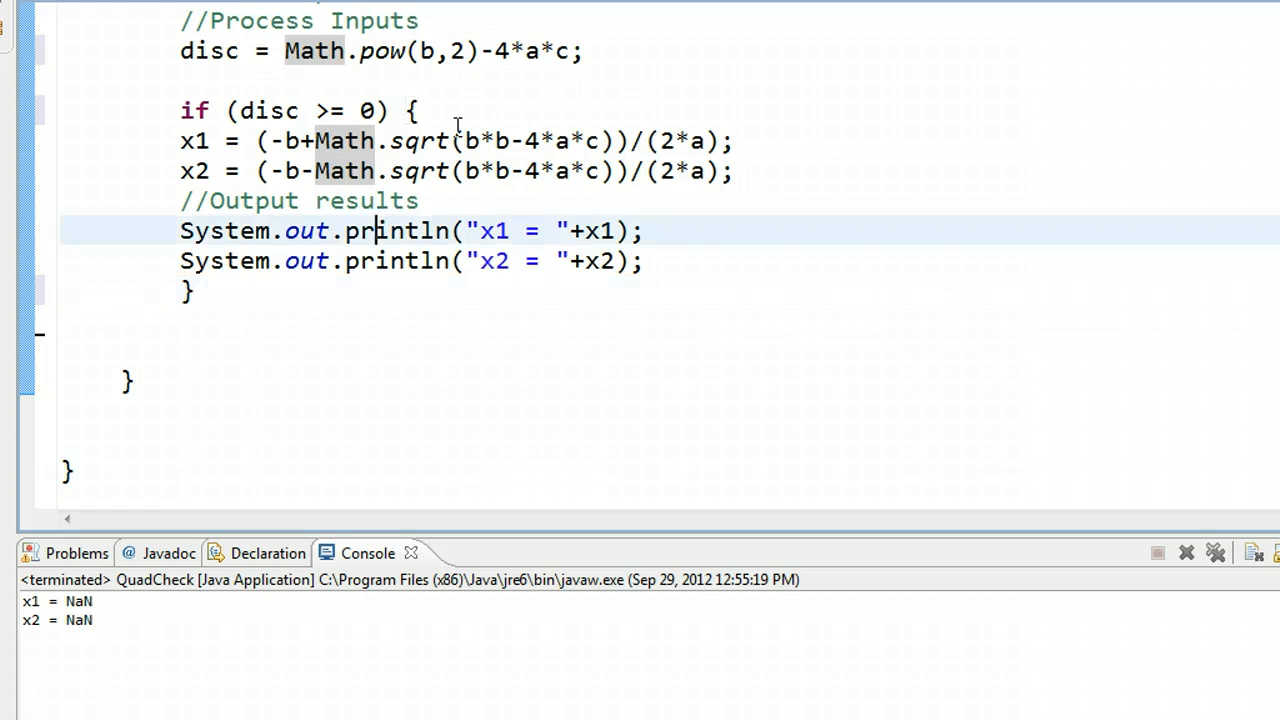
drag(420, 110, 420, 140)
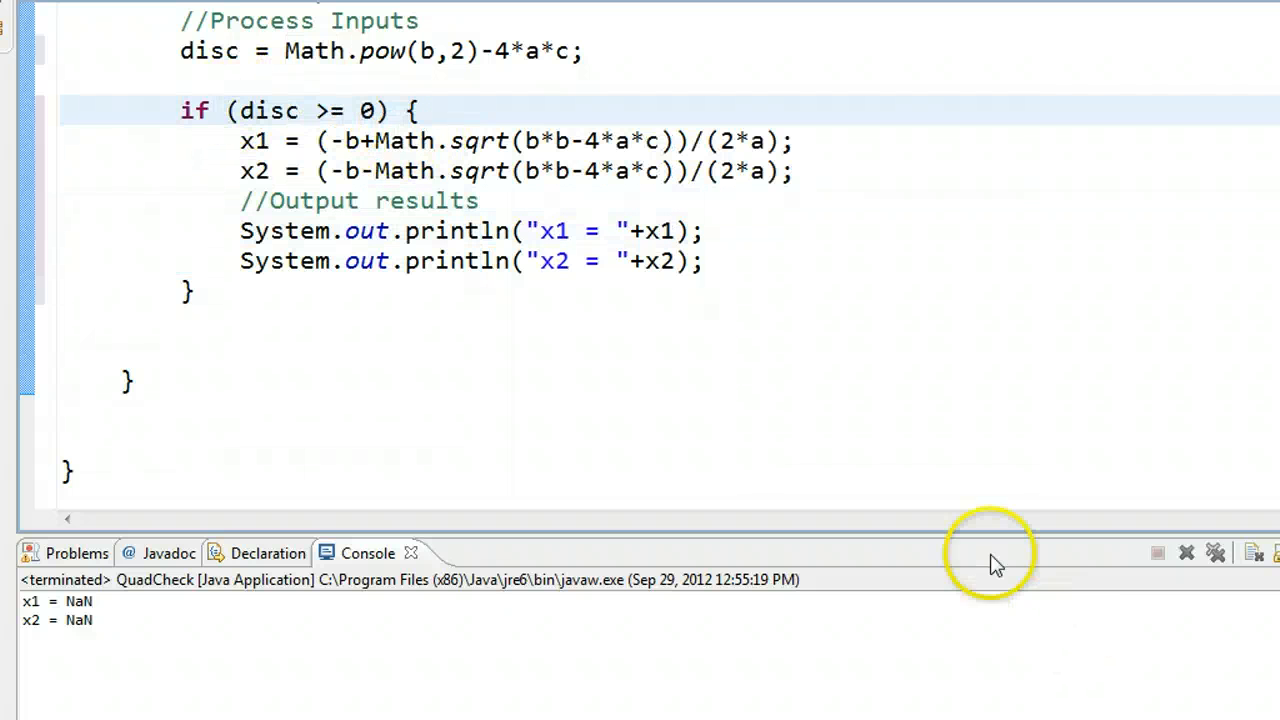
mouse_move(830, 436)
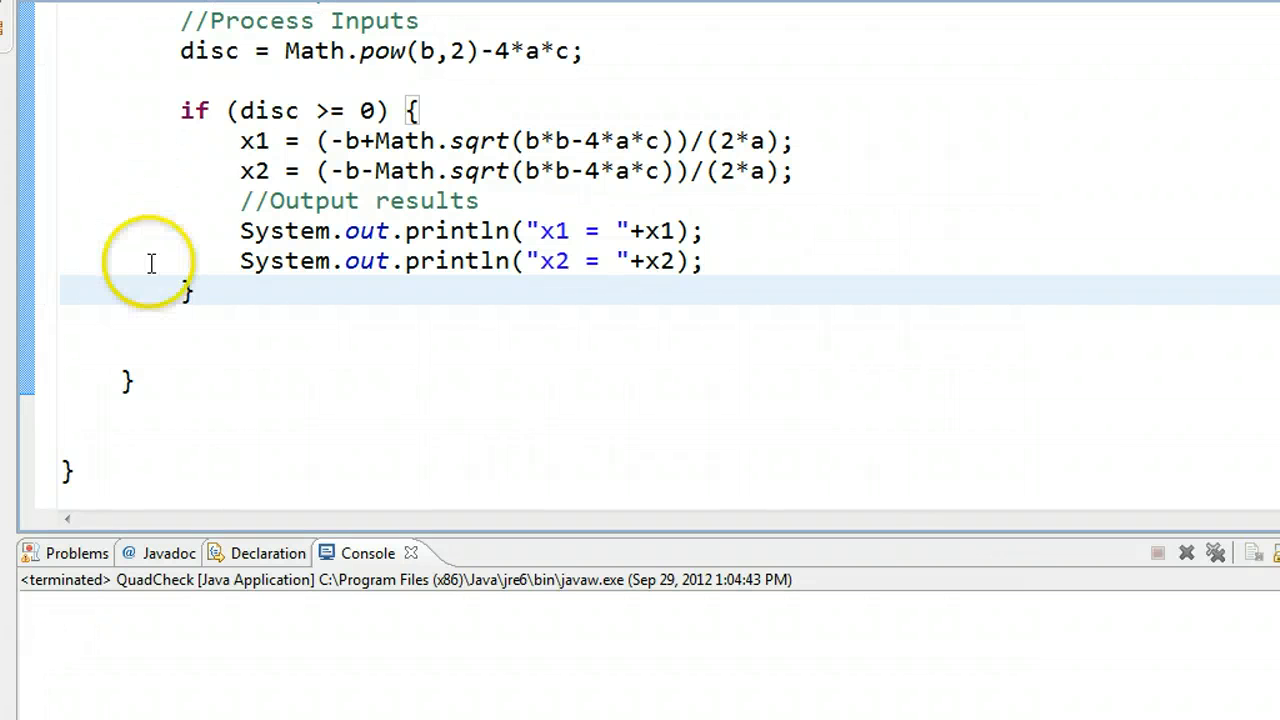
scroll(up, 3)
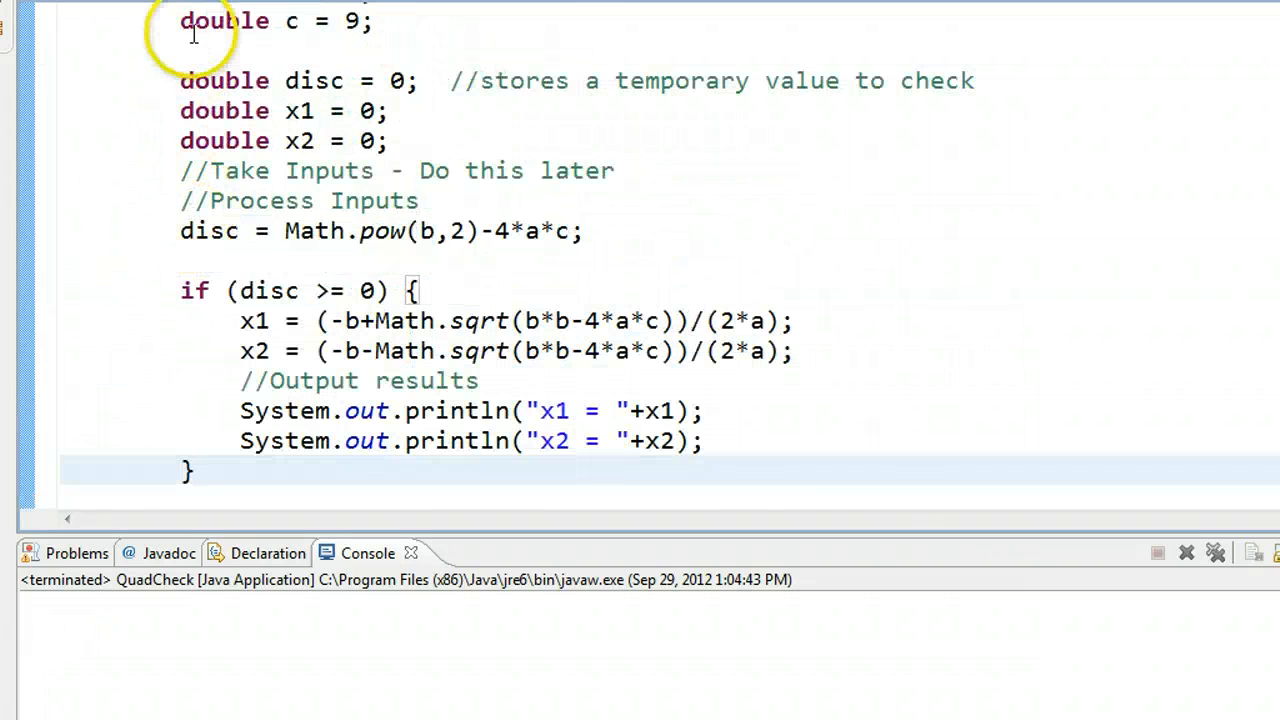
scroll(up, 3)
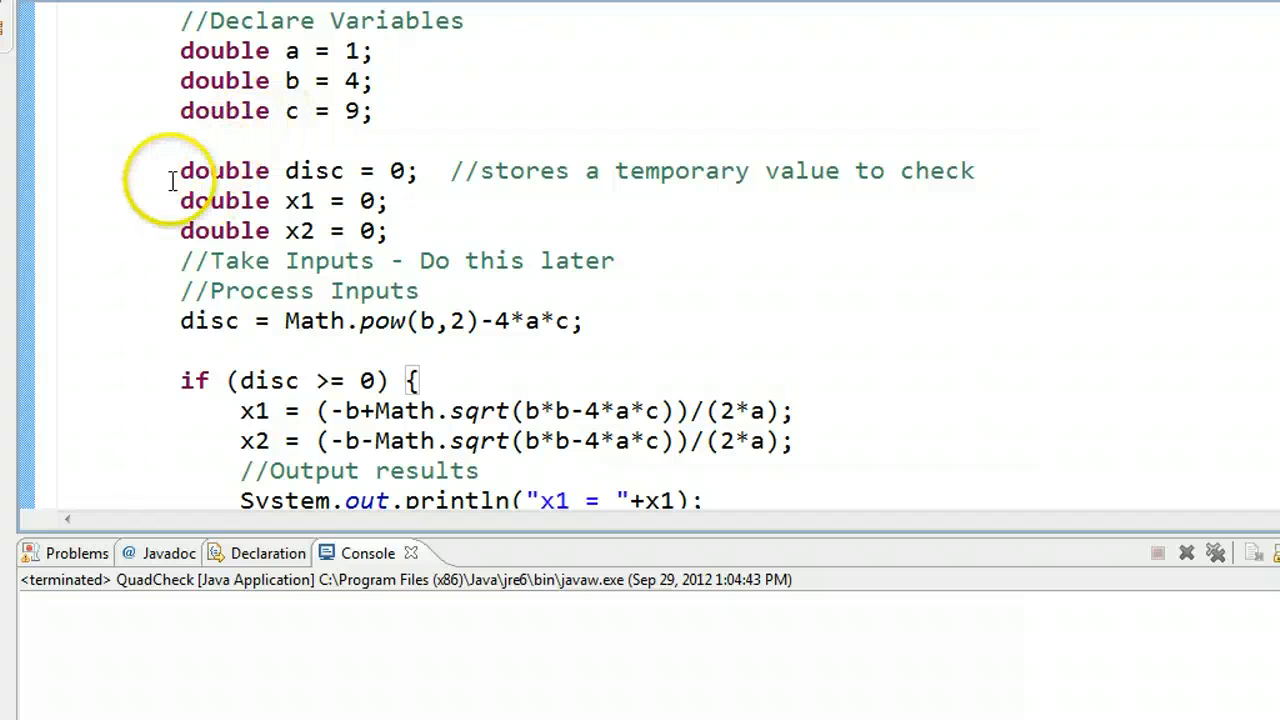
mouse_move(190, 332)
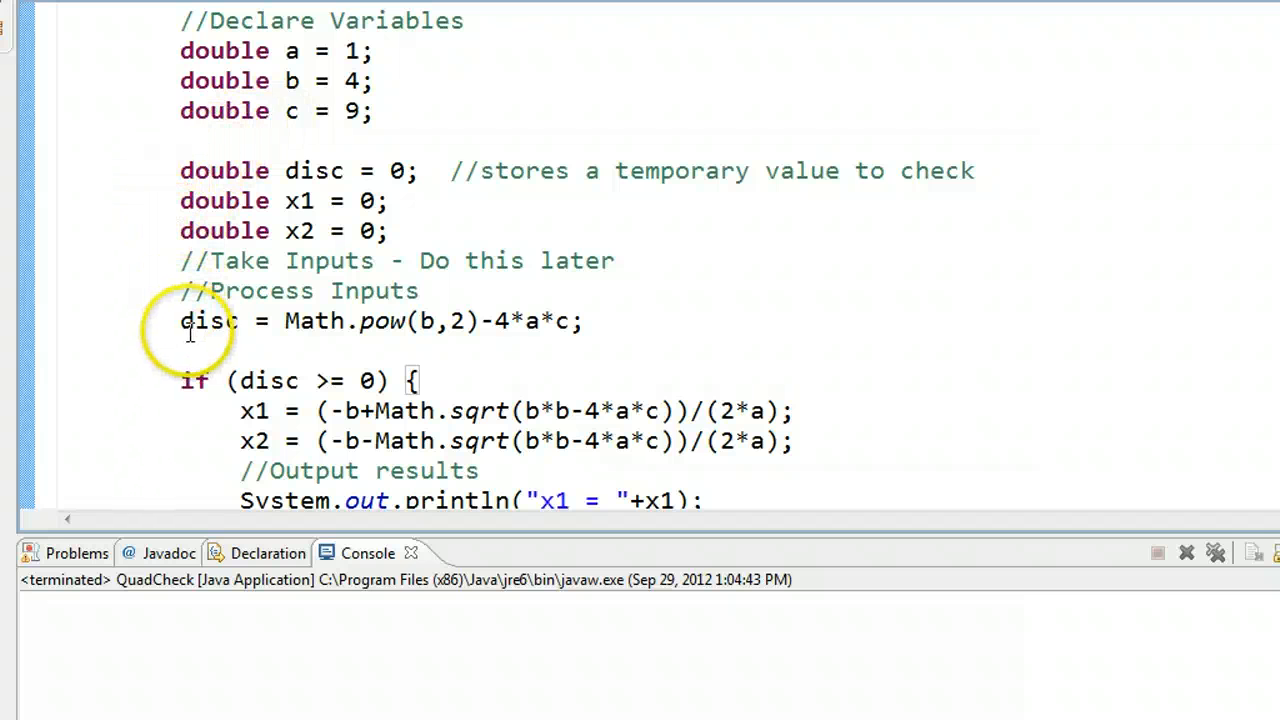
click(208, 320)
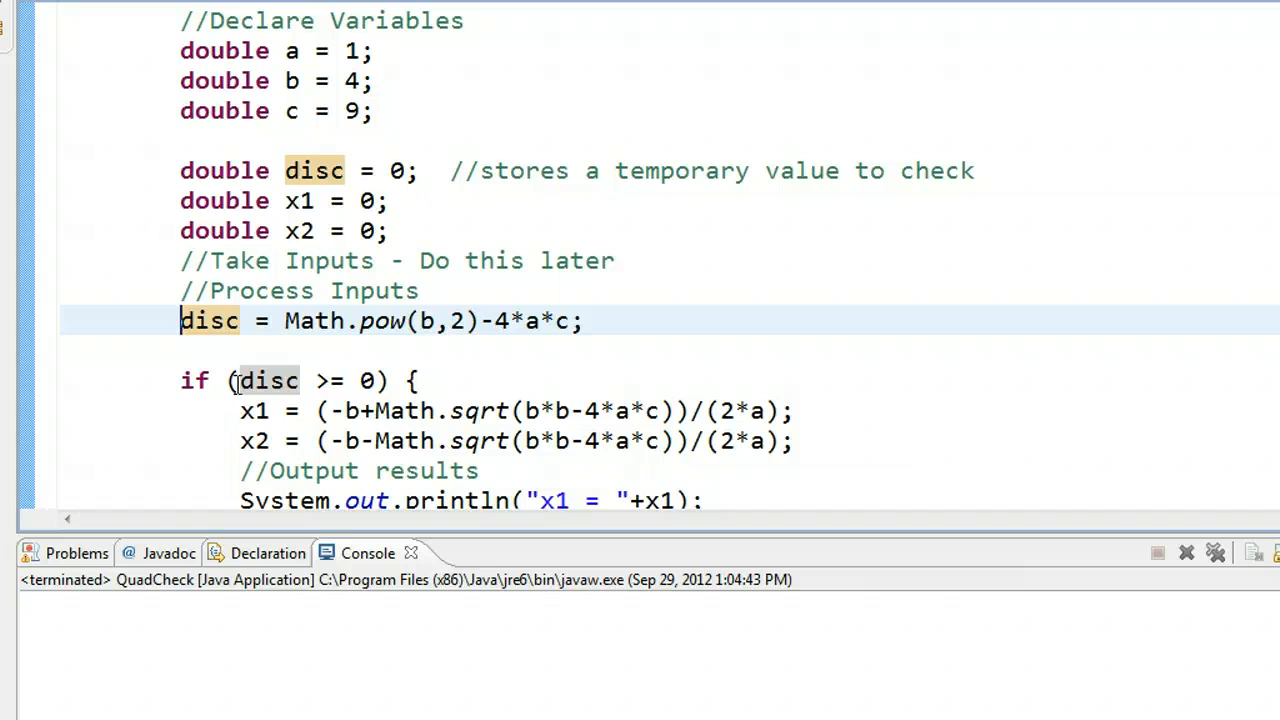
scroll(down, 3)
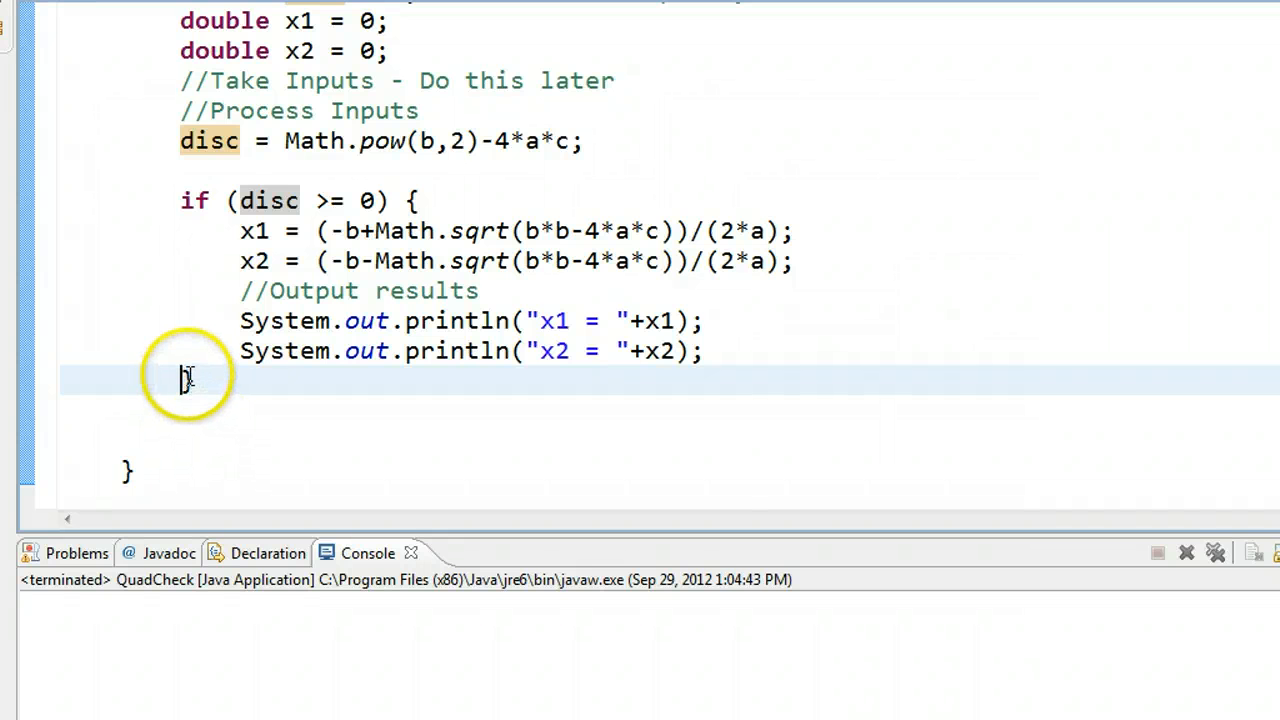
mouse_move(596, 352)
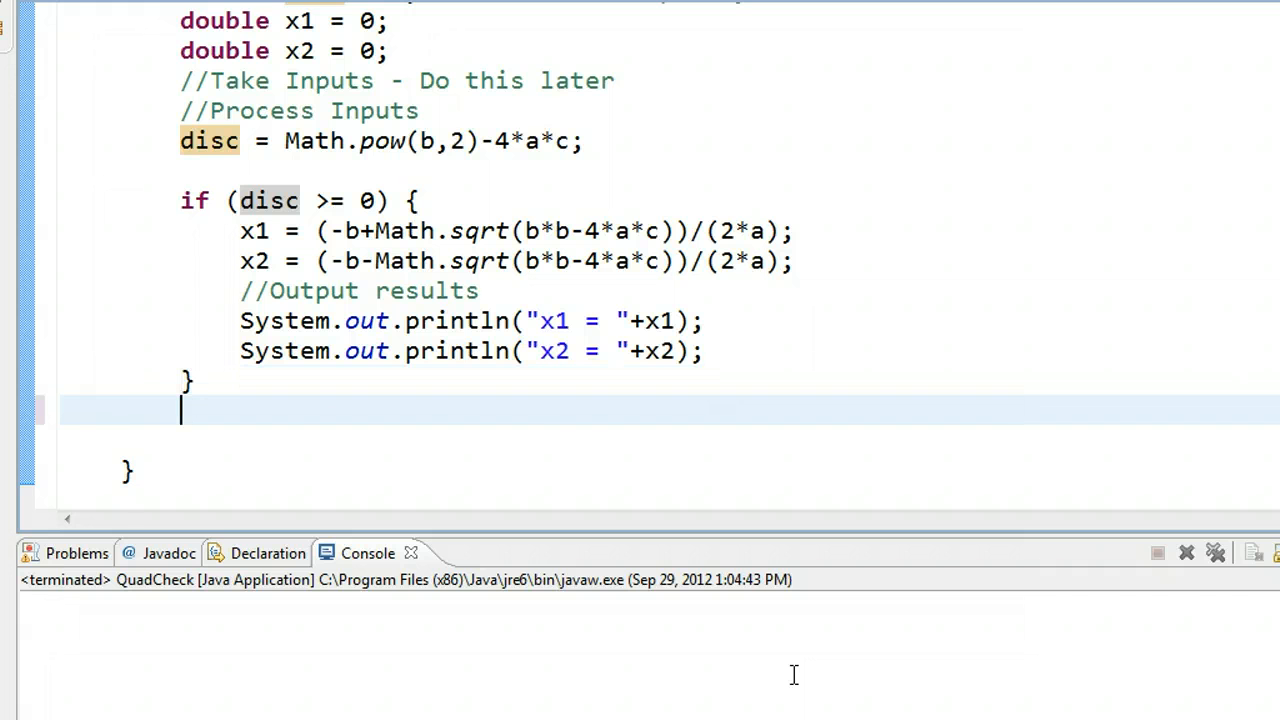
Add System.out.println("There are no real roots") after the if block and run the program.
text(System.out.println("There are no r)
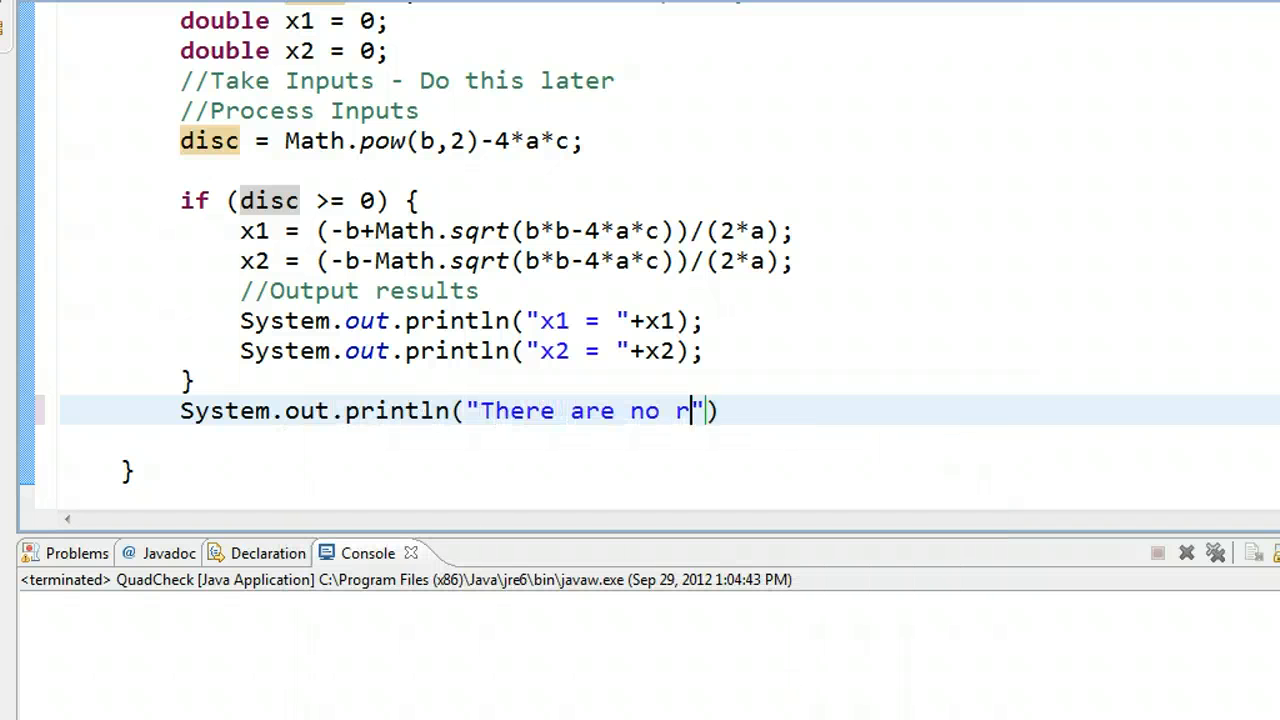
text(eal roots)
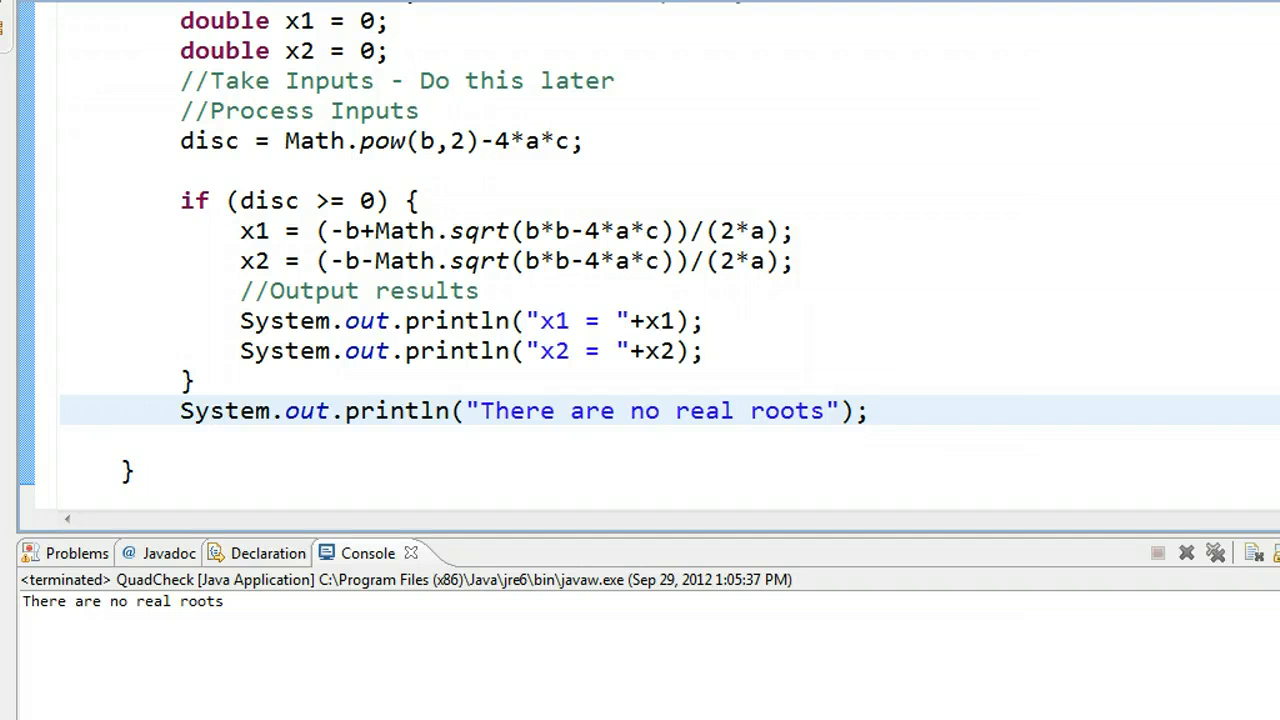
click(868, 410)
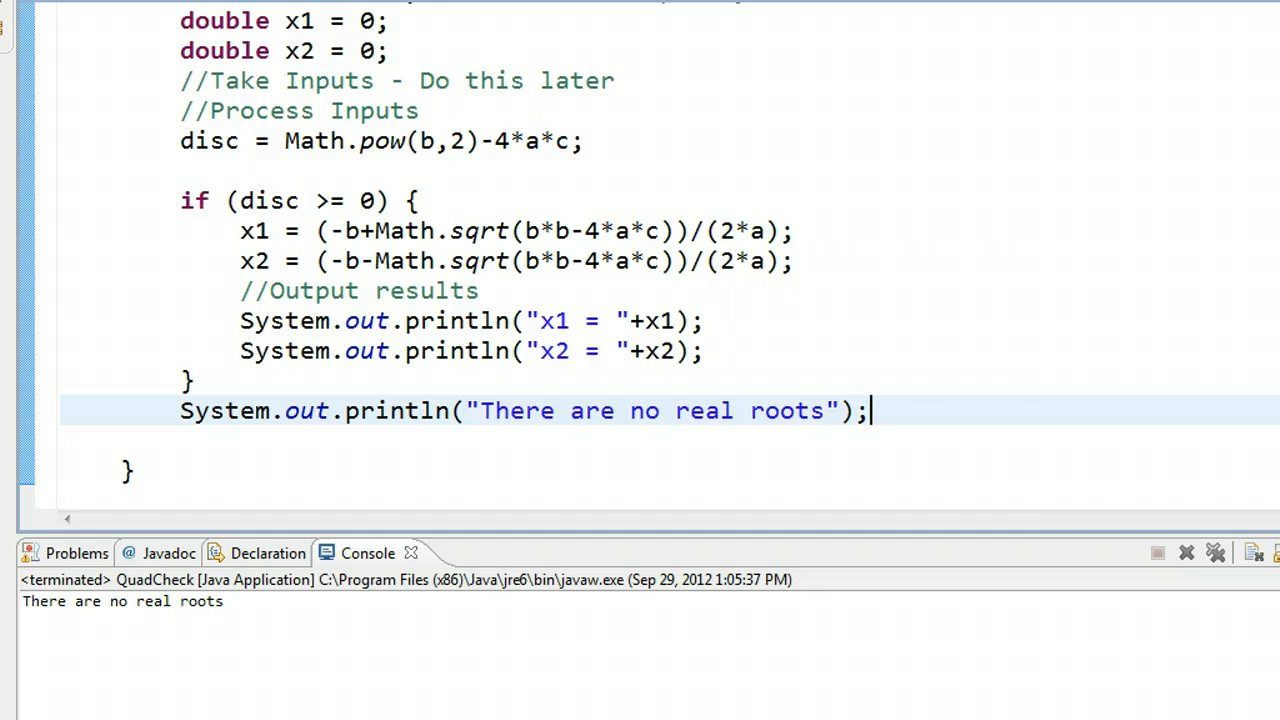
mouse_move(300, 176)
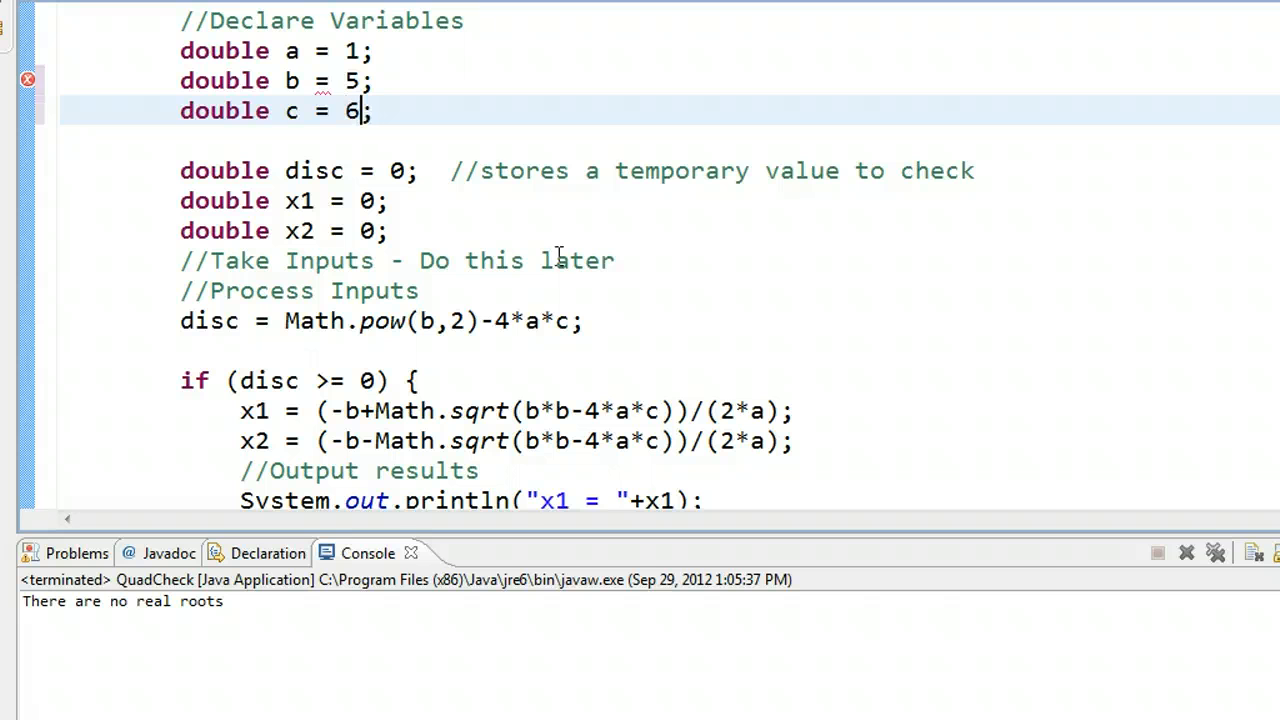
mouse_move(328, 64)
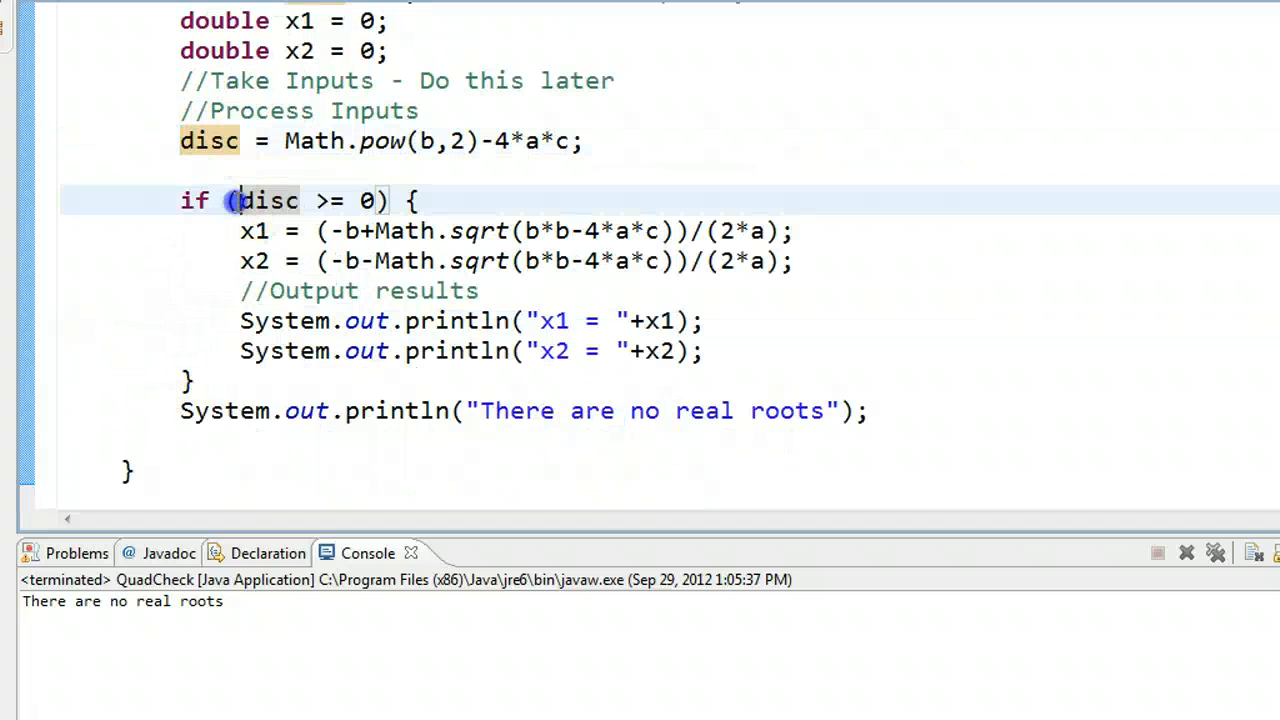
Highlight disc in the if condition and the statements inside the if block.
double_click(264, 200)
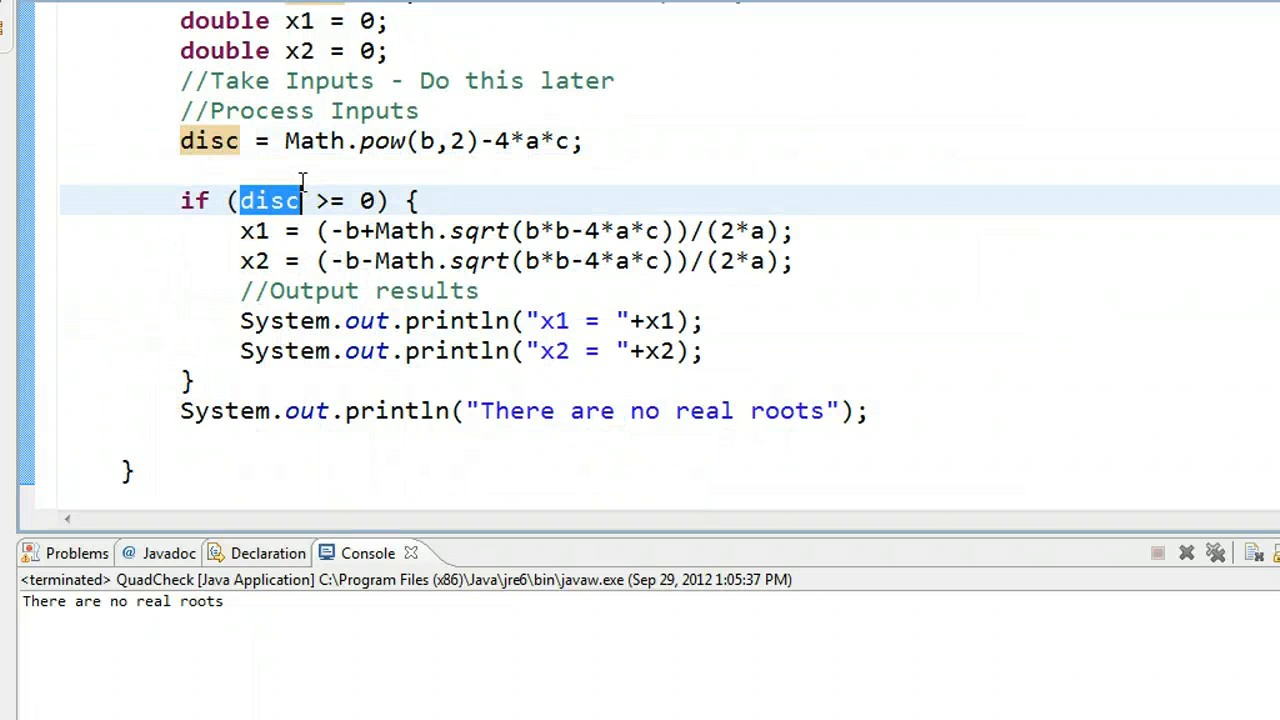
drag(240, 232, 340, 352)
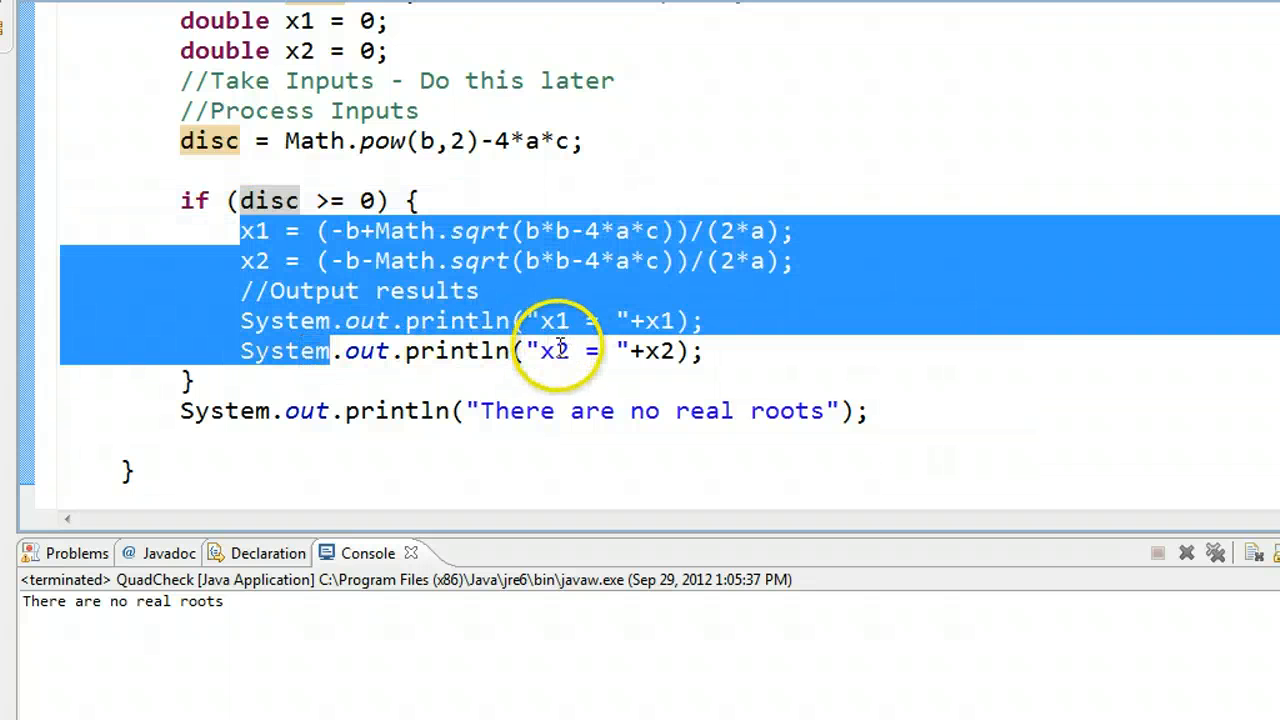
mouse_move(560, 350)
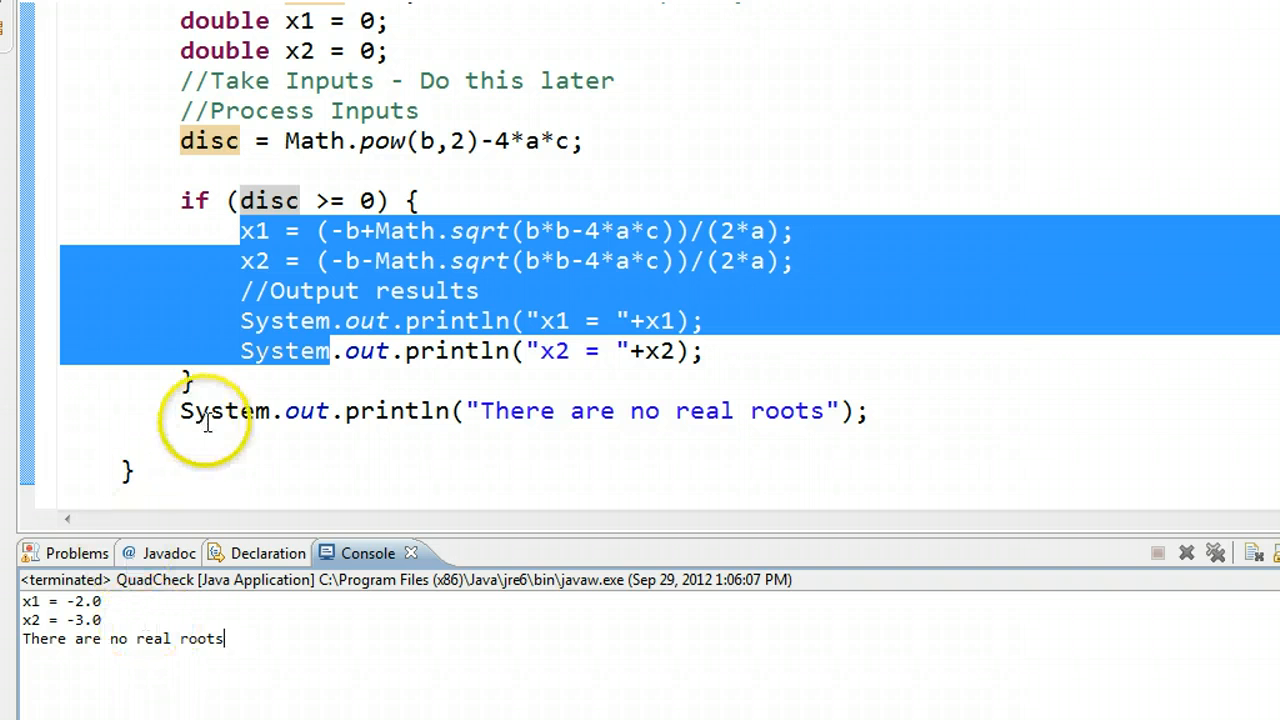
Wrap the no-real-roots println in an else { } block after the if and rerun for x1 = -2.0, x2 = -3.0.
click(200, 380)
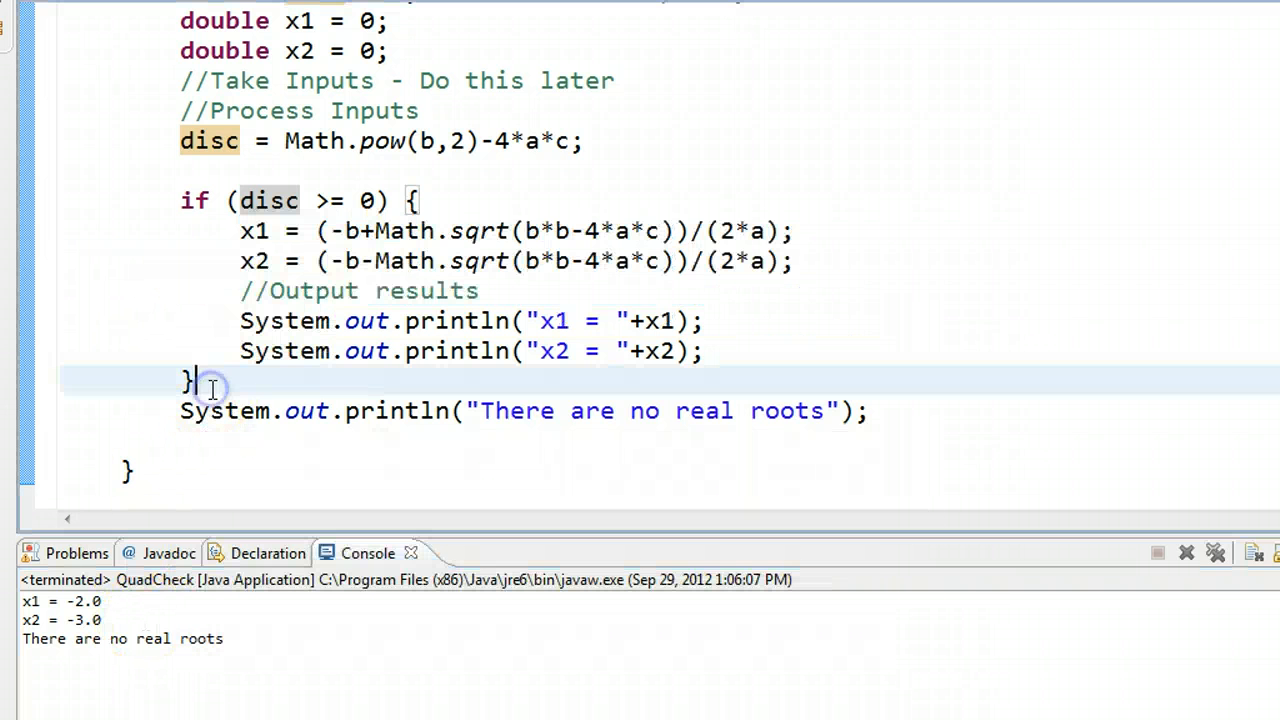
text(else)
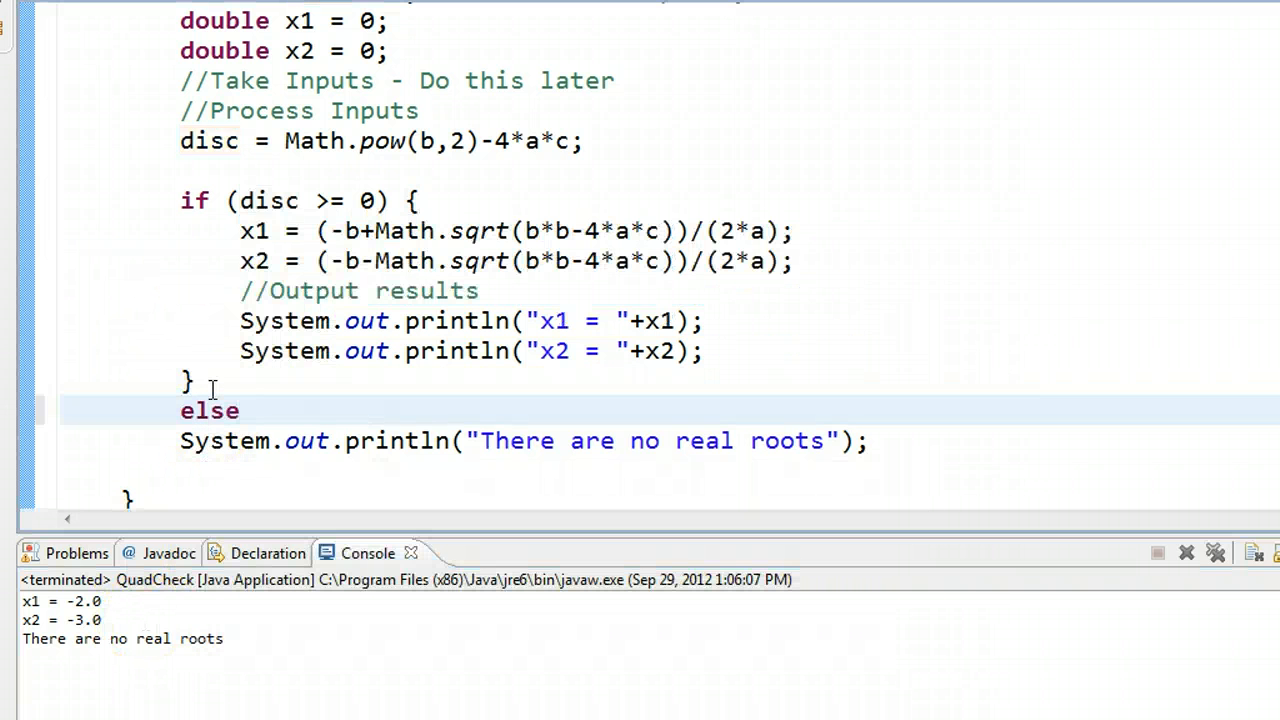
text({)
text(})
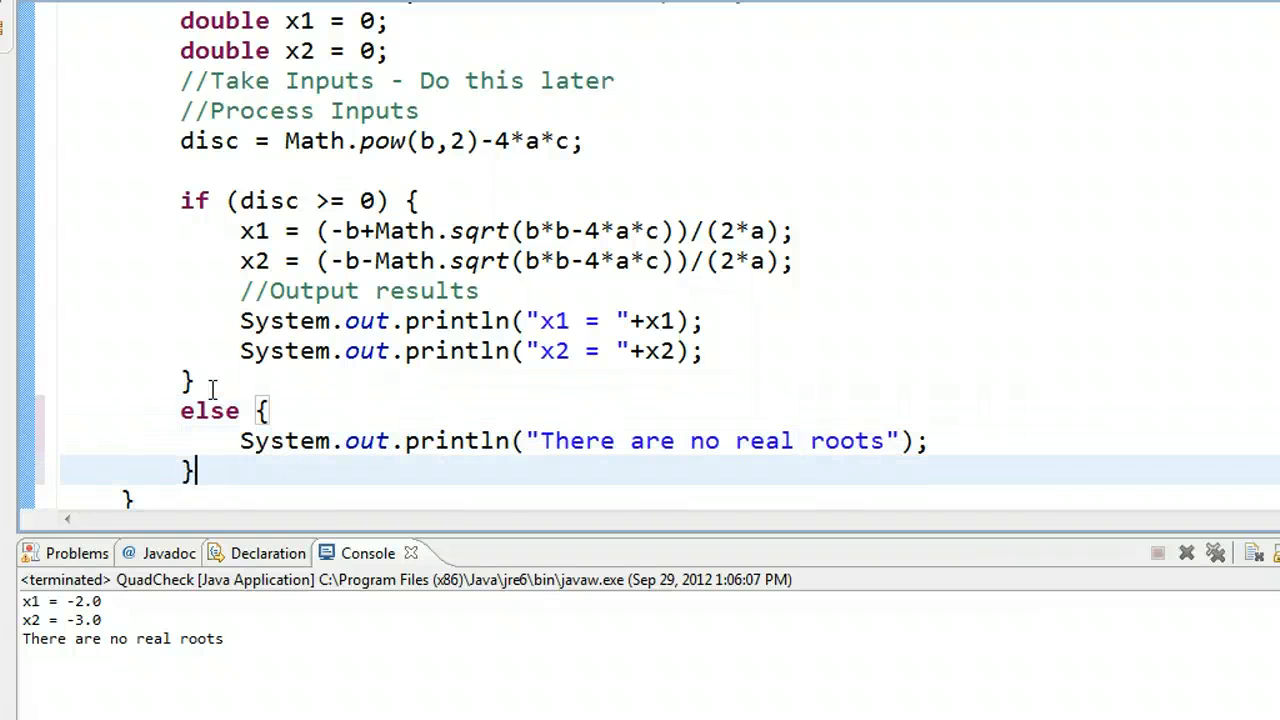
click(180, 200)
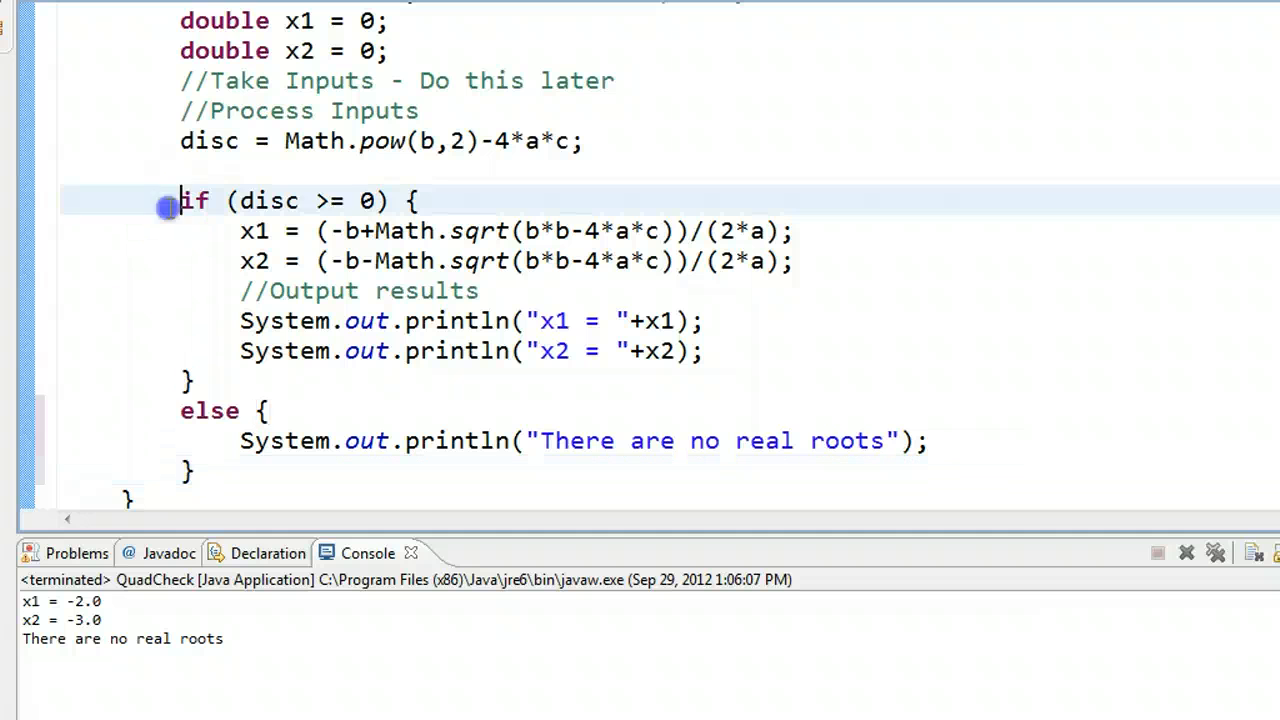
click(180, 412)
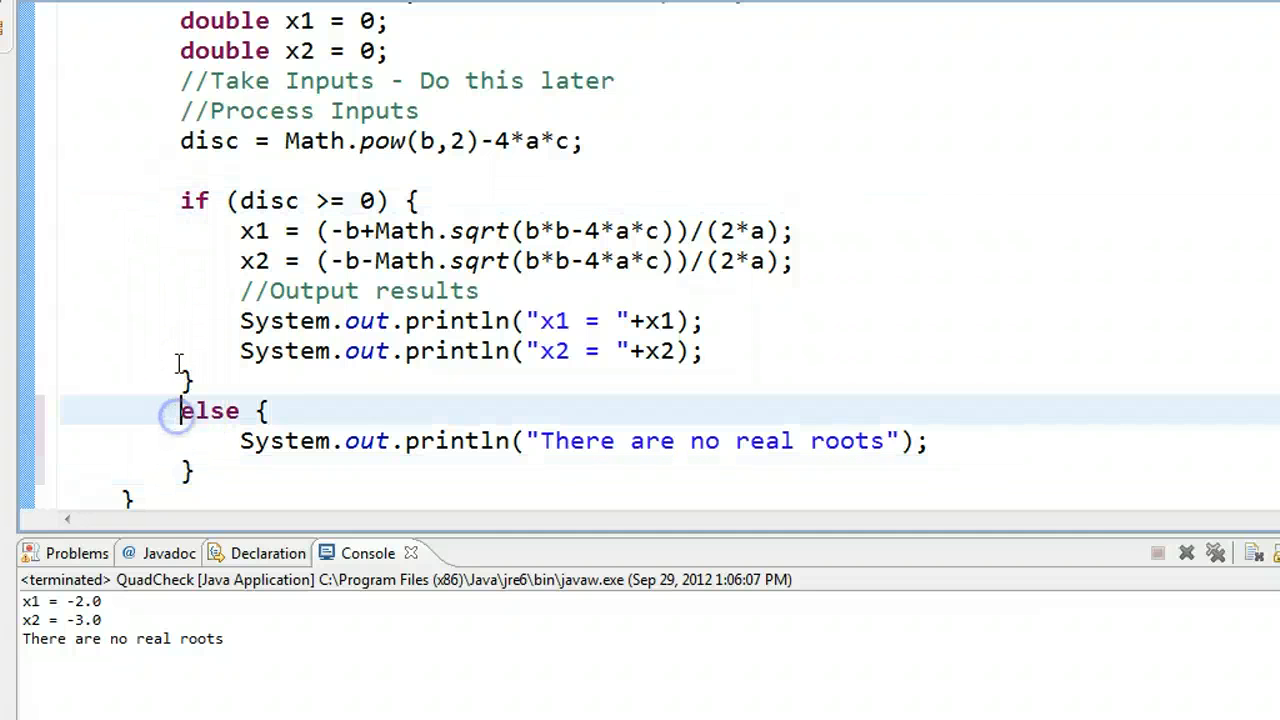
click(186, 380)
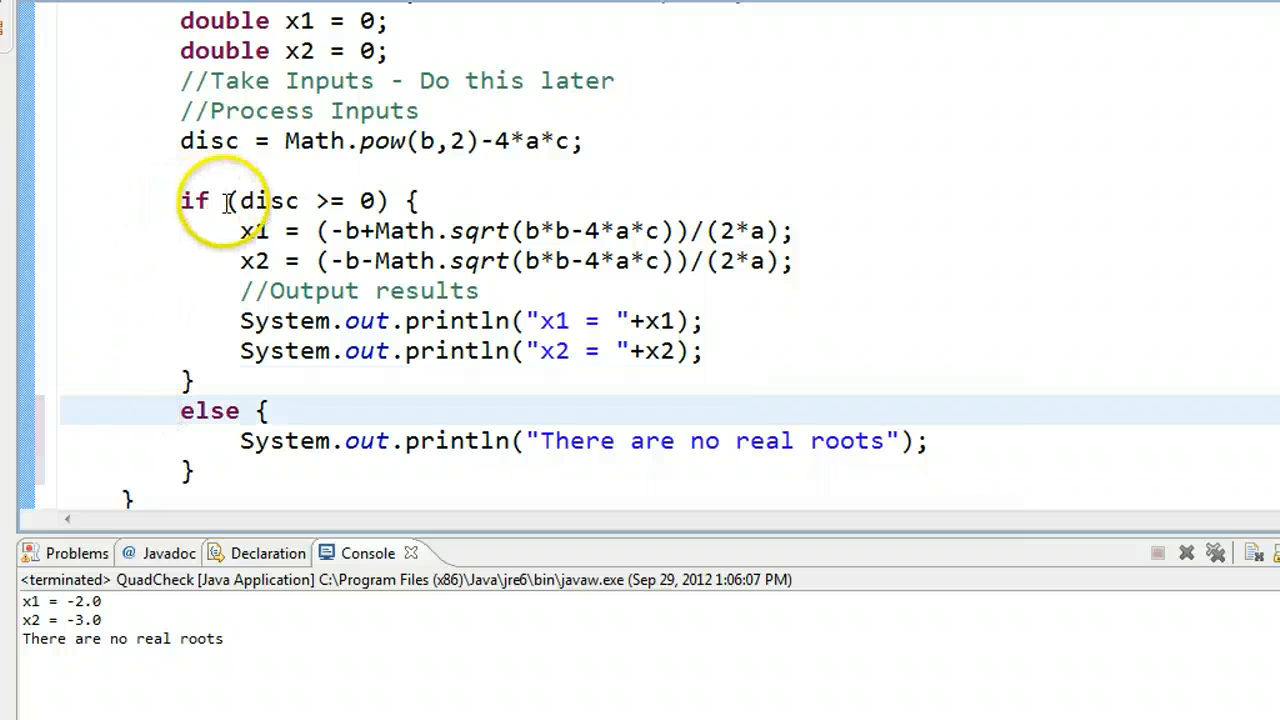
double_click(268, 200)
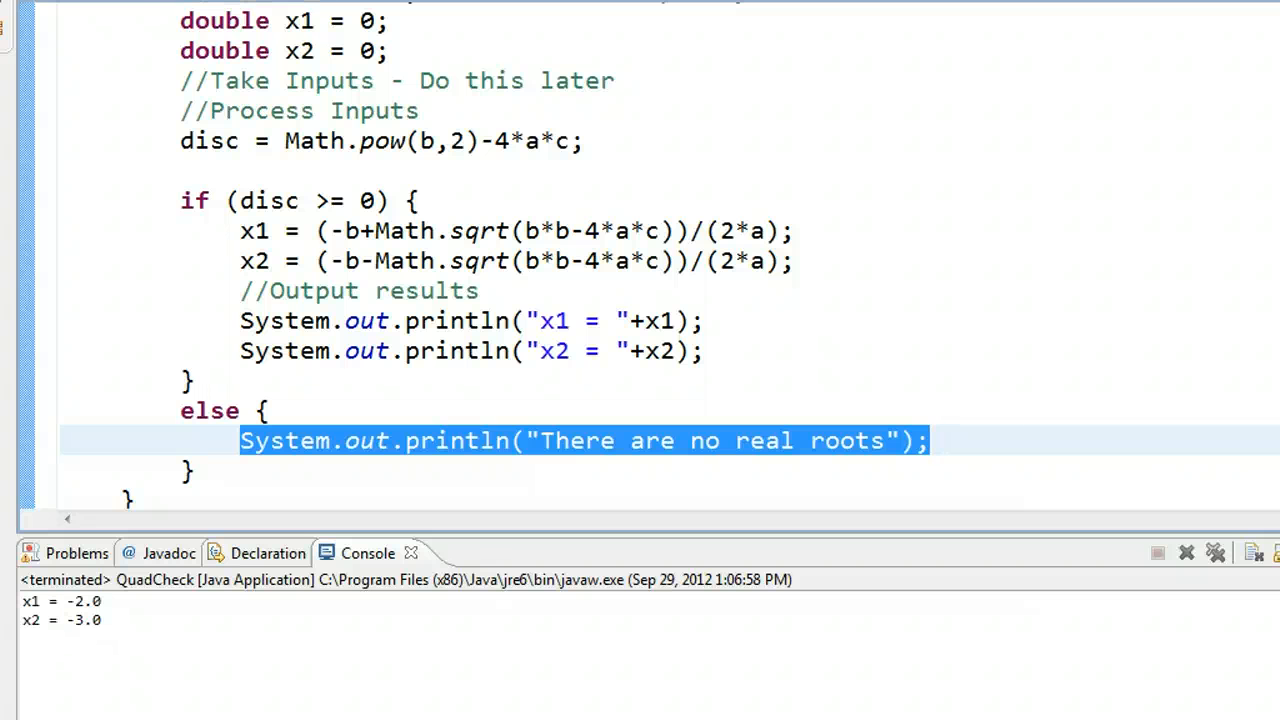
Set b back to 4 and c to 9 and rerun so only There are no real roots prints.
scroll(up, 3)
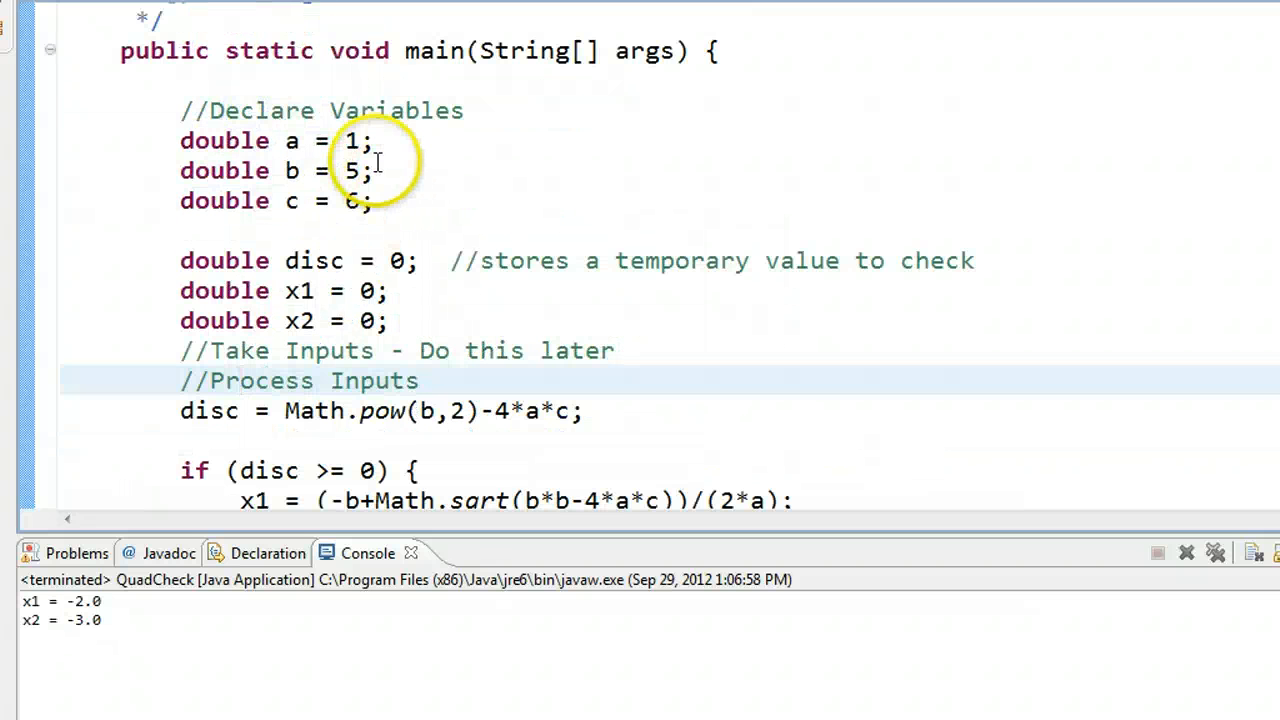
text(4)
click(276, 200)
text(9)
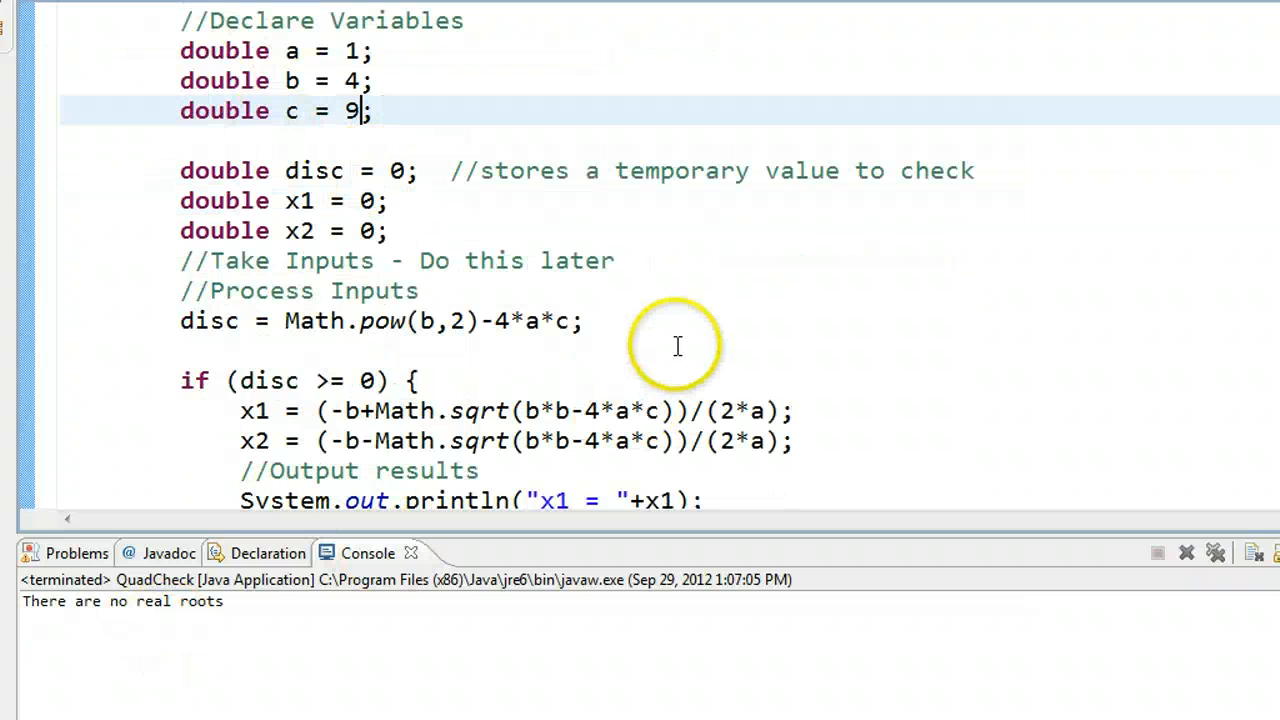
scroll(down, 3)
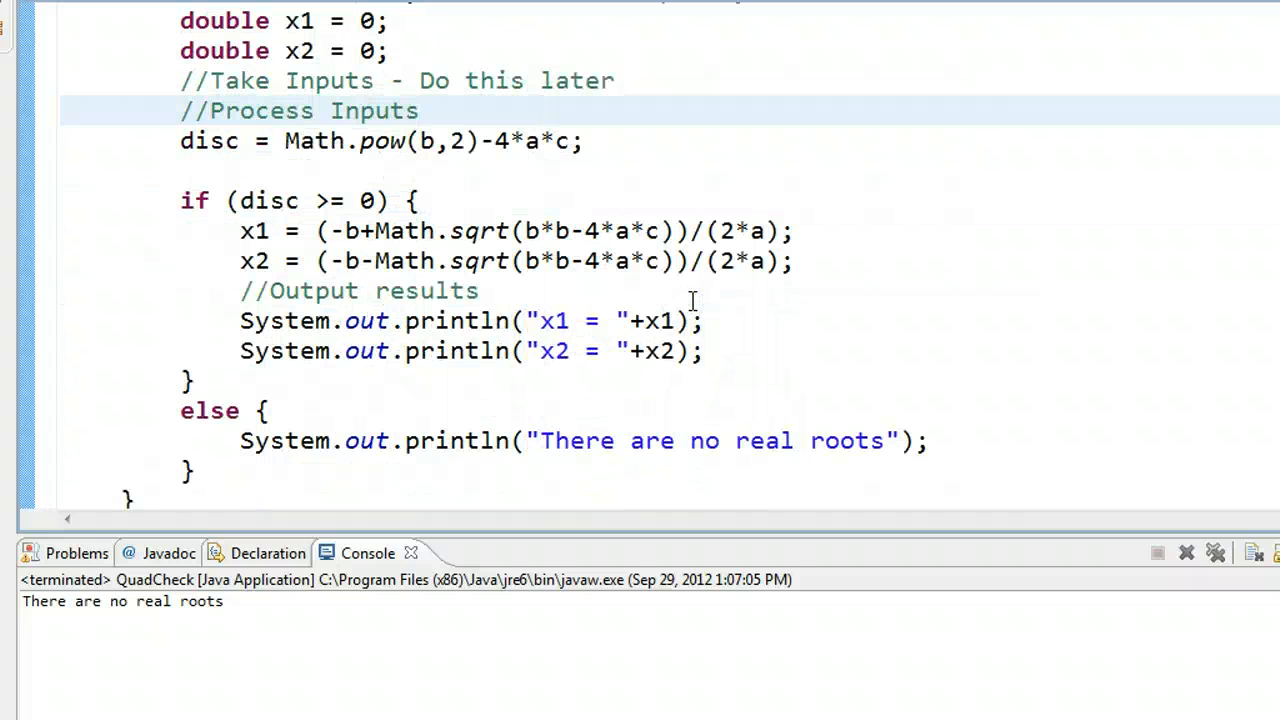
scroll(up, 3)
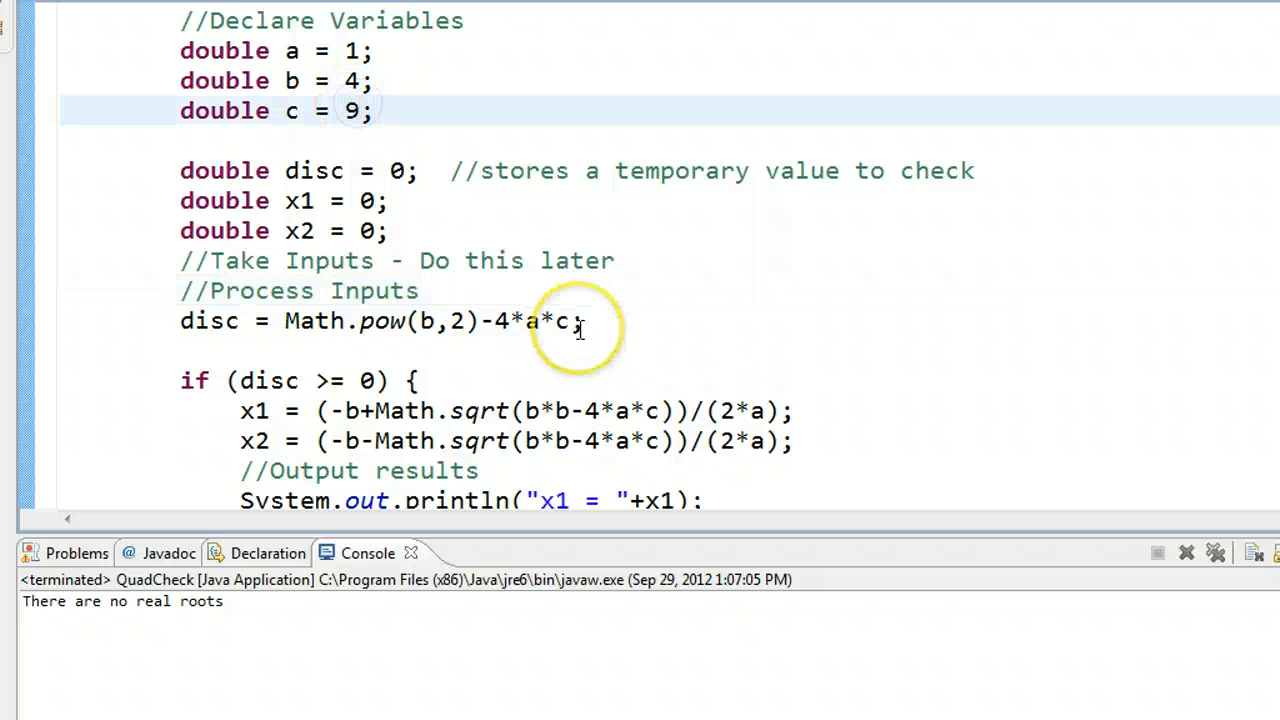
Set c to 16 and b to 8 so the run prints x1 = -4.0 and x2 = -4.0.
text(16)
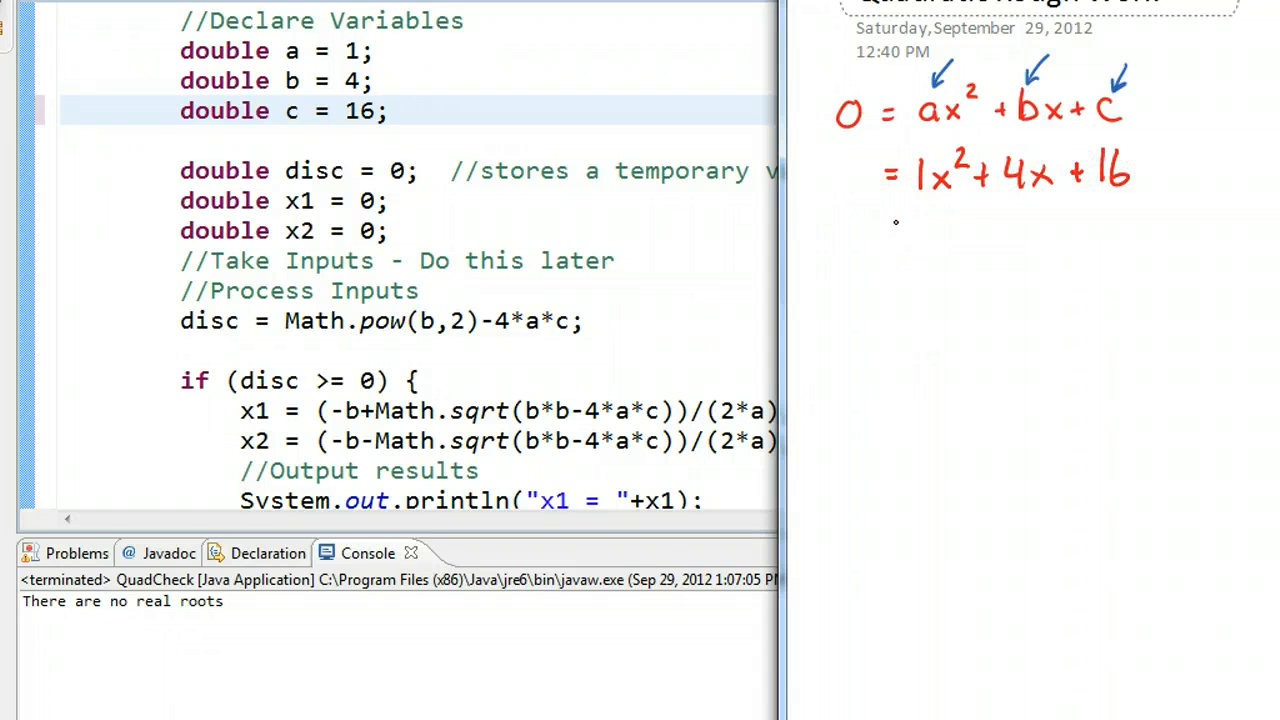
mouse_move(360, 120)
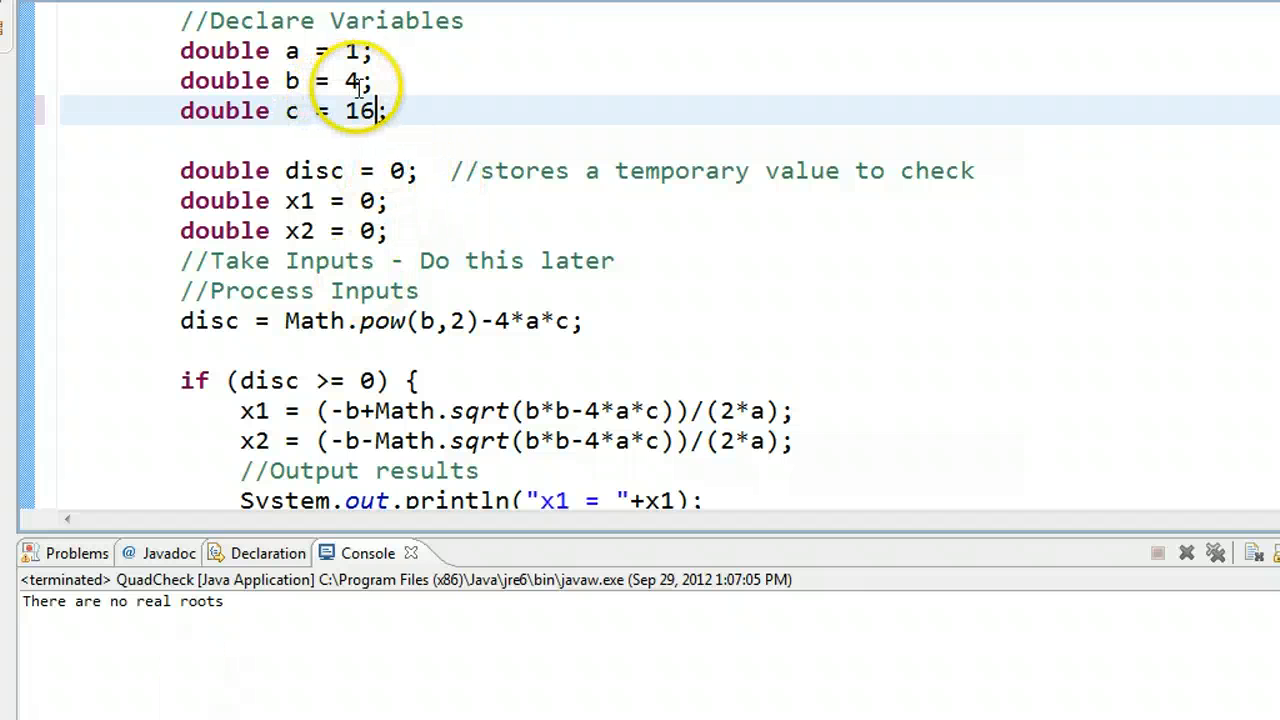
text(8)
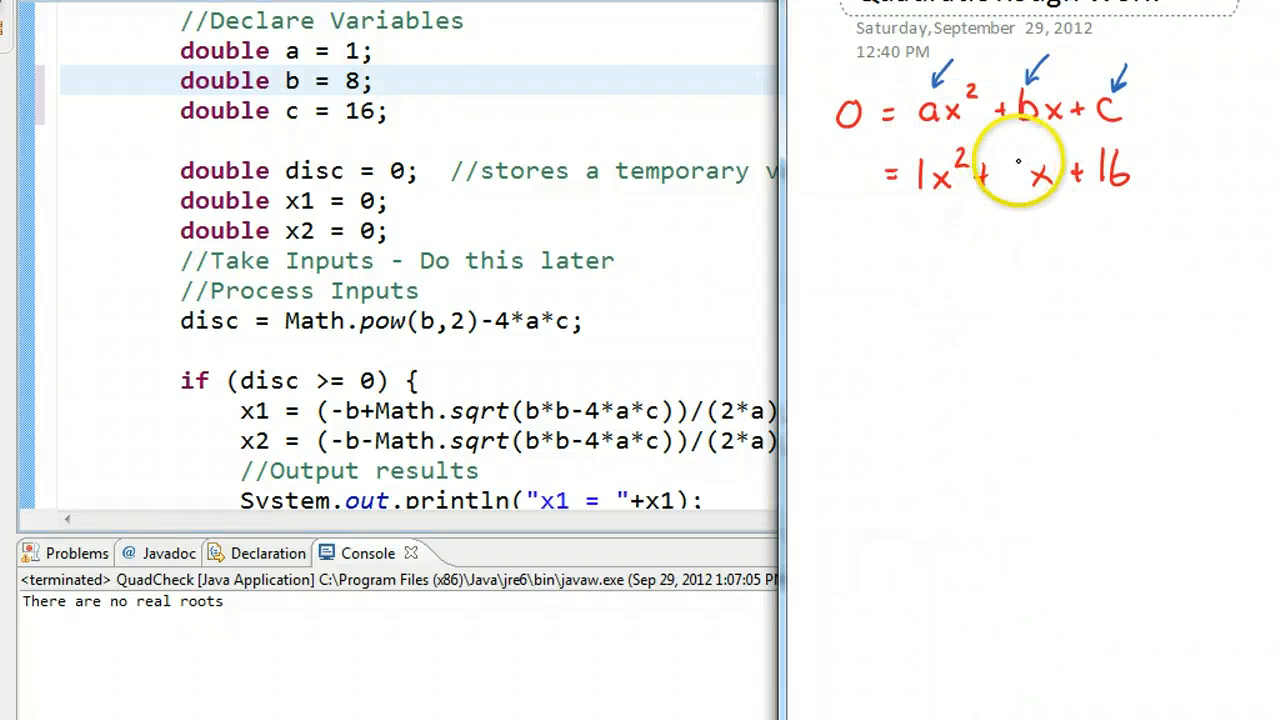
mouse_move(890, 230)
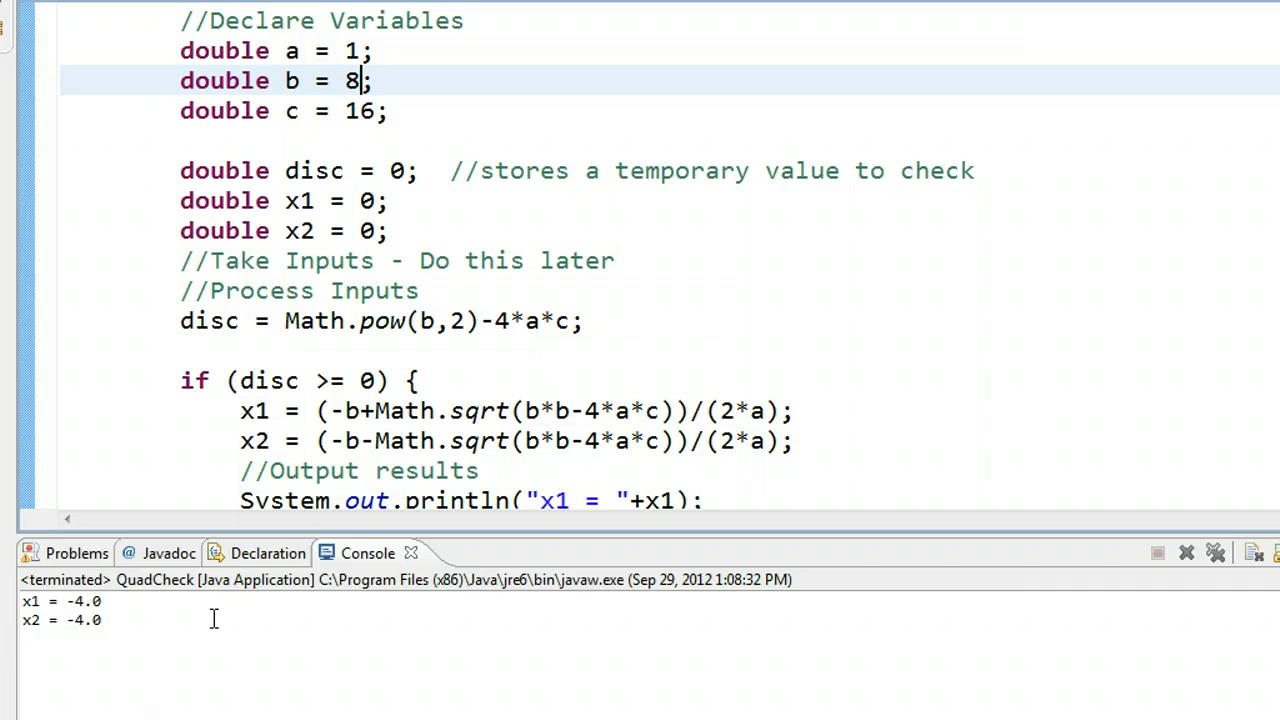
click(468, 290)
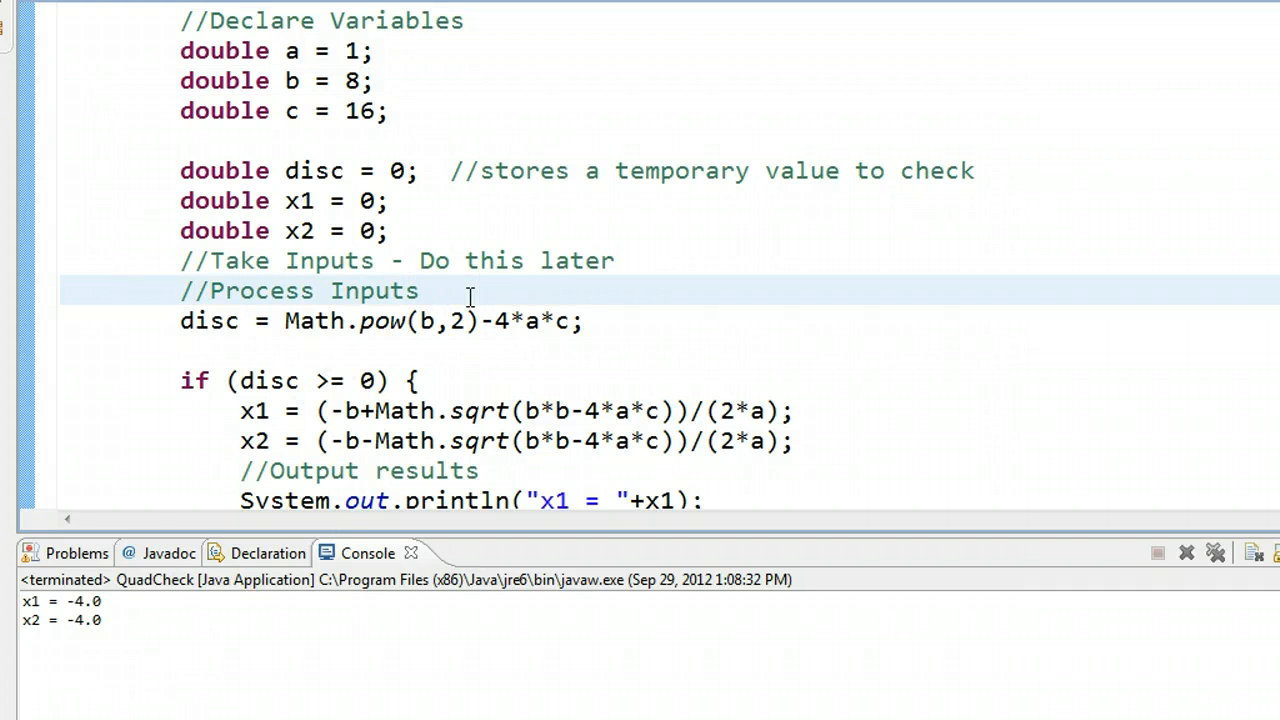
click(480, 292)
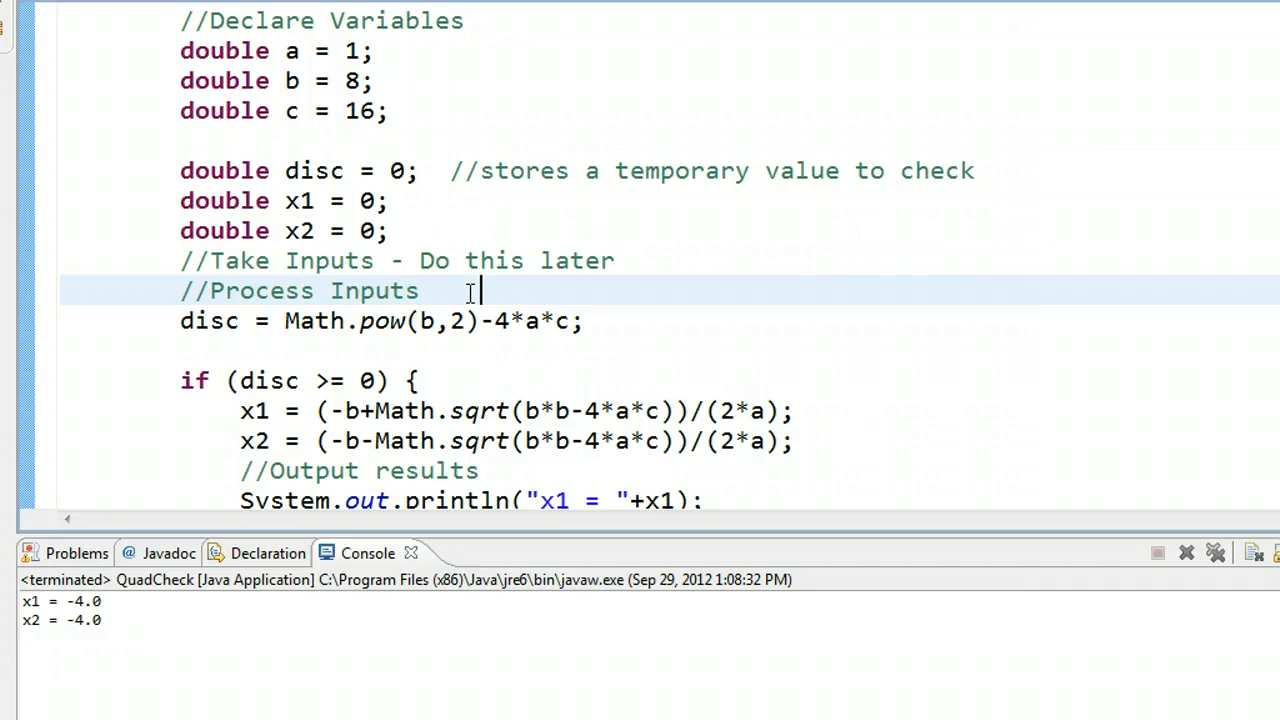
scroll(down, 3)
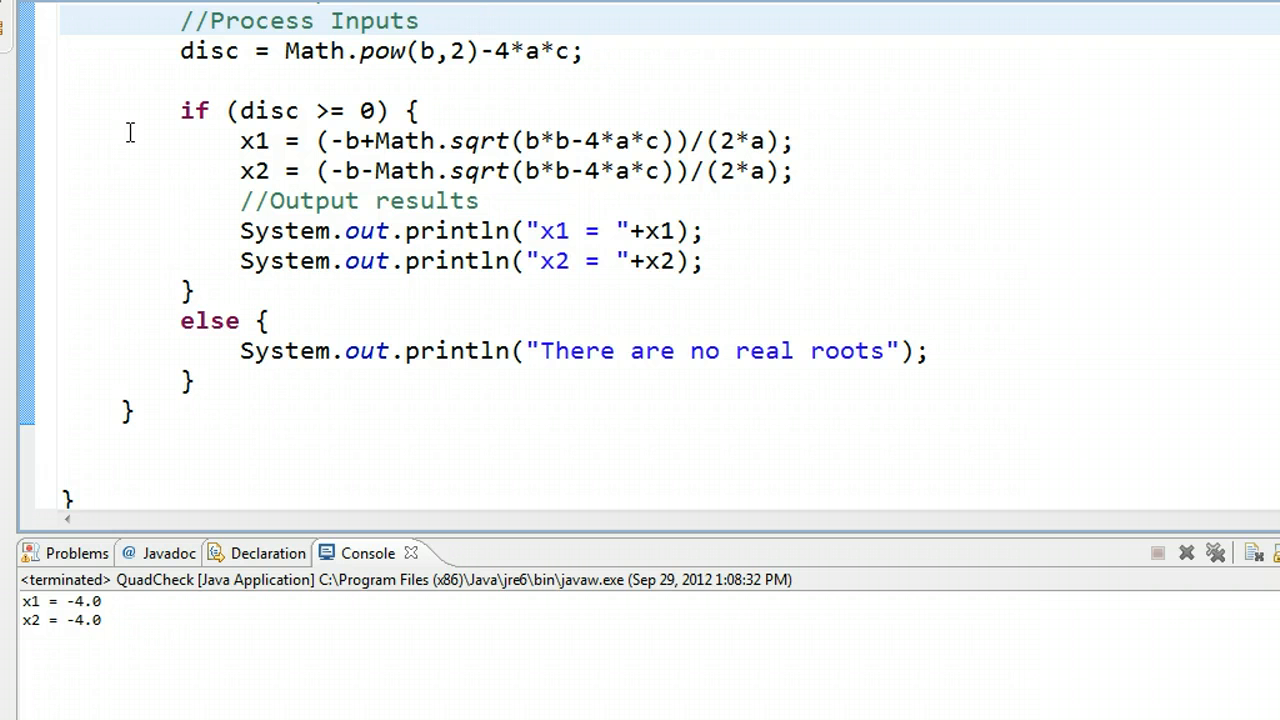
mouse_move(404, 520)
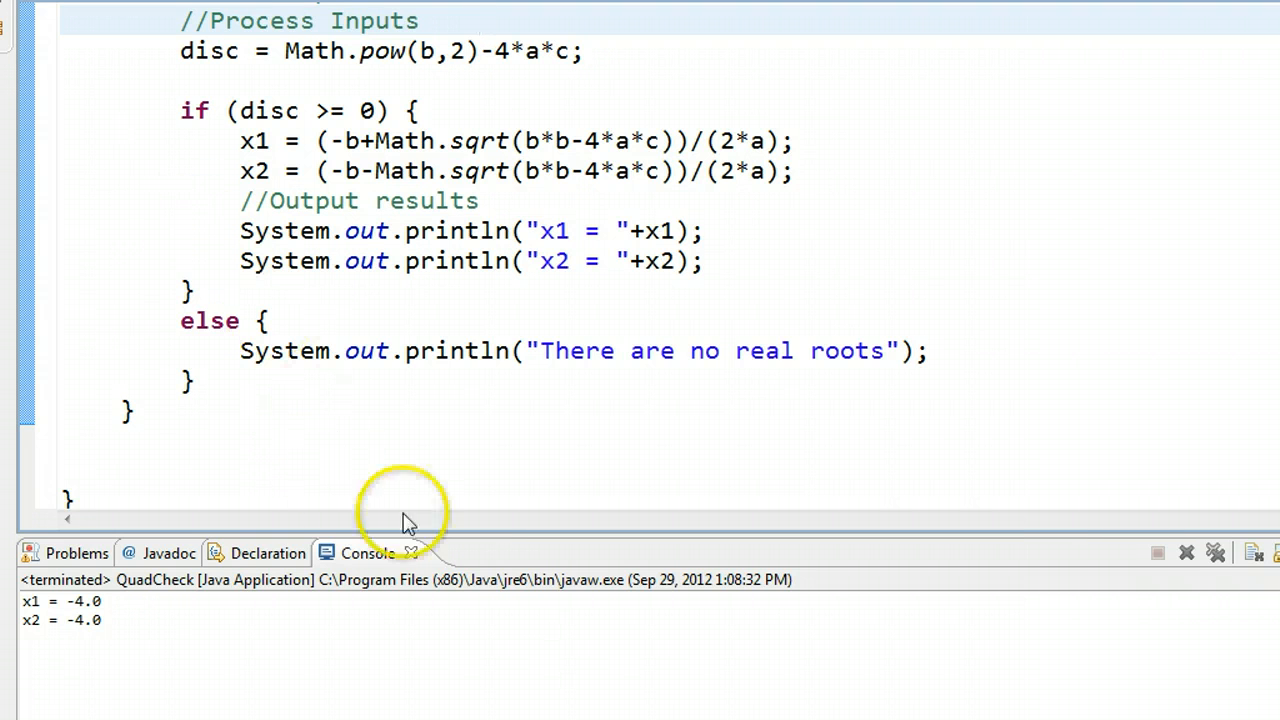